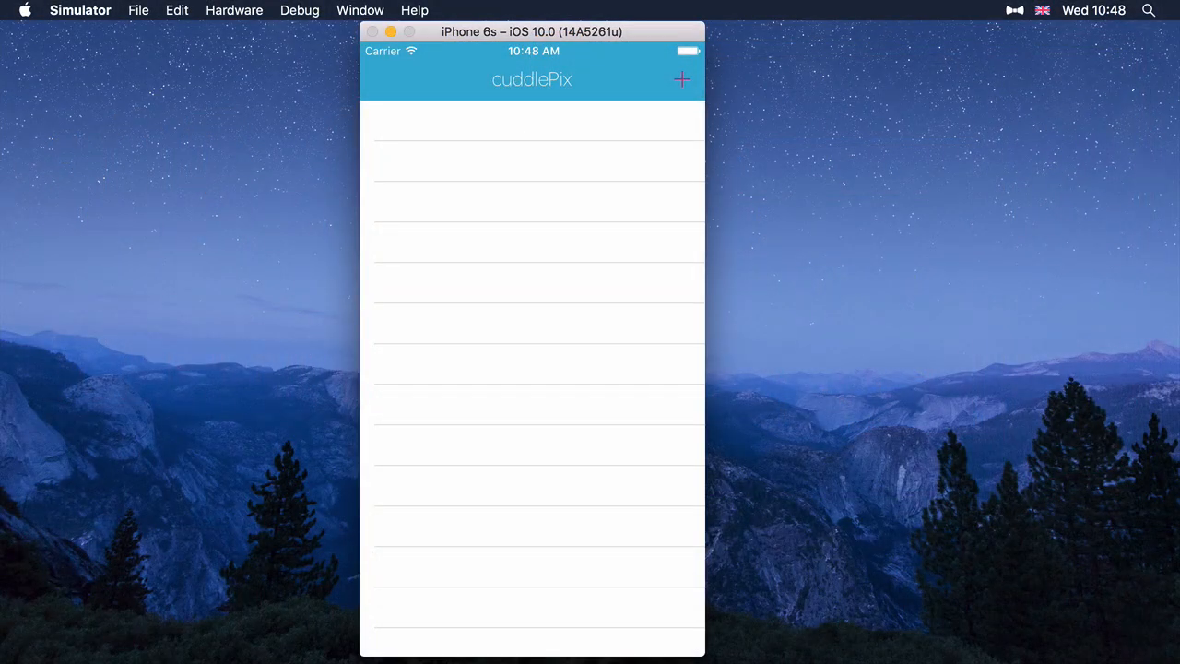
Open the Schedule New screen from the + button in the cuddlePix navigation bar.
{"action": "left_click", "coordinate": [682, 79]}
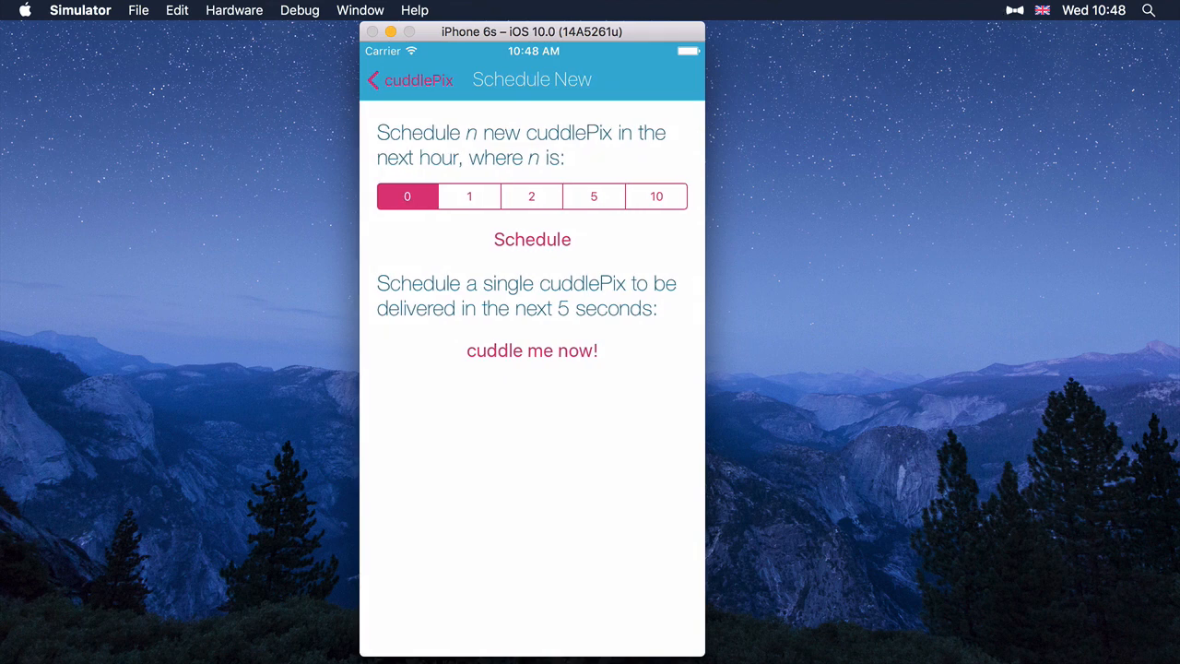
{"action": "mouse_move", "coordinate": [1109, 70]}
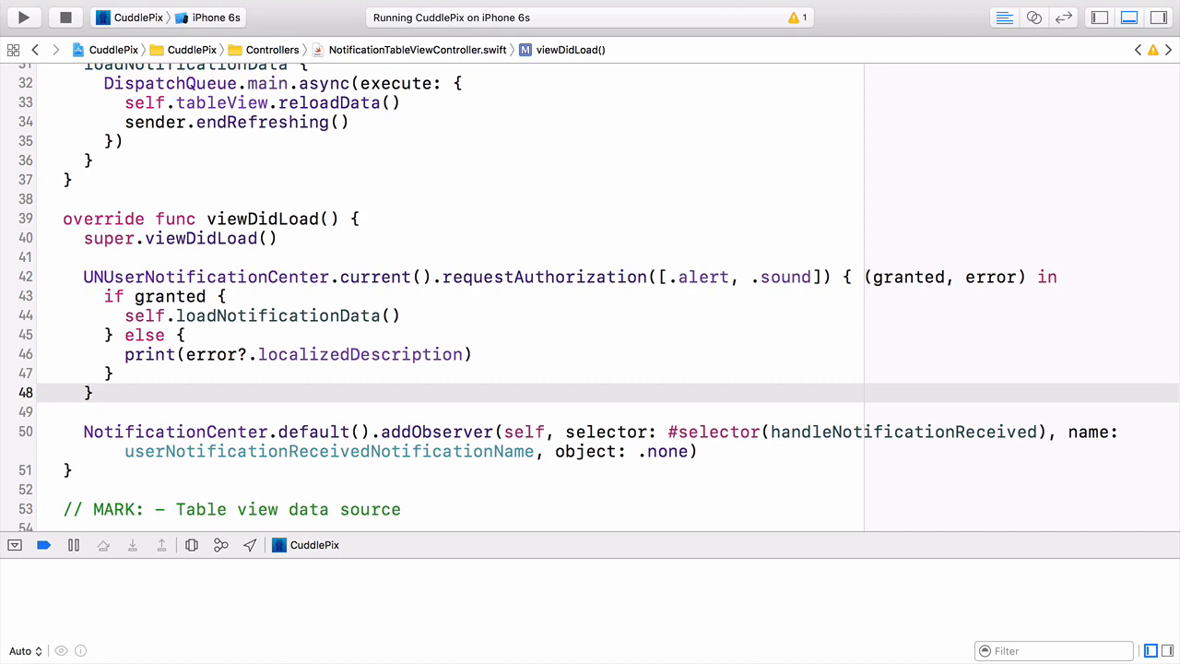
{"action": "left_click", "coordinate": [92, 392]}
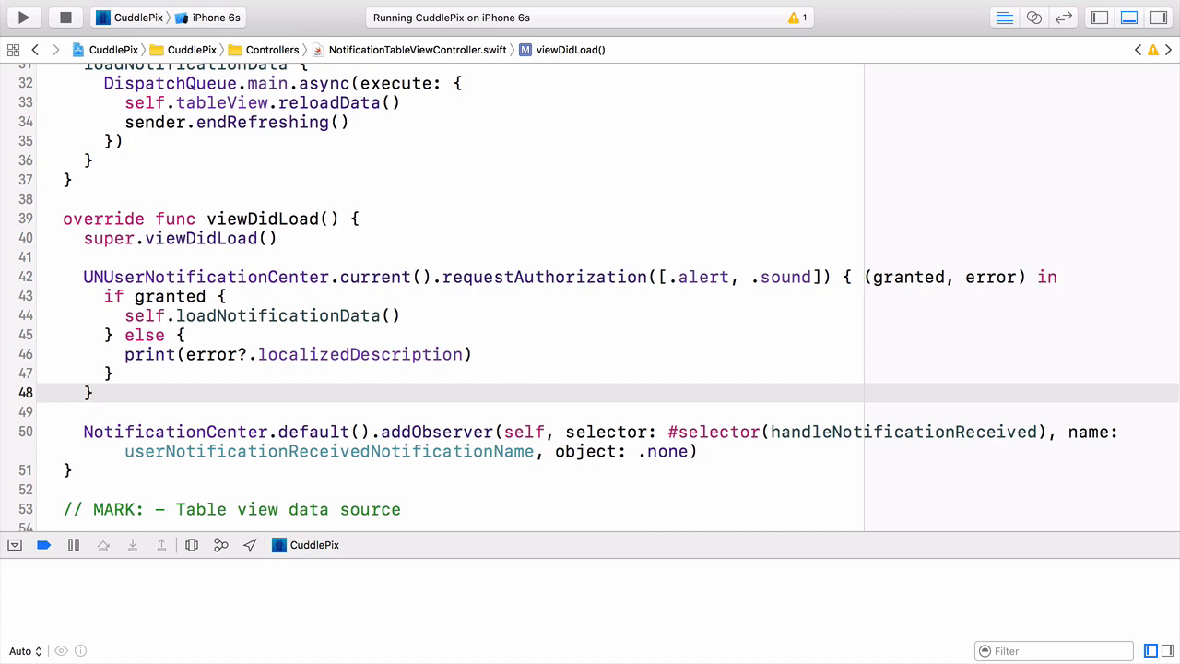
{"action": "left_click", "coordinate": [92, 393]}
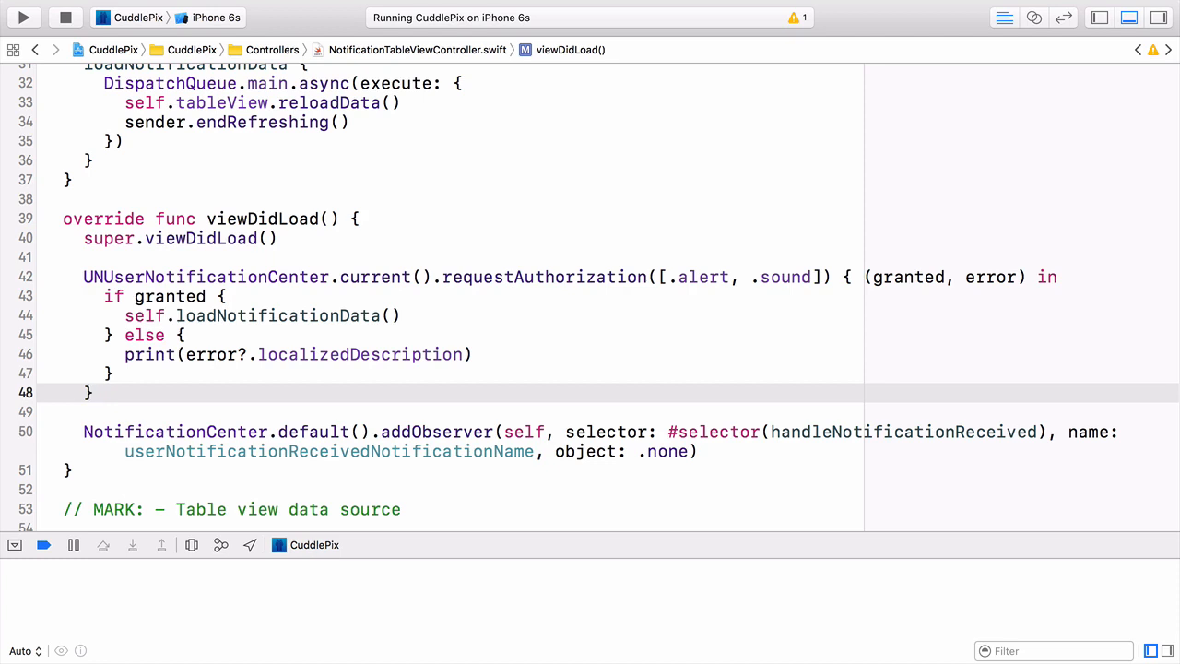
{"action": "left_click", "coordinate": [92, 392]}
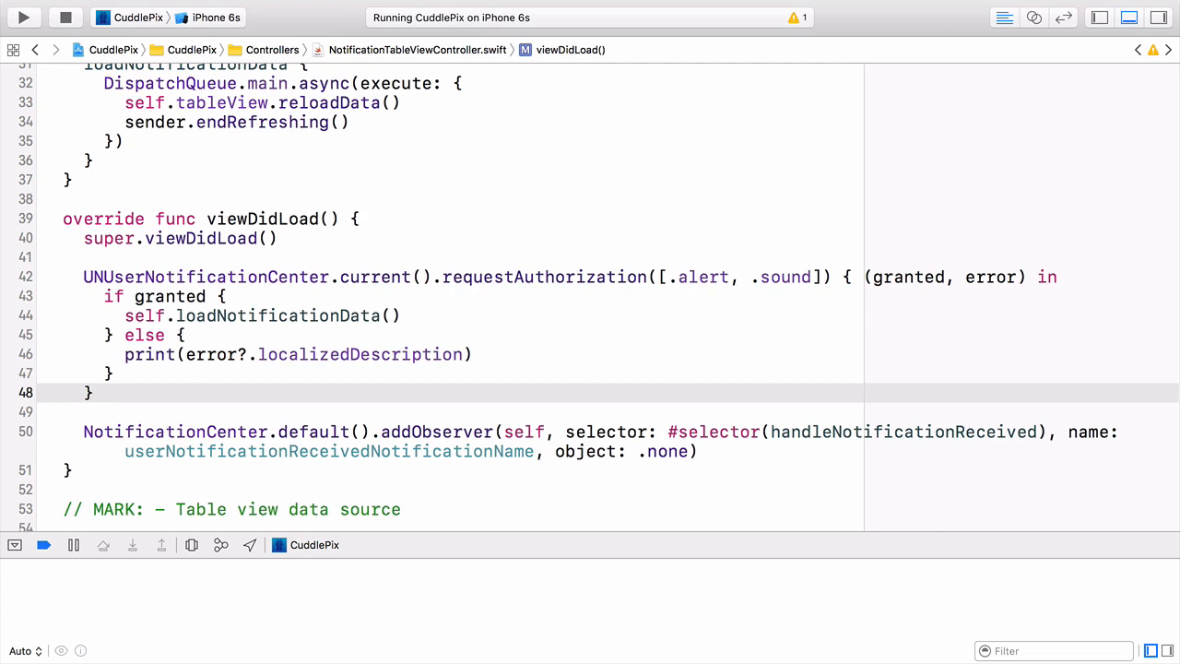
Open ConfigurationViewController.swift and add blank lines below randomImageName in scheduleRandomNotification.
{"action": "left_click", "coordinate": [92, 392]}
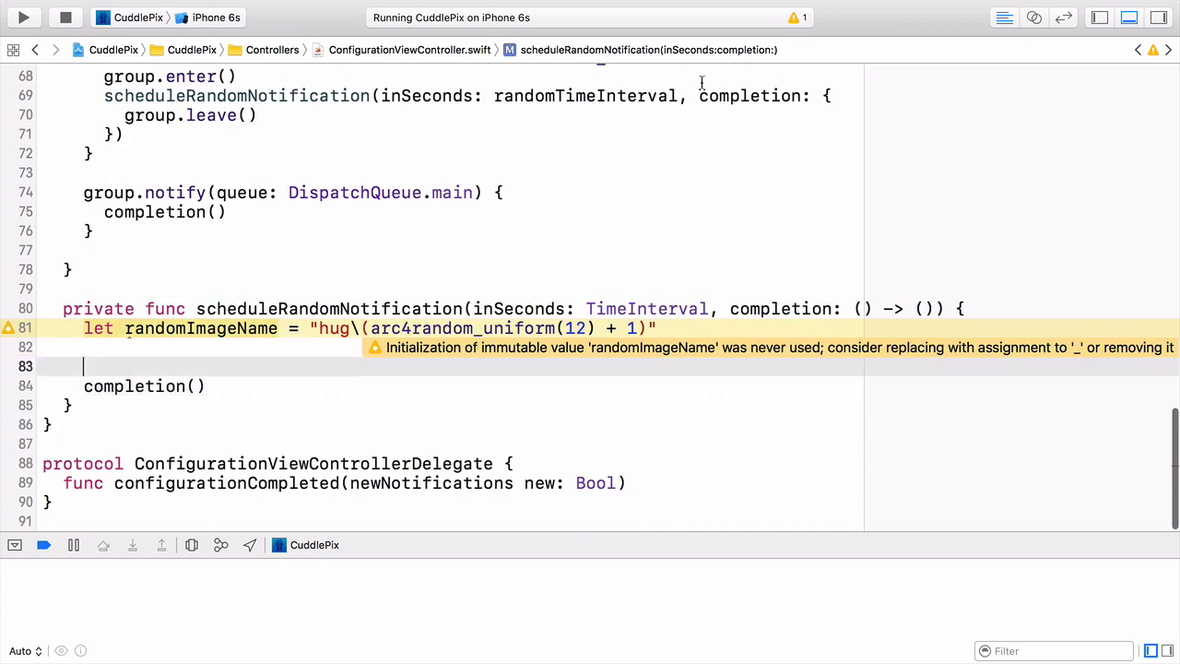
{"action": "mouse_move", "coordinate": [962, 39]}
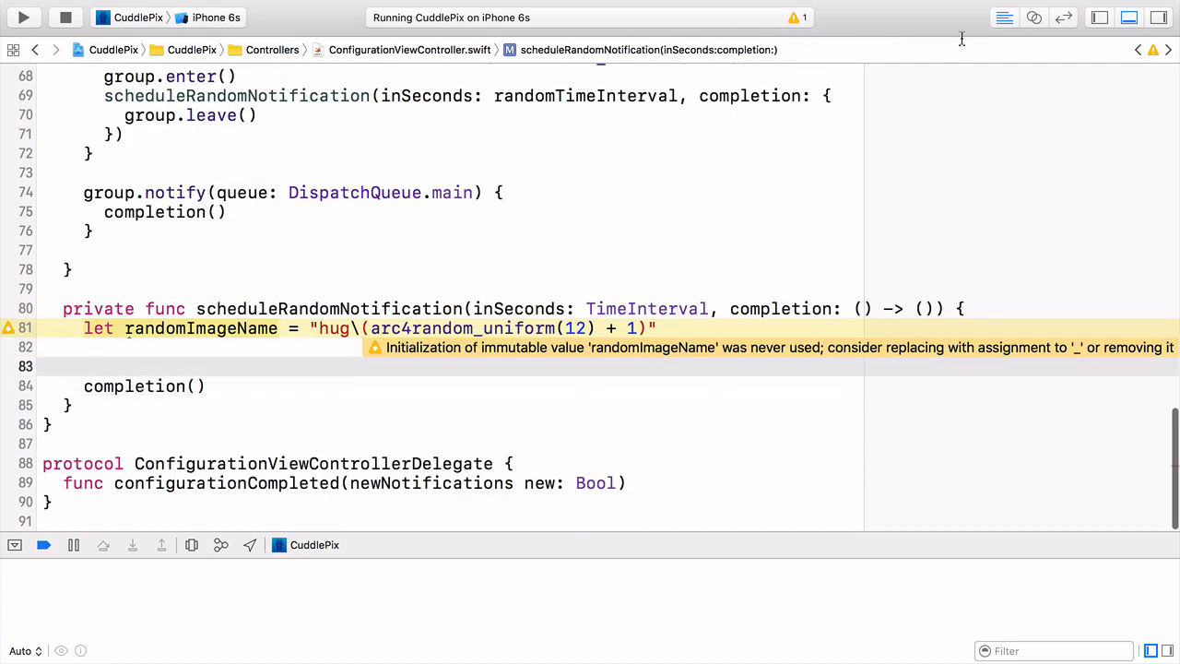
{"action": "mouse_move", "coordinate": [1043, 33]}
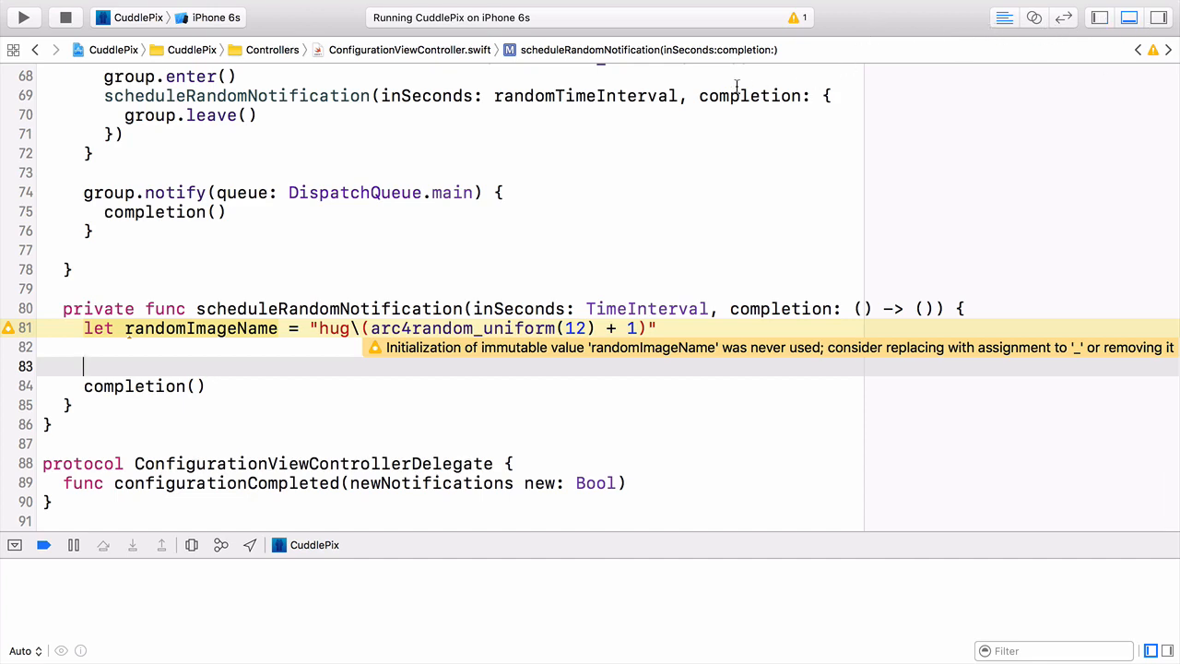
{"action": "mouse_move", "coordinate": [783, 114]}
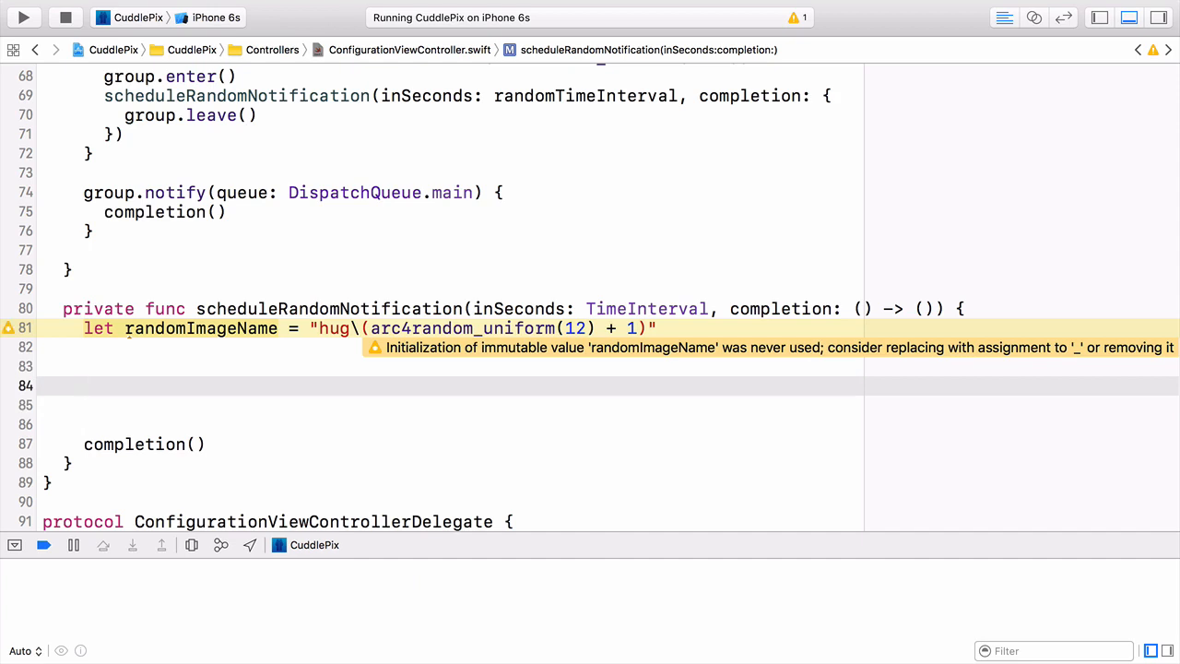
{"action": "left_click", "coordinate": [83, 385]}
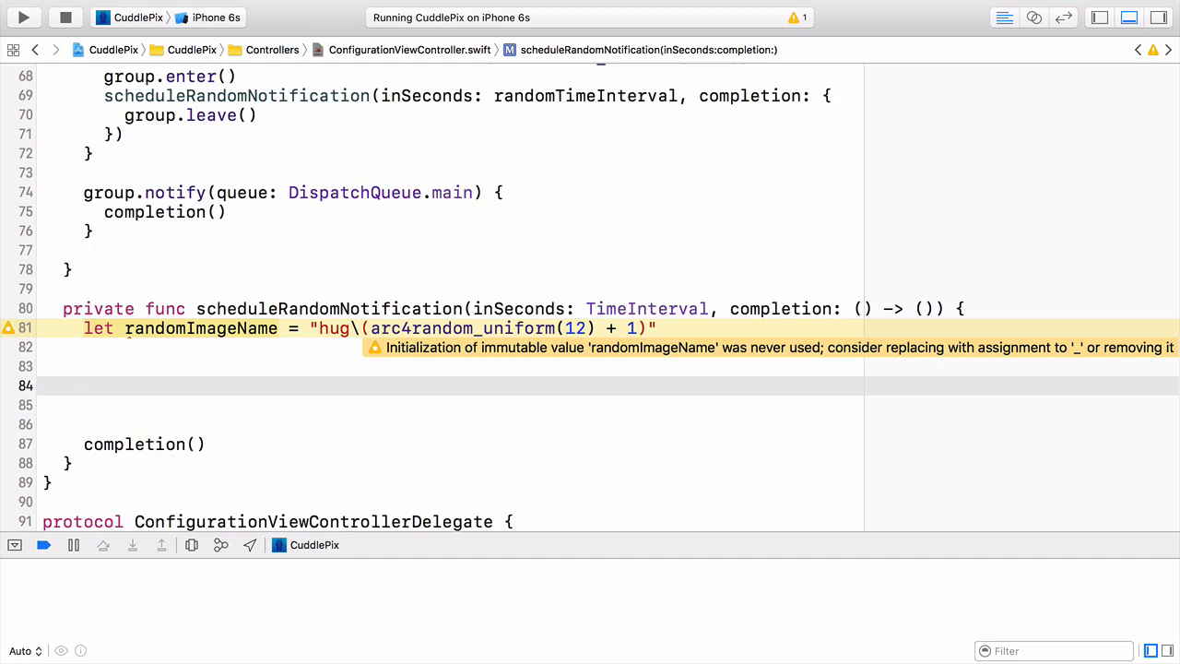
{"action": "left_click", "coordinate": [85, 385]}
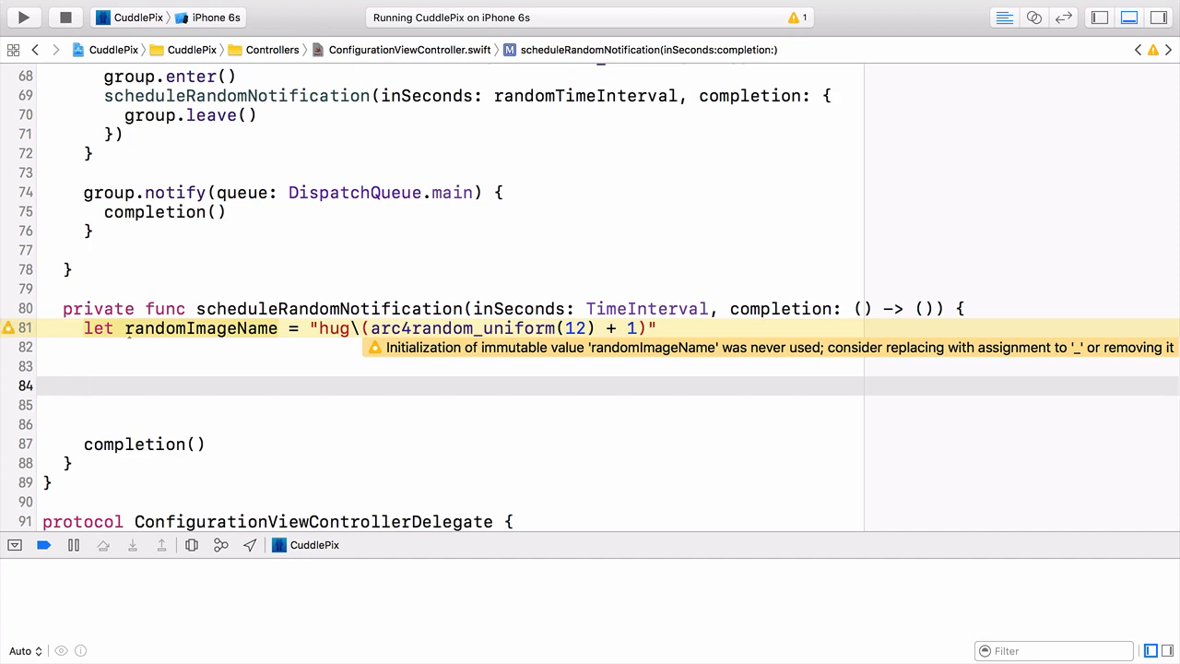
Create a UNMutableNotificationContent and set its title to "New cuddlePix!".
{"action": "type", "text": "let content ="}
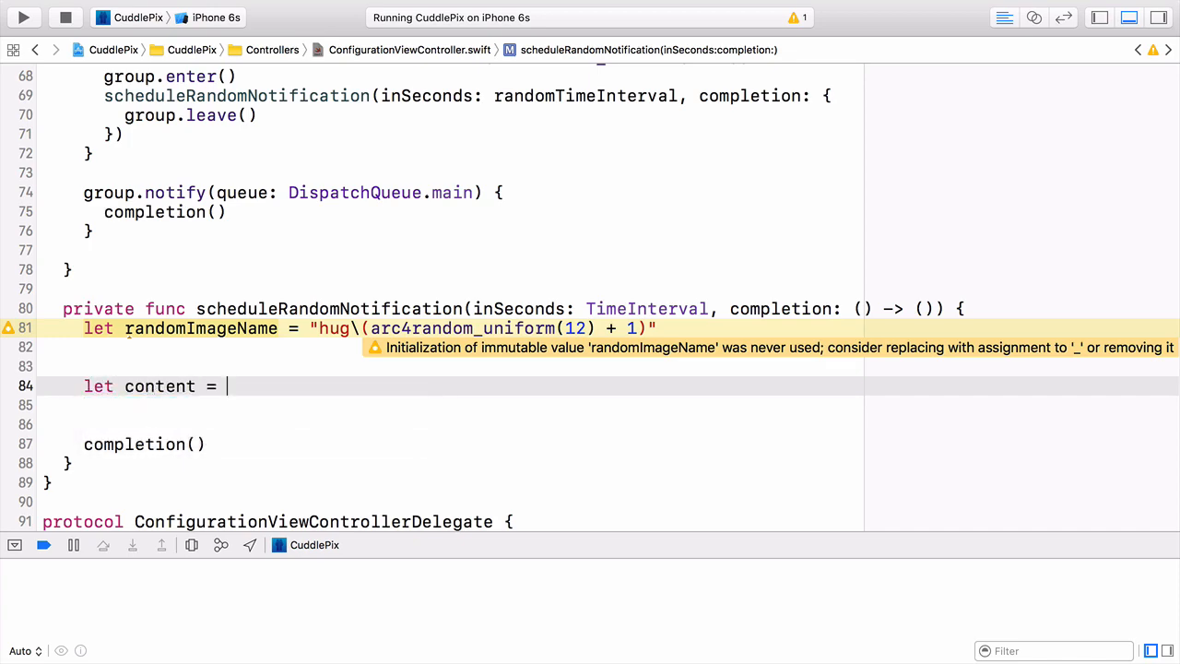
{"action": "type", "text": "unmuco"}
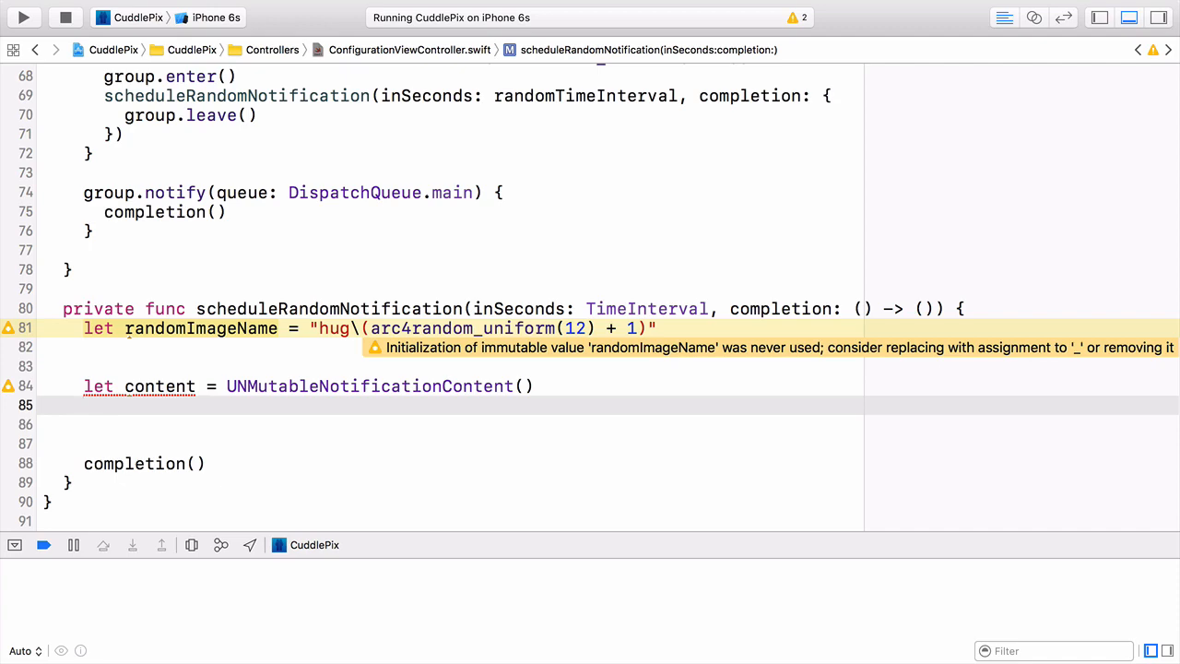
{"action": "type", "text": "content.title = \""}
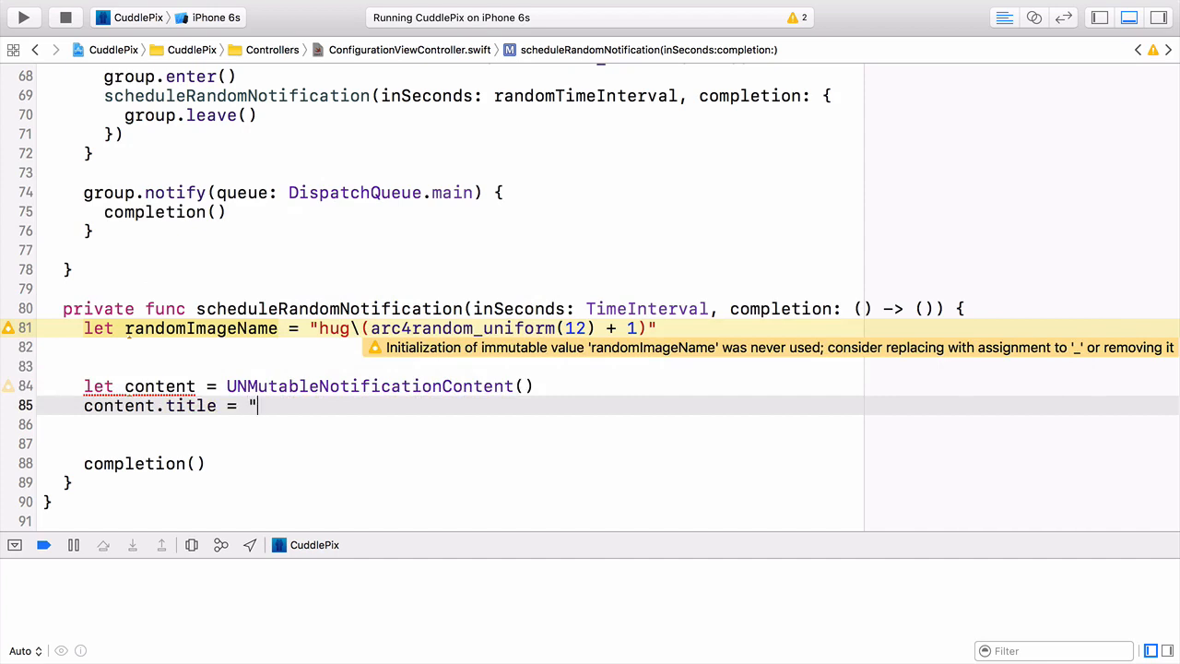
{"action": "type", "text": "New \""}
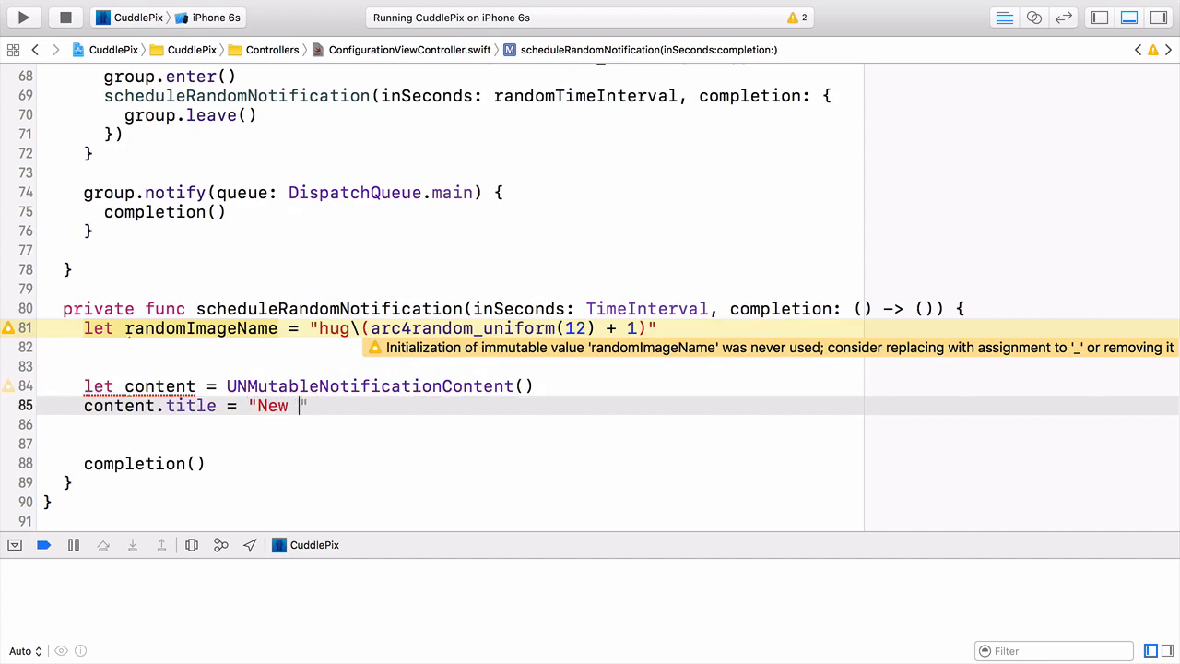
{"action": "type", "text": "cuddlePix!"}
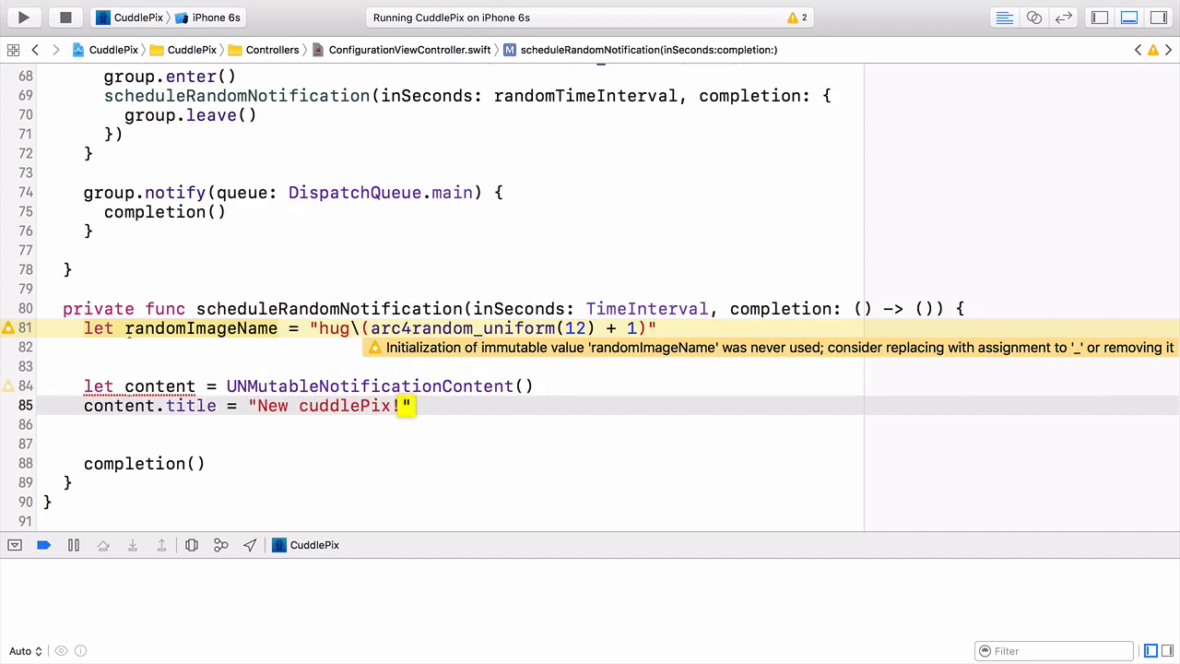
Set the content subtitle to "What a treat" and the body to a hug message with emoji.
{"action": "type", "text": "content.subtitle ="}
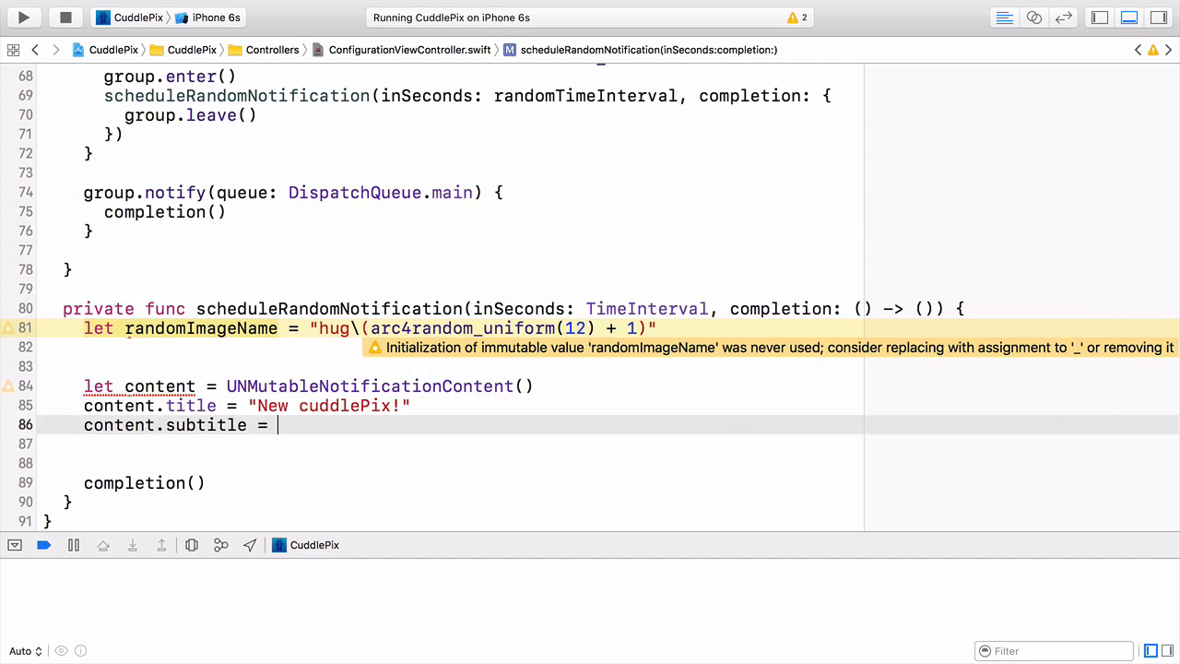
{"action": "type", "text": "\""}
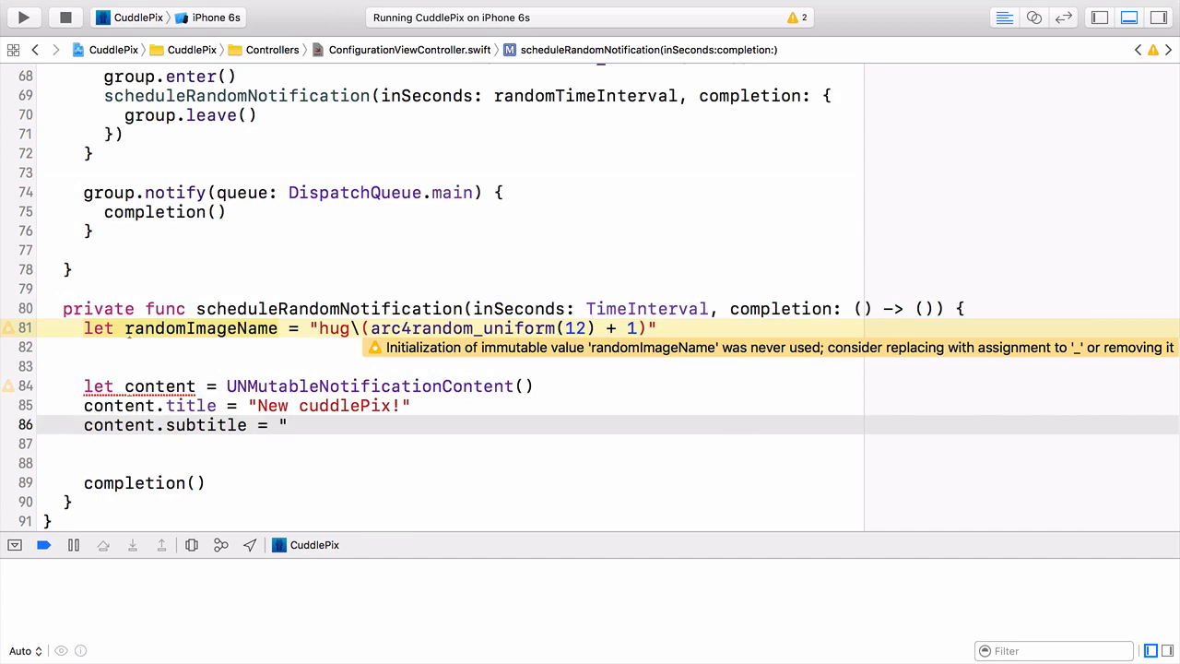
{"action": "type", "text": "What a treat"}
{"action": "left_click", "coordinate": [608, 444]}
{"action": "type", "text": "content.body ="}
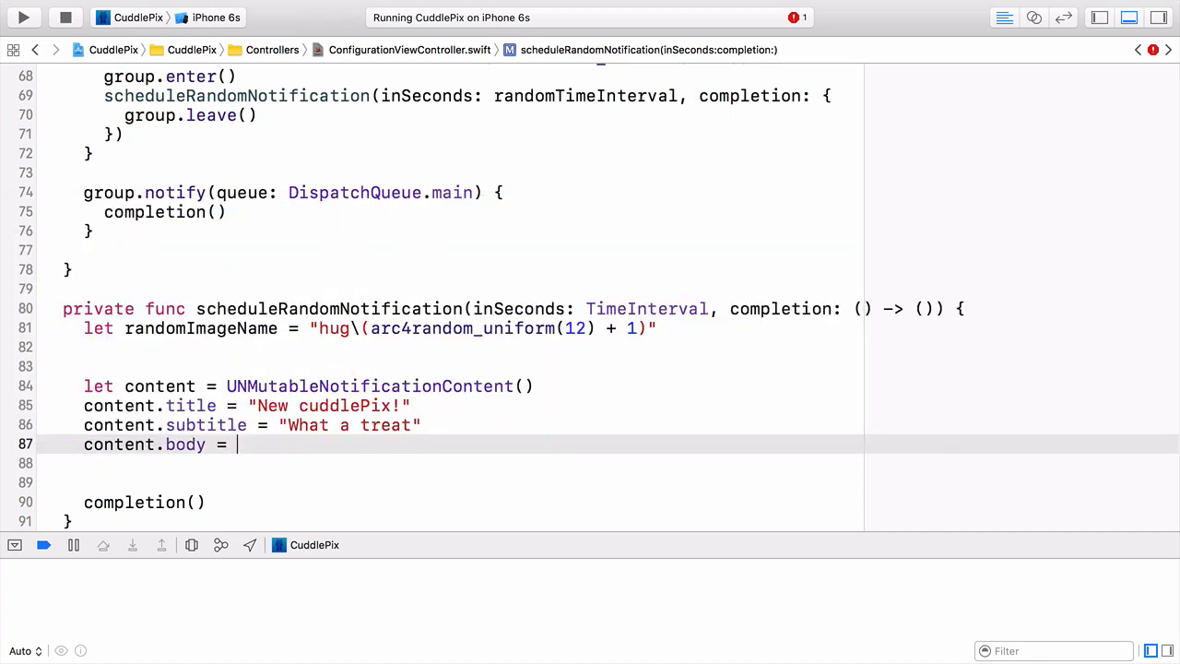
{"action": "type", "text": "\"Chjee\""}
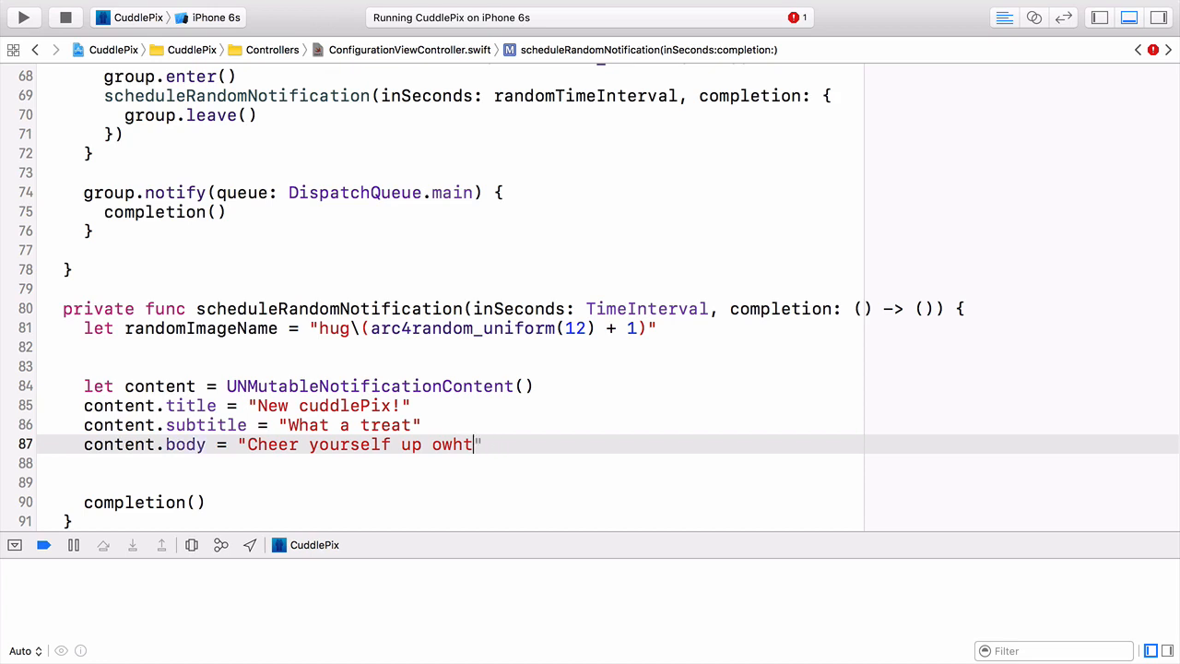
{"action": "type", "text": "with a hu"}
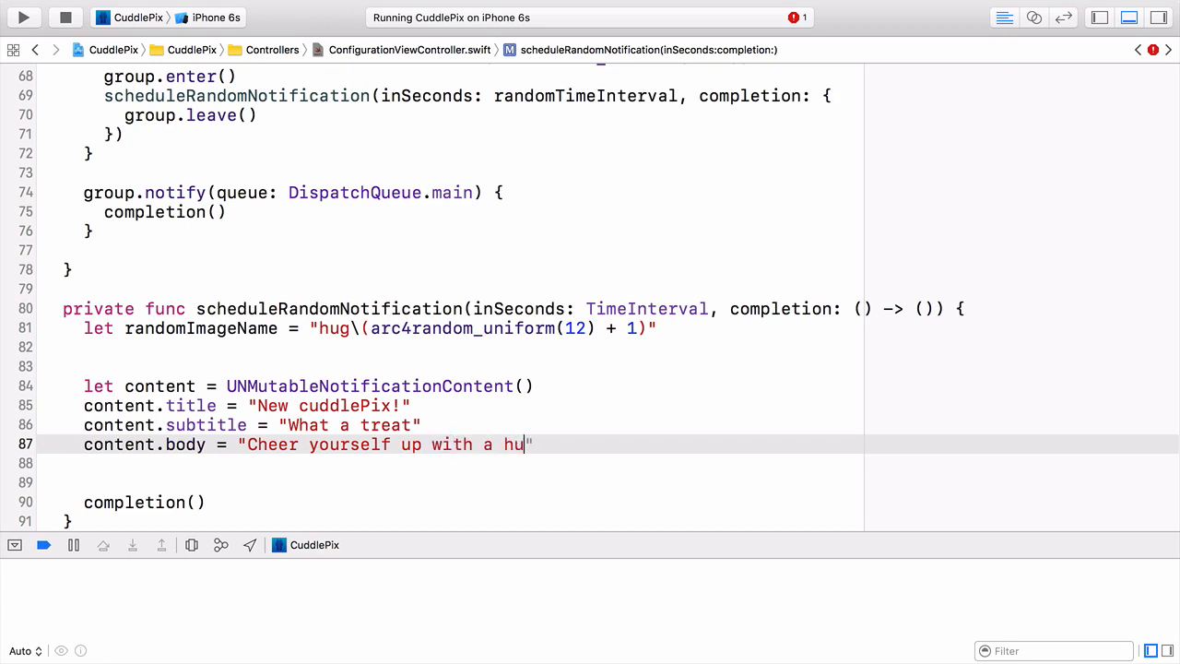
{"action": "type", "text": "g 🤗"}
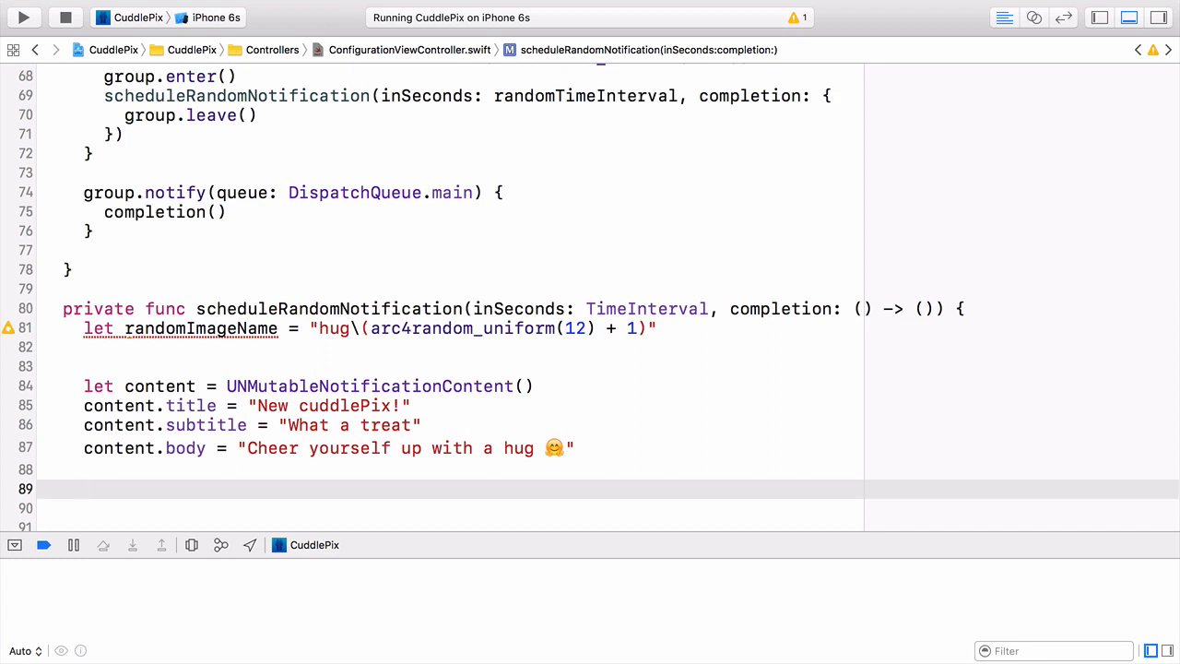
Add a UNTimeIntervalNotificationTrigger with timeInterval inSeconds and repeats false.
{"action": "type", "text": "let"}
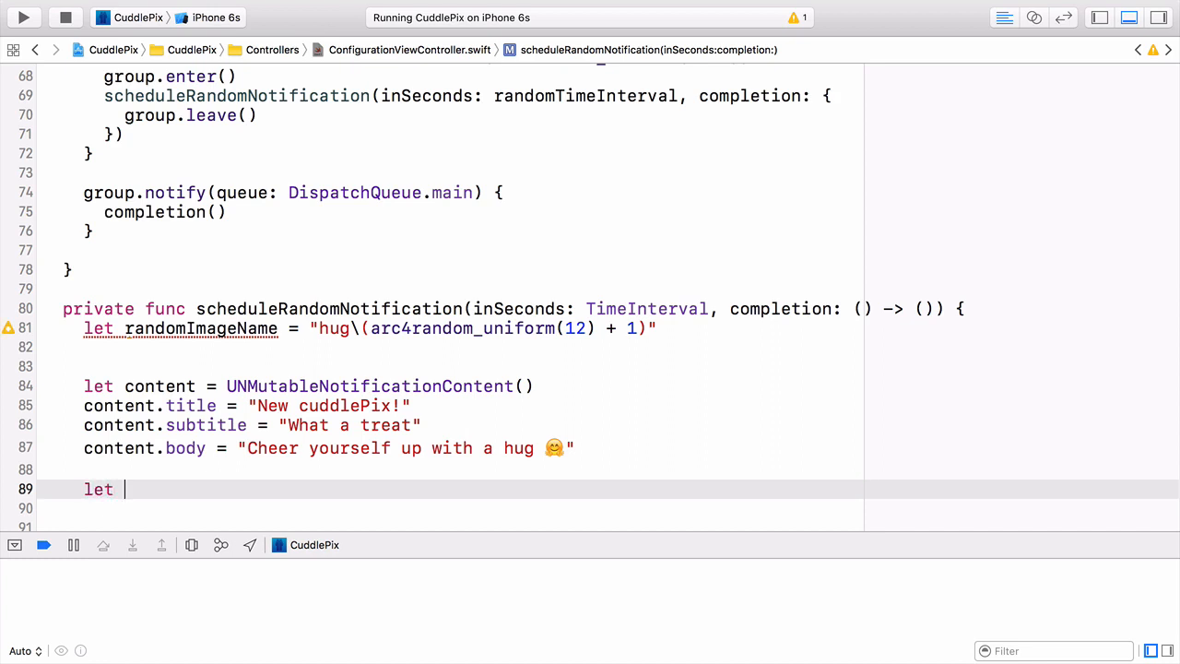
{"action": "type", "text": "trigger ="}
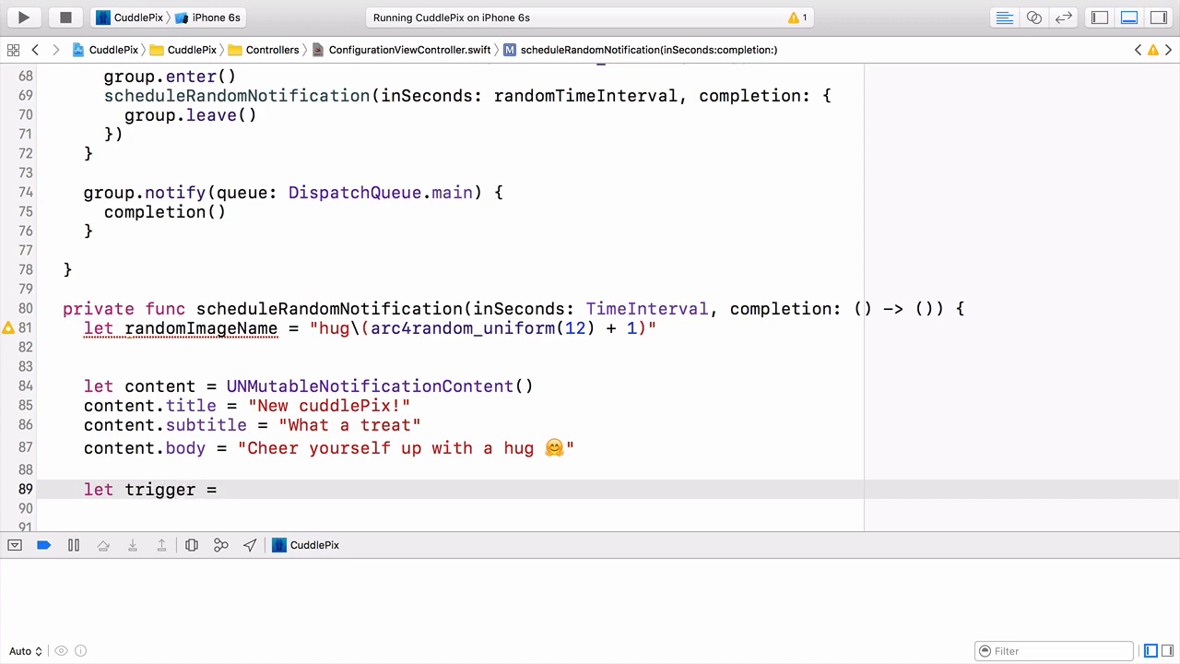
{"action": "type", "text": "UNTI"}
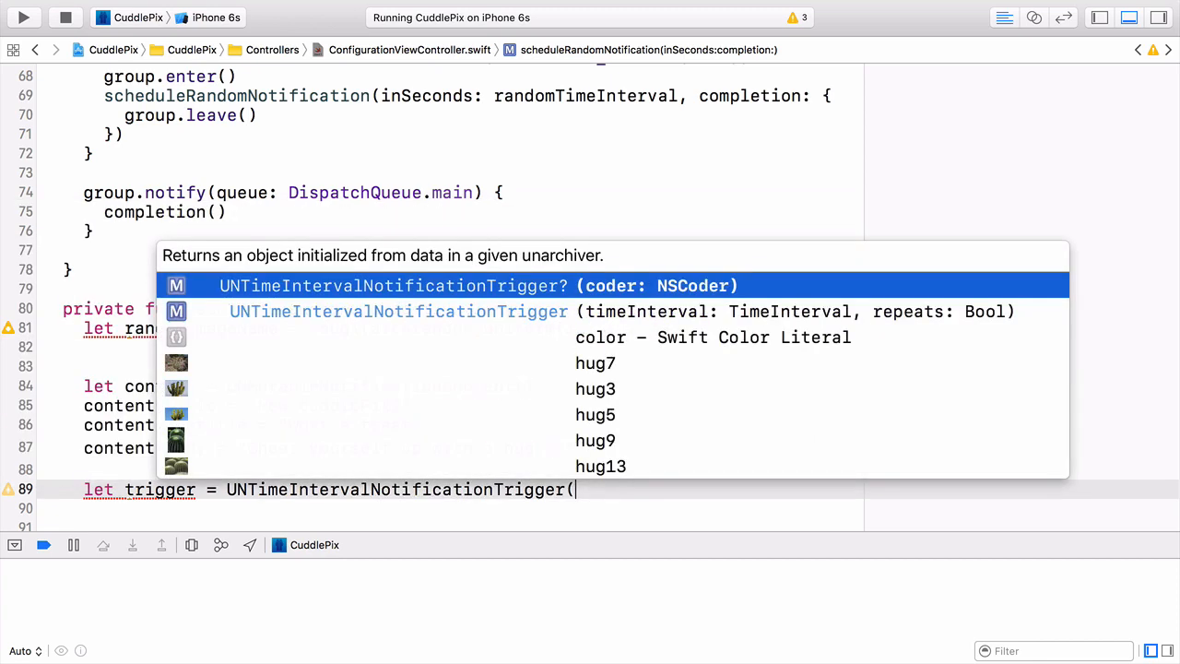
{"action": "left_click", "coordinate": [398, 310]}
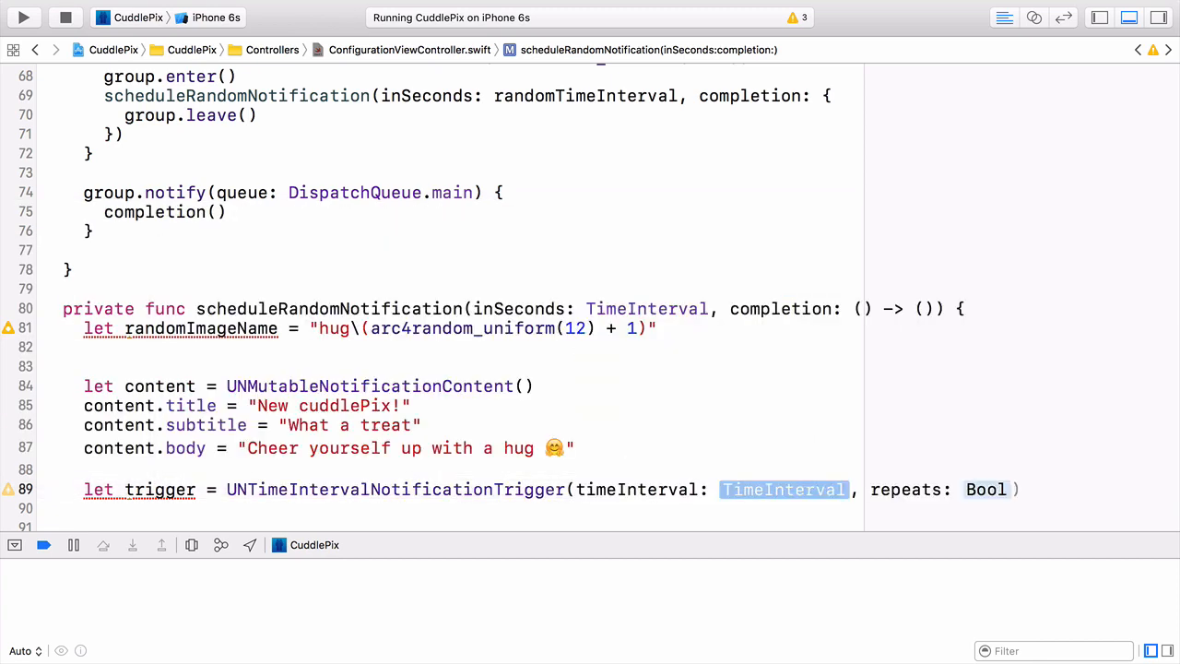
{"action": "type", "text": "inSeconds"}
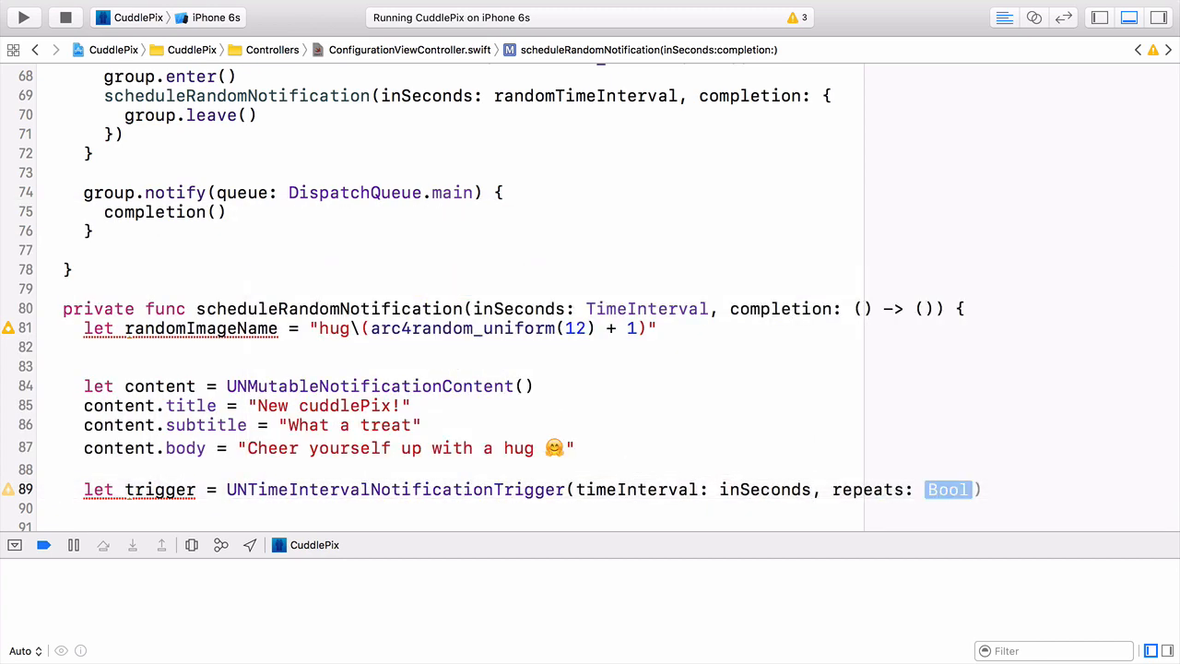
{"action": "type", "text": "false)"}
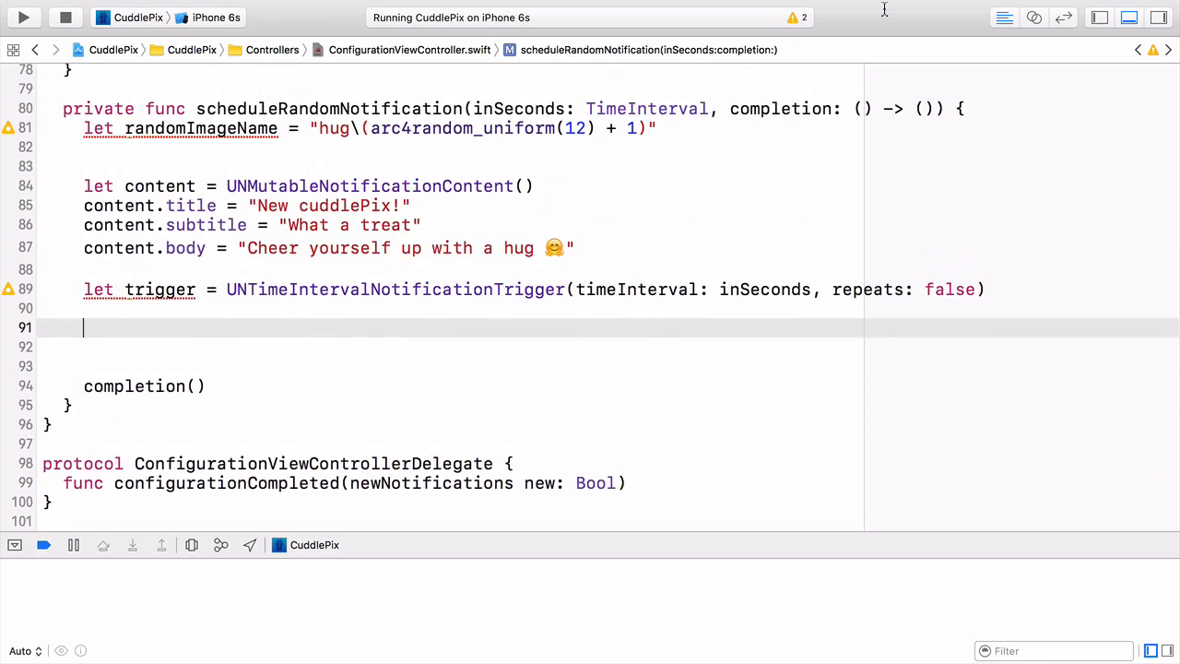
Start a UNNotificationRequest using the identifier/content/trigger initializer.
{"action": "type", "text": "let"}
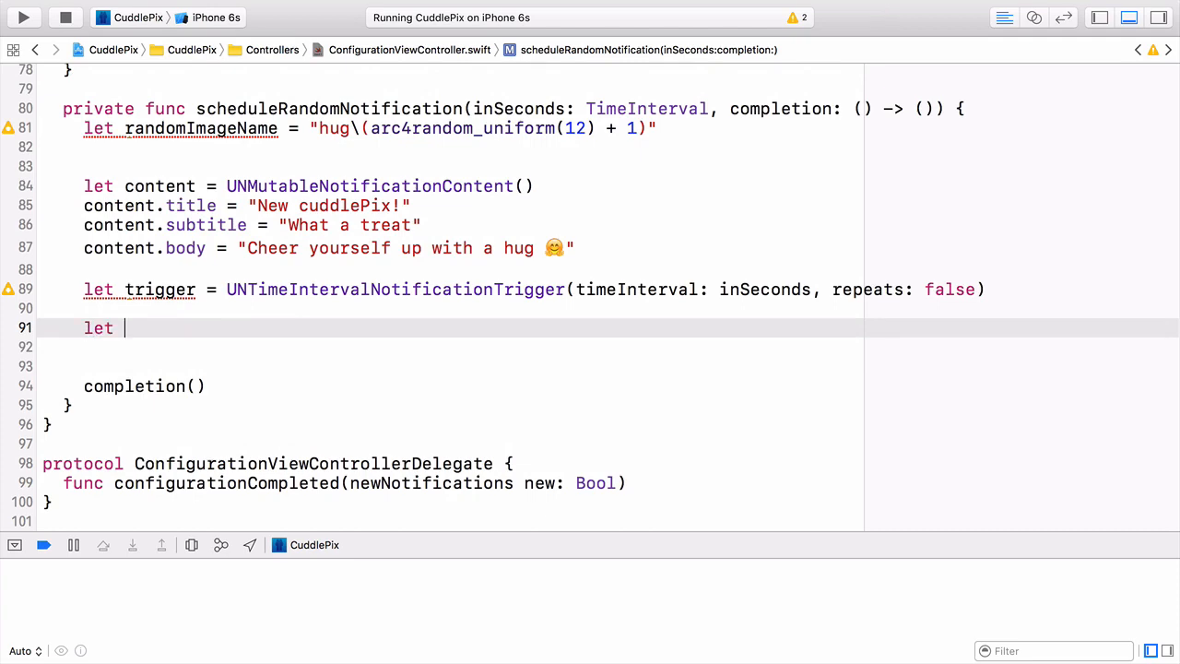
{"action": "type", "text": "request ="}
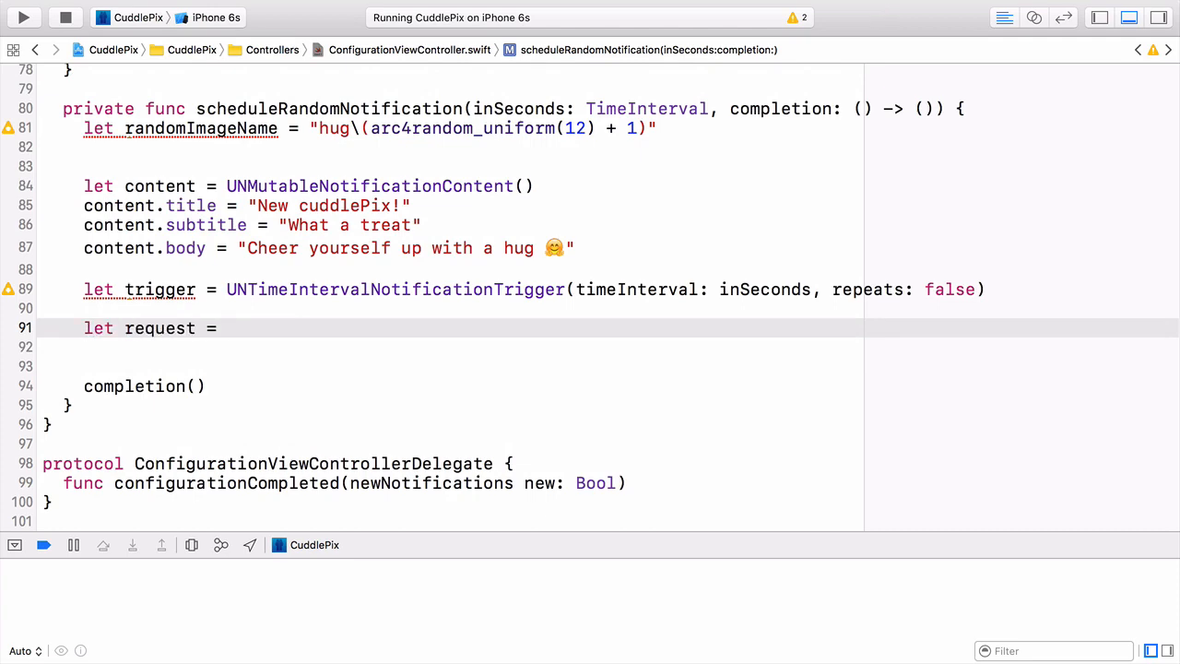
{"action": "type", "text": "UNRw"}
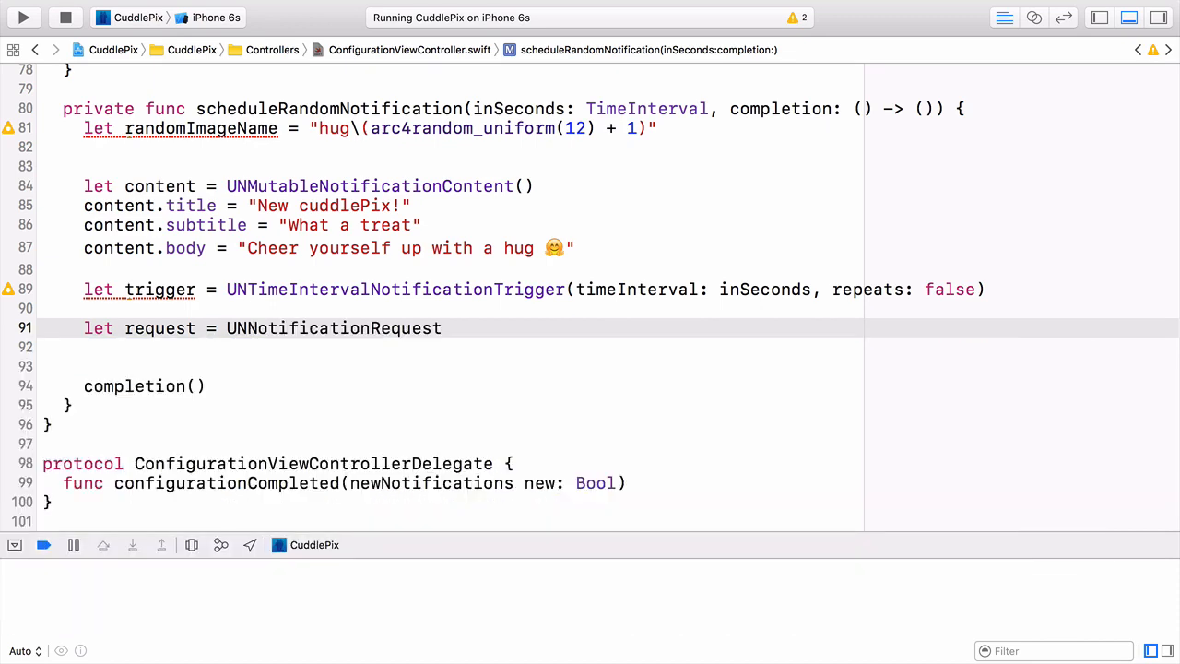
{"action": "type", "text": "("}
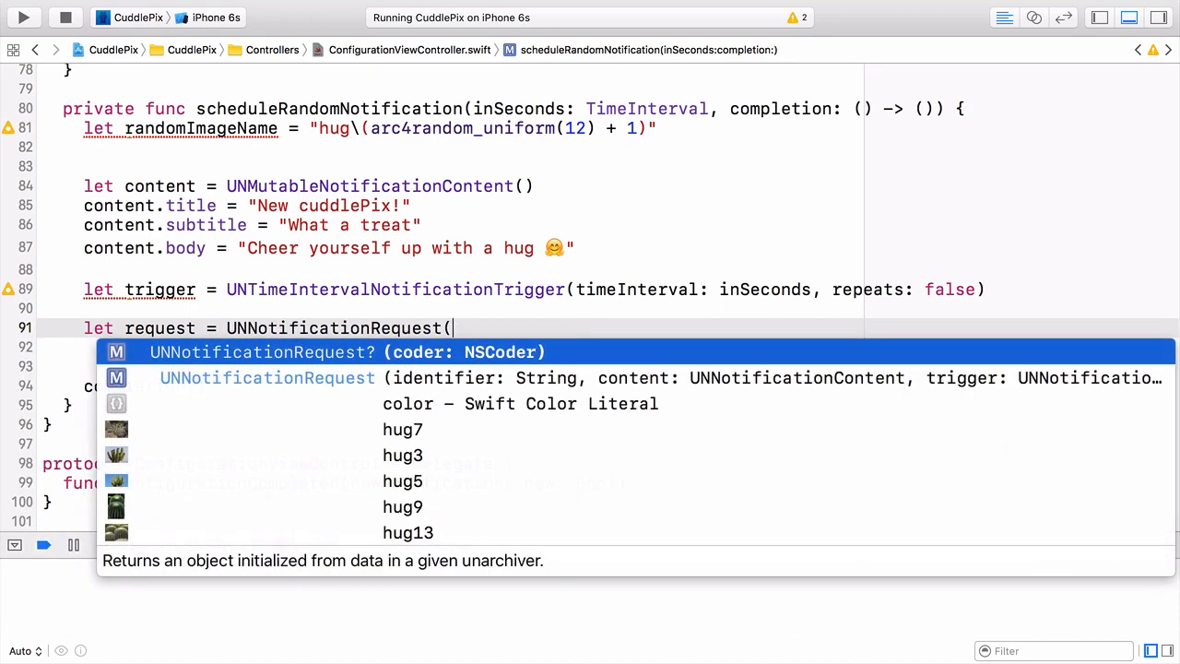
{"action": "left_click", "coordinate": [267, 376]}
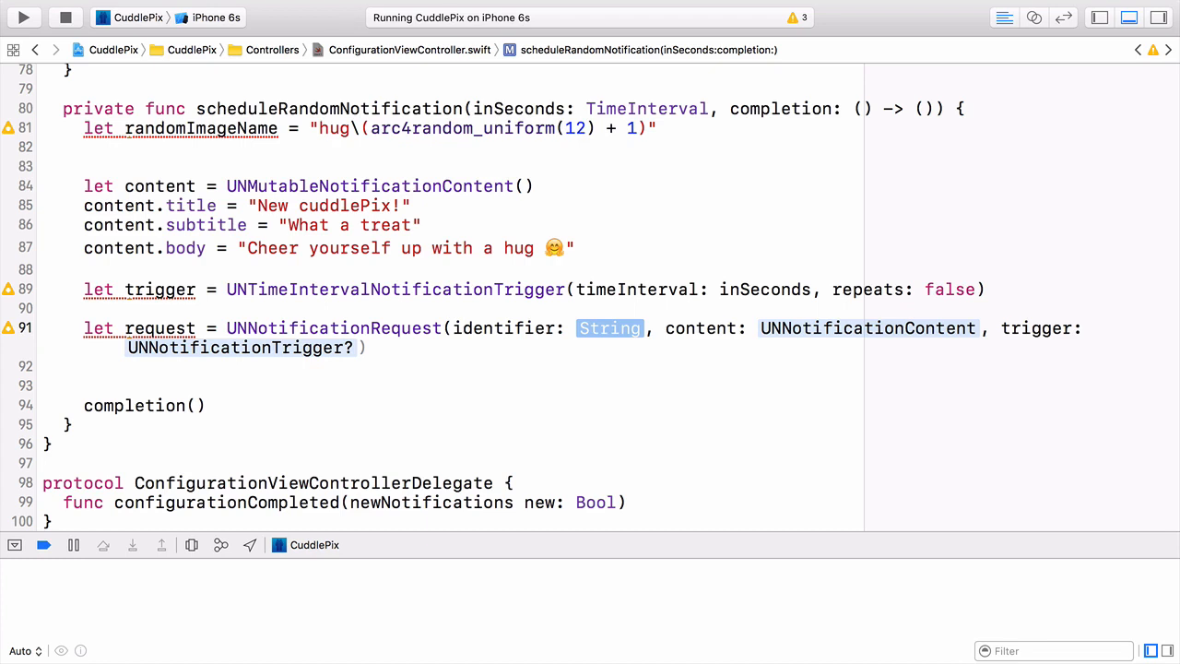
Fill the request with randomImageName, content and trigger.
{"action": "type", "text": "randomImageName"}
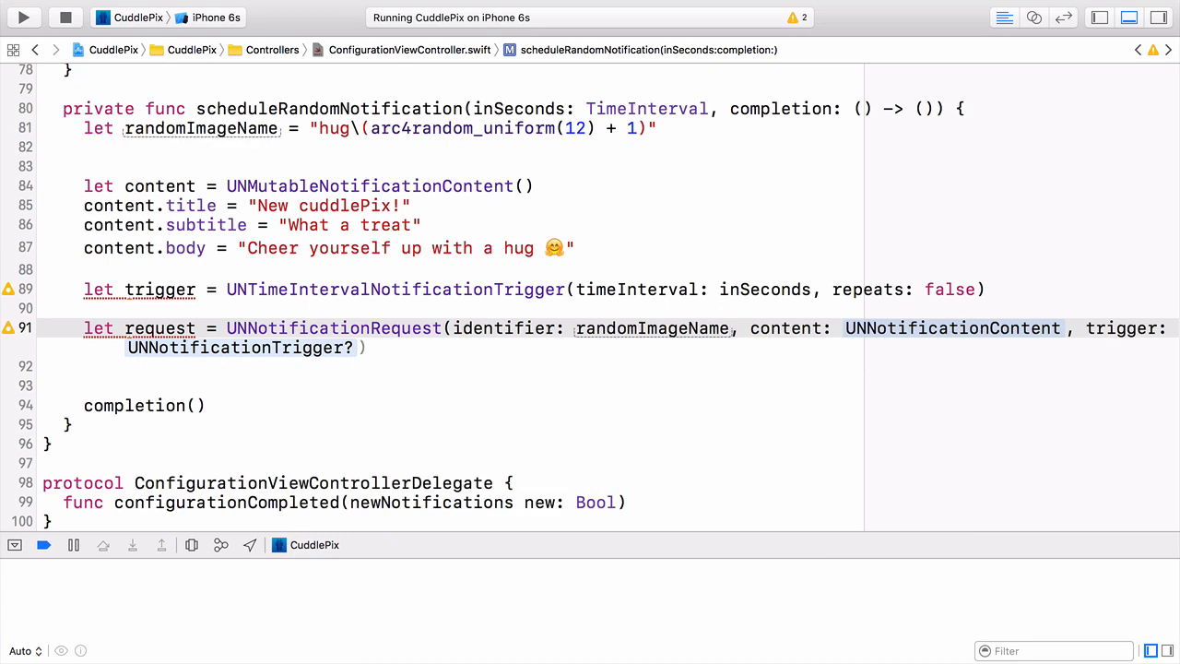
{"action": "type", "text": "cont"}
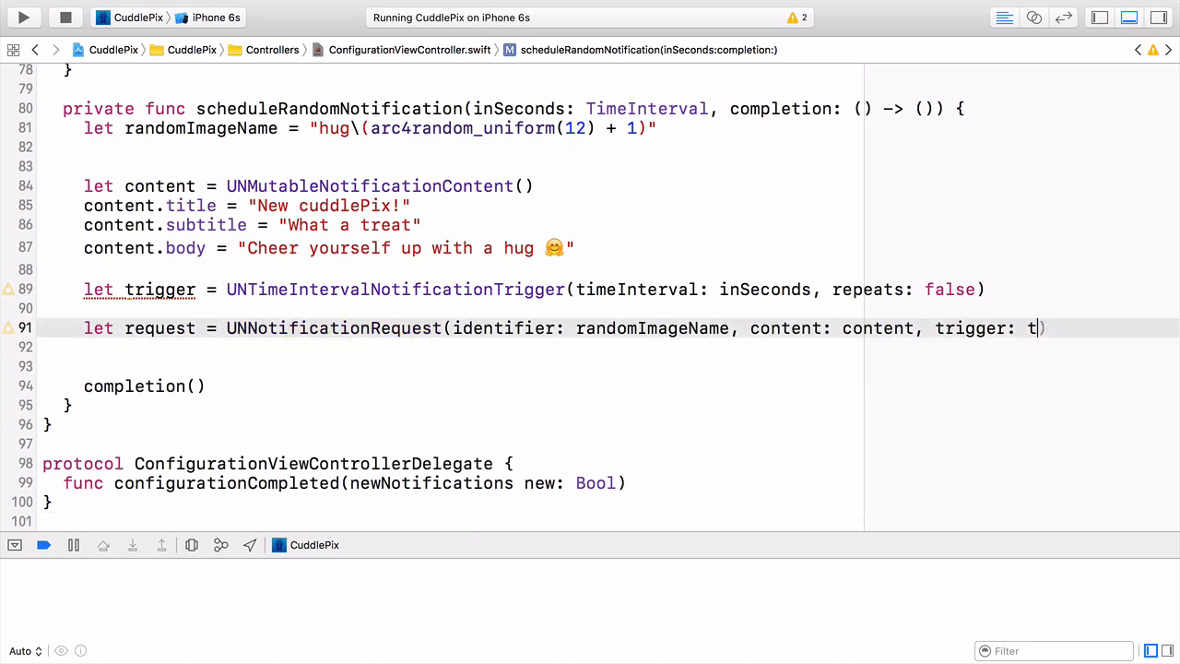
{"action": "type", "text": "rigger"}
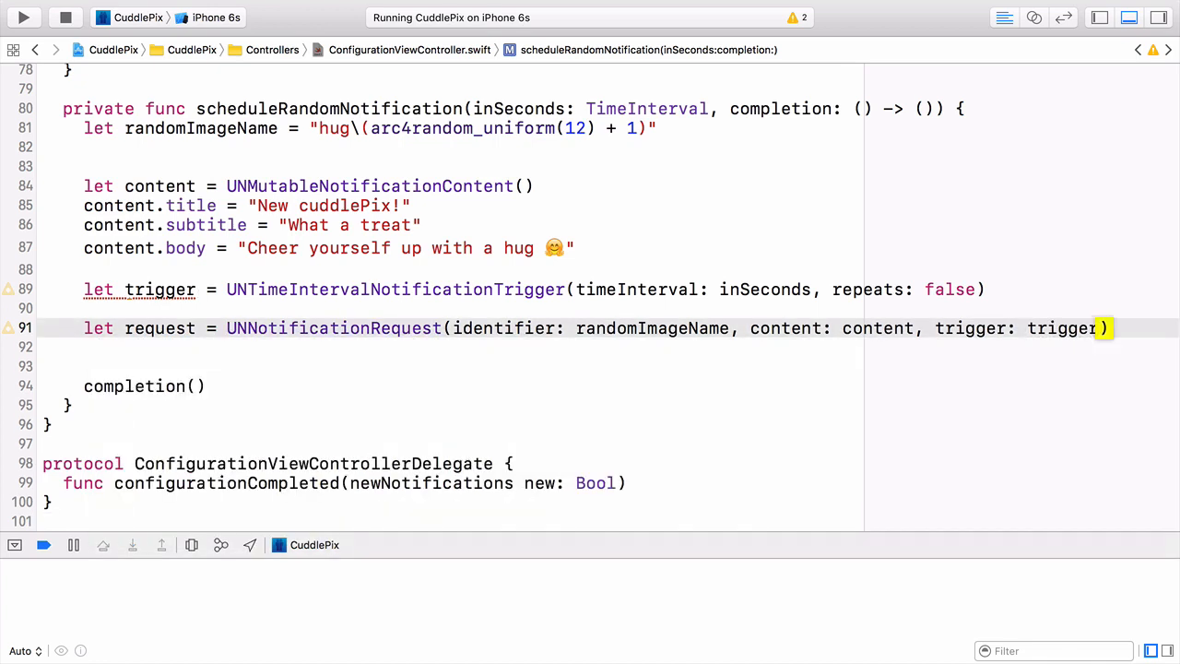
{"action": "key", "text": "return"}
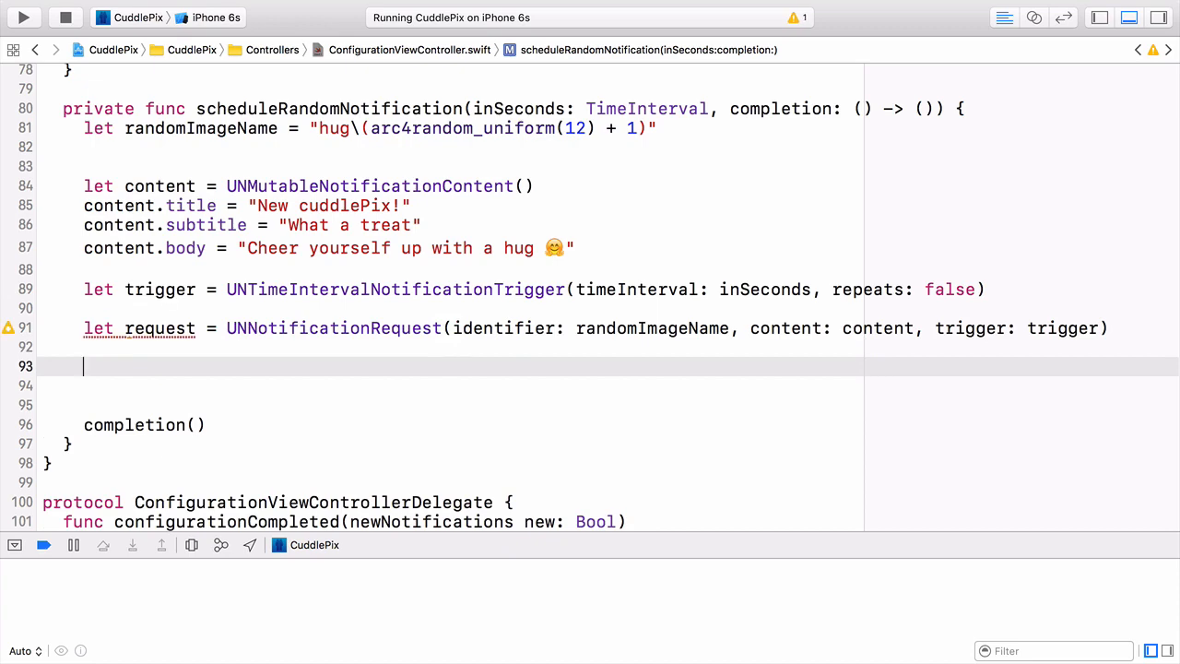
Add the request to UNUserNotificationCenter.current() with a trailing error closure.
{"action": "type", "text": "U"}
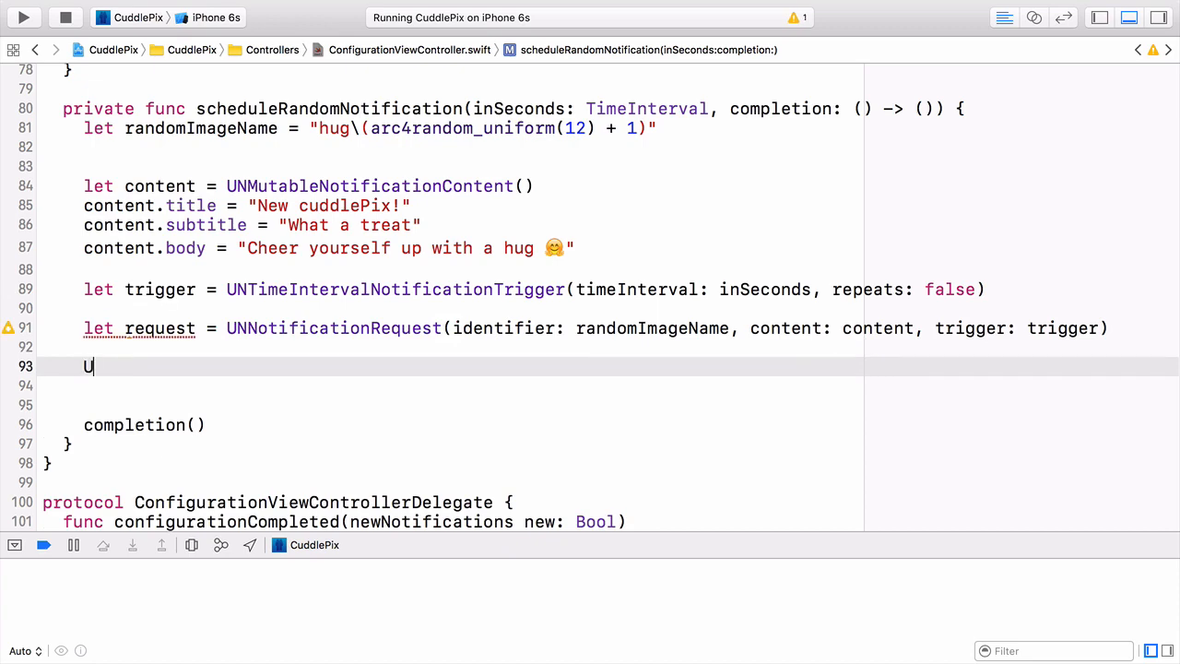
{"action": "type", "text": "Ncen"}
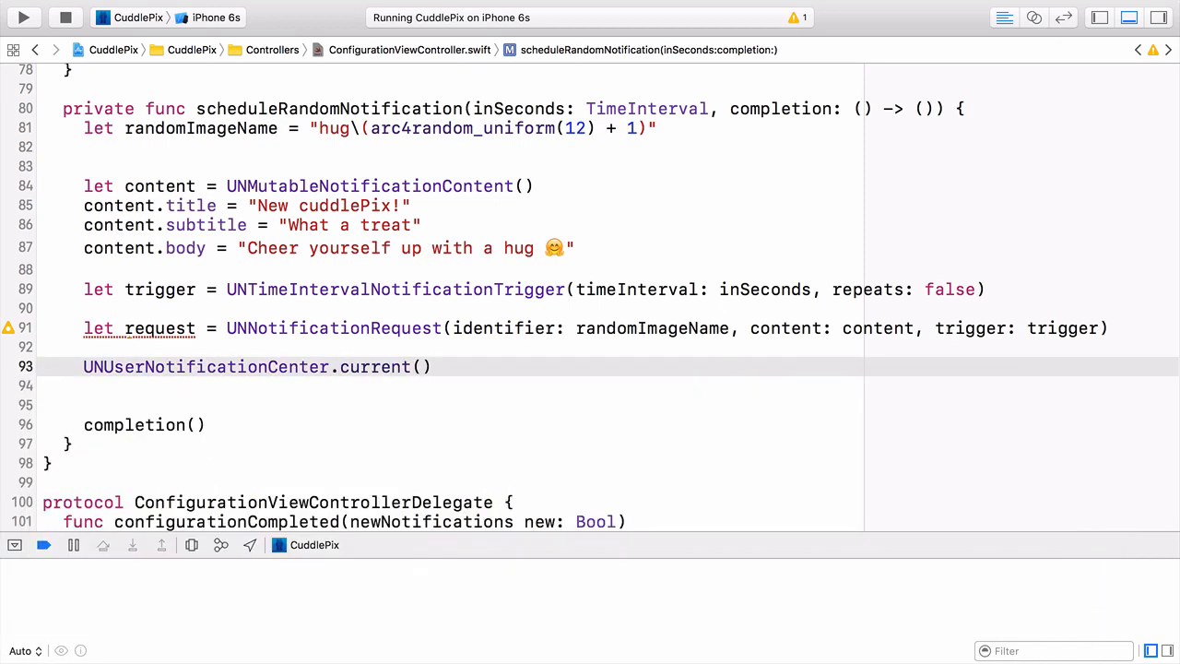
{"action": "type", "text": ".add(request: UNNotificationRequest, withCompletionHandler: ((NSError?) -> Void)?"}
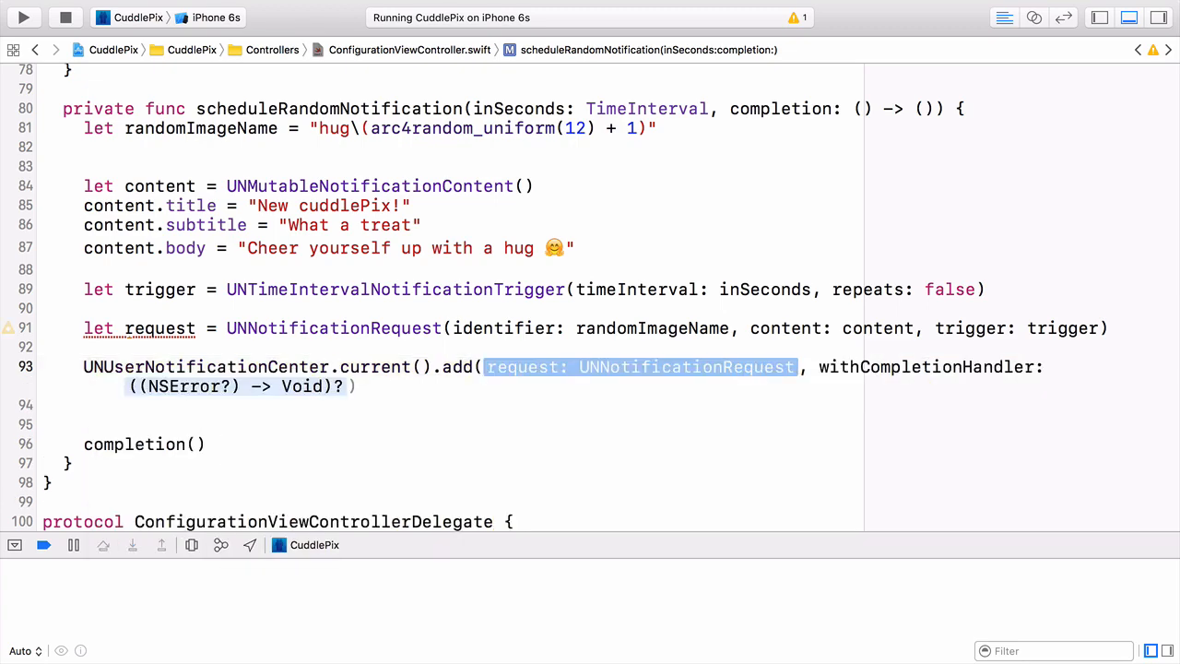
{"action": "type", "text": "request) { (e) in"}
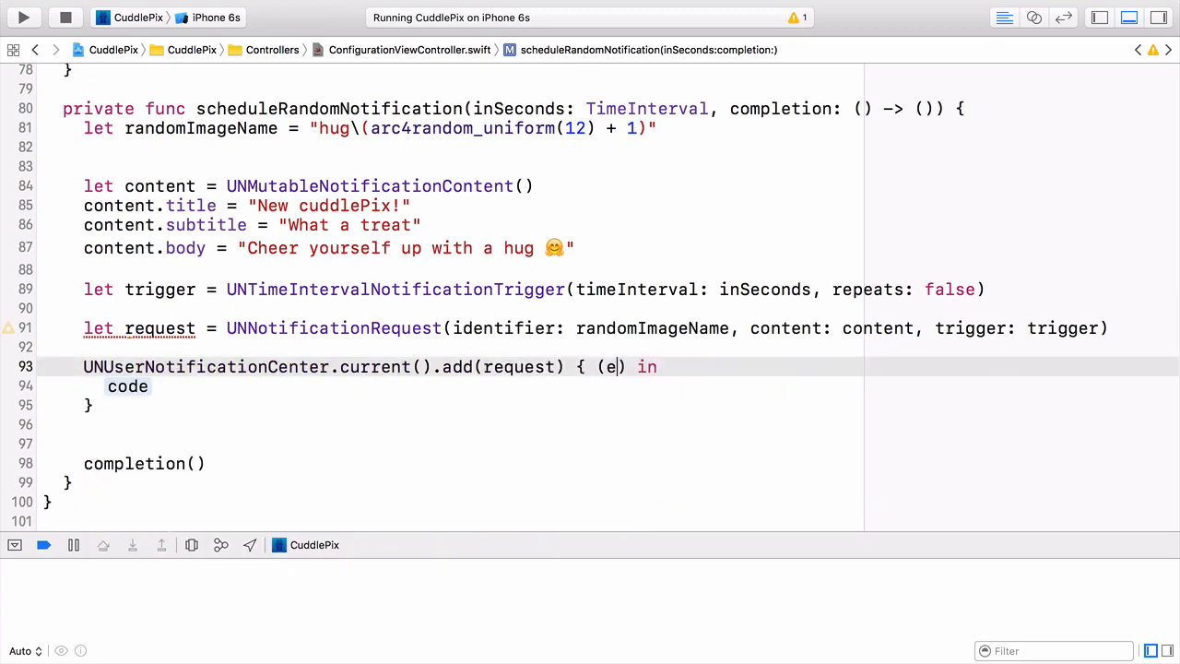
{"action": "type", "text": "rror"}
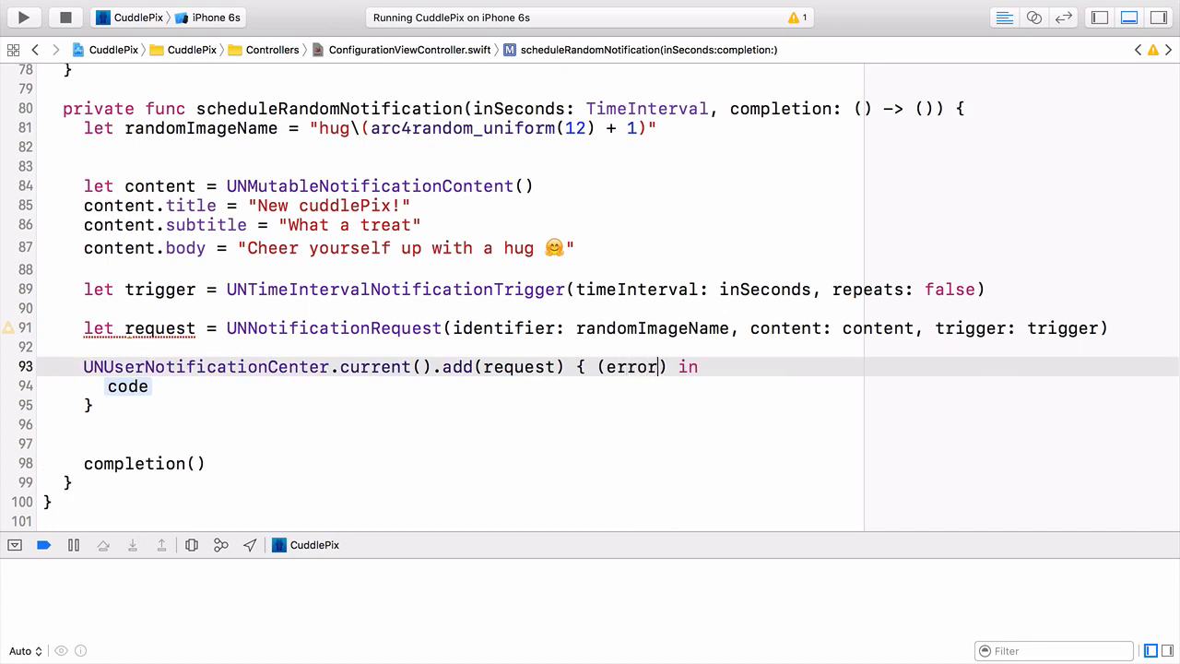
Print error.localizedDescription inside an if let error check in the closure.
{"action": "type", "text": "if let"}
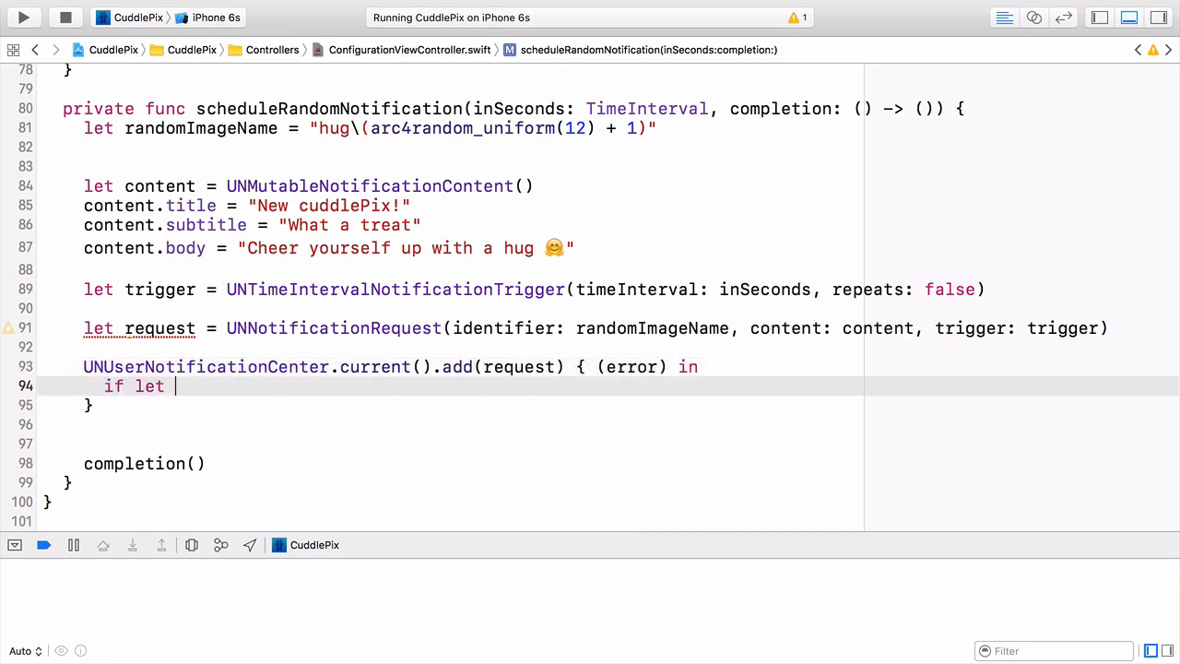
{"action": "type", "text": "error = error {"}
{"action": "type", "text": "p"}
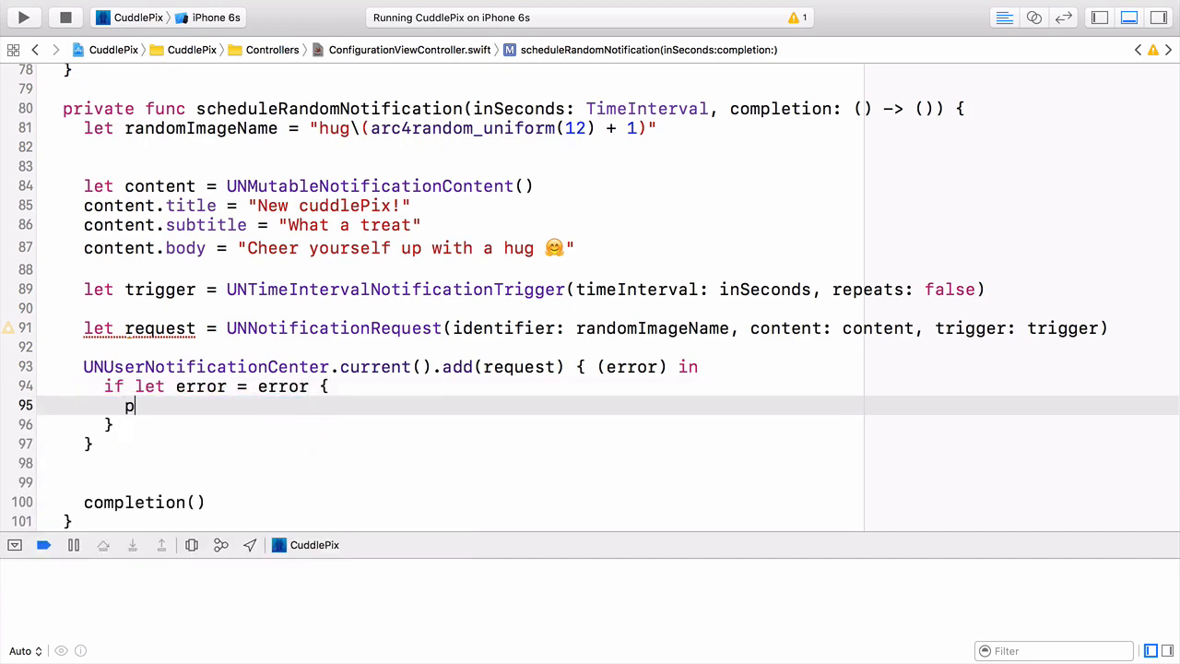
{"action": "type", "text": "rint(eo"}
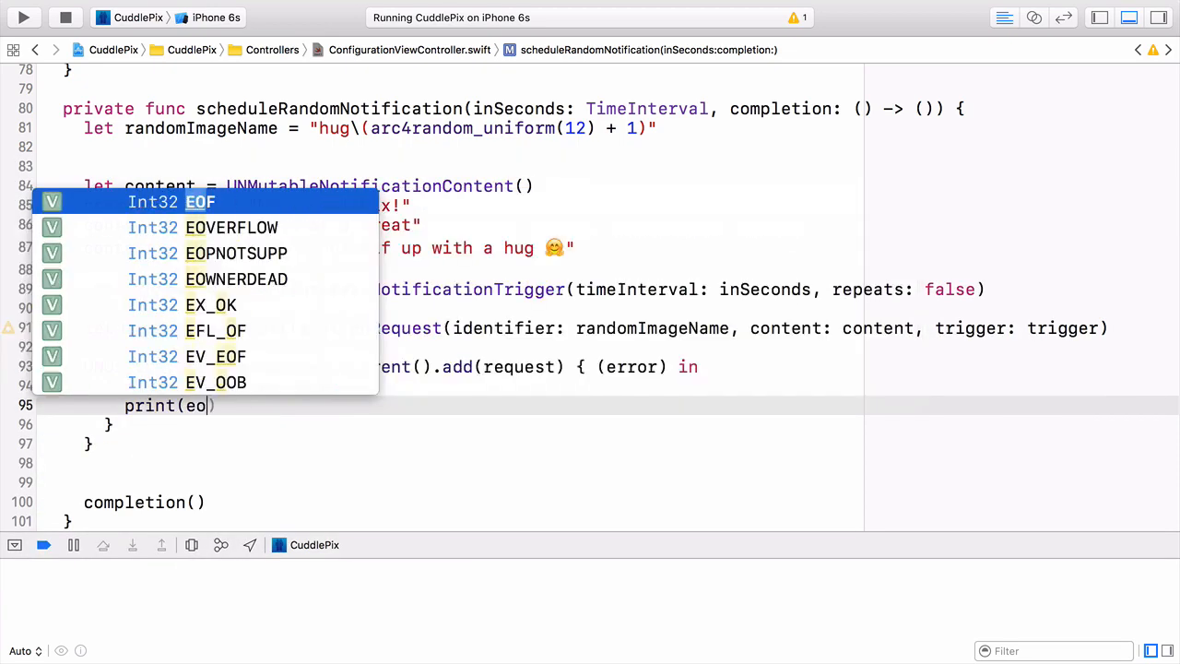
{"action": "type", "text": "rror.localizedDescription"}
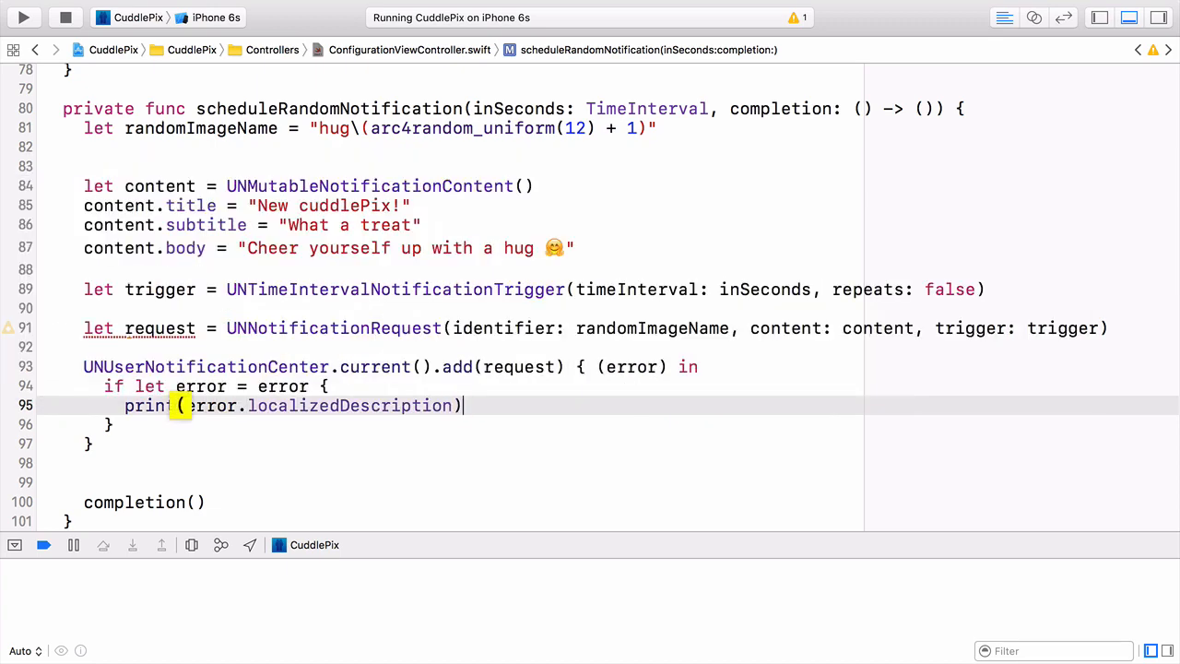
{"action": "key", "text": "enter"}
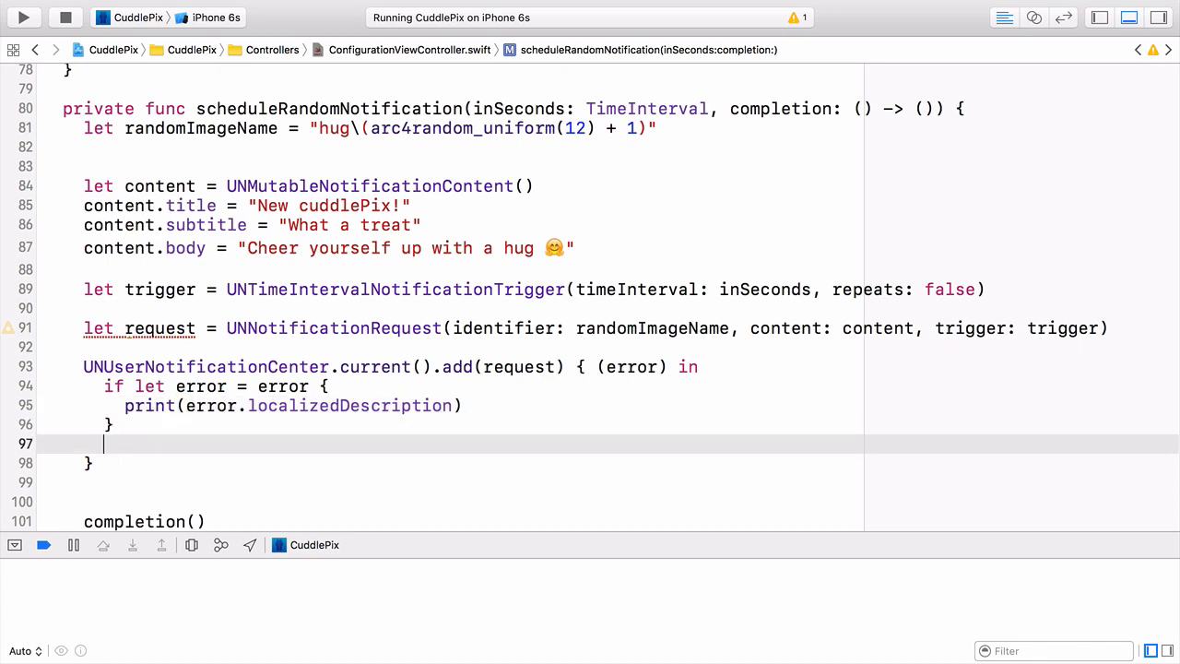
{"action": "scroll", "scroll_direction": "down", "scroll_amount": 3}
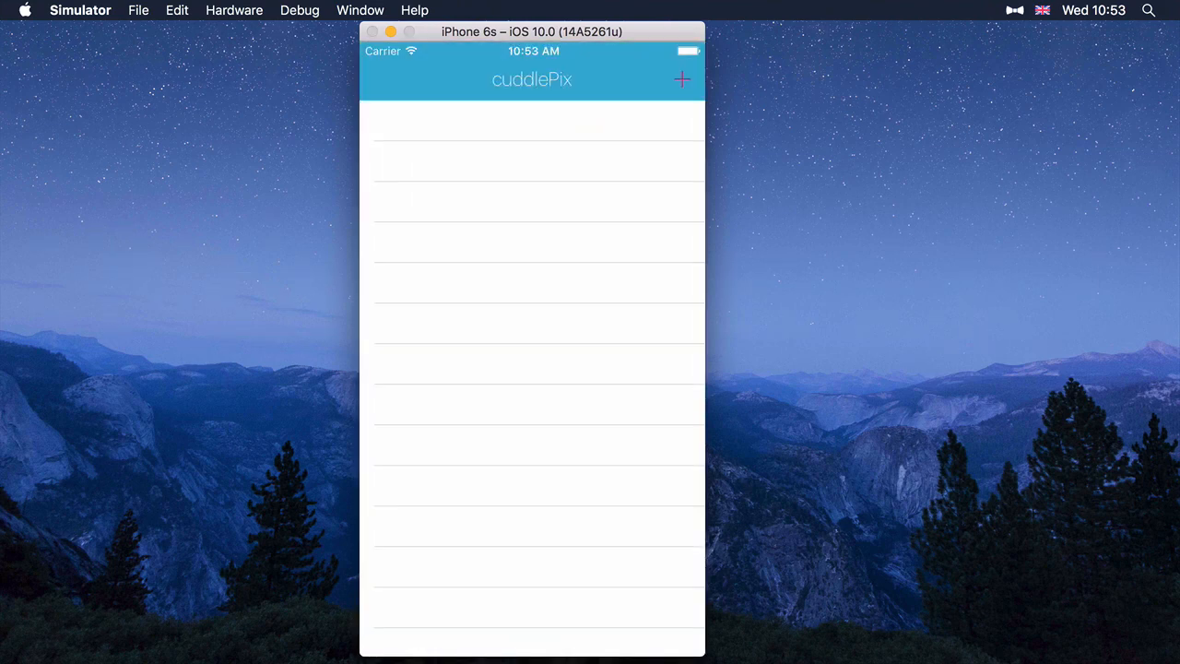
Schedule a cuddlePix, expand the incoming New cuddlePix! banner and dismiss it.
{"action": "left_click", "coordinate": [682, 79]}
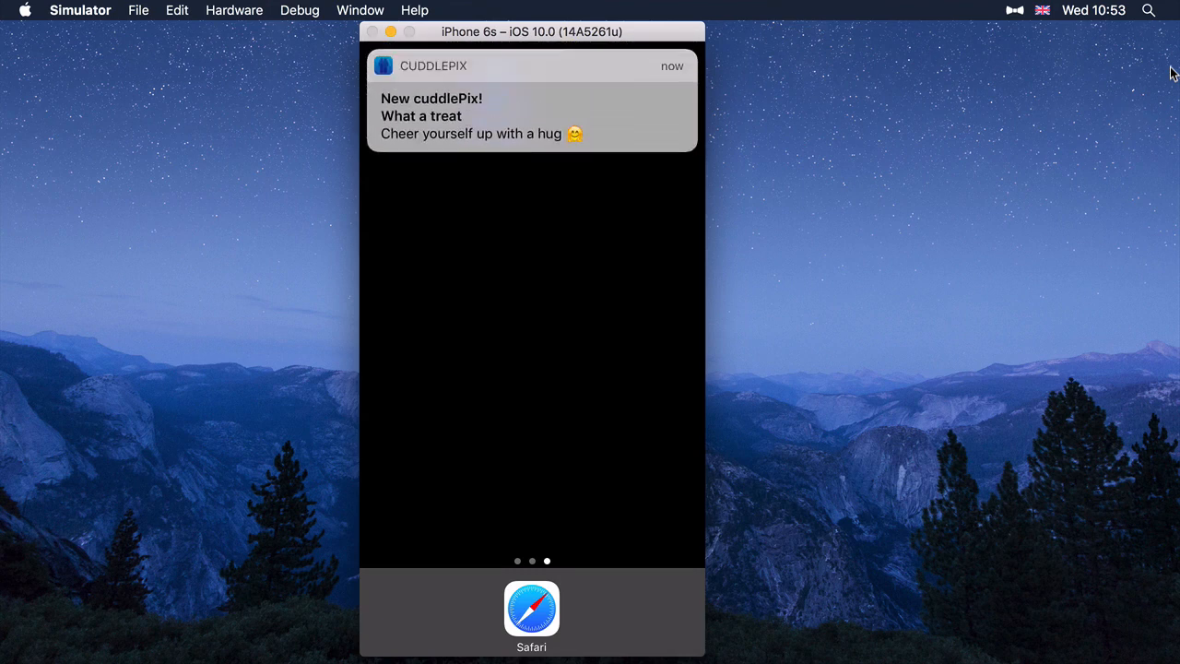
{"action": "left_click", "coordinate": [530, 110]}
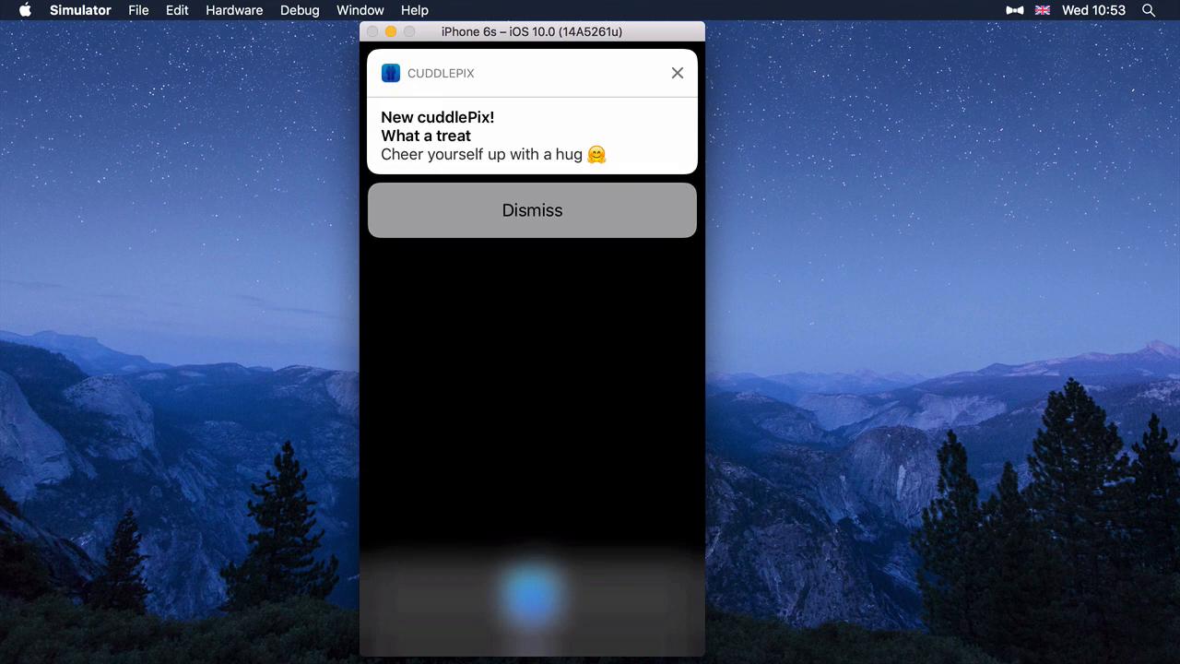
{"action": "left_click", "coordinate": [531, 210]}
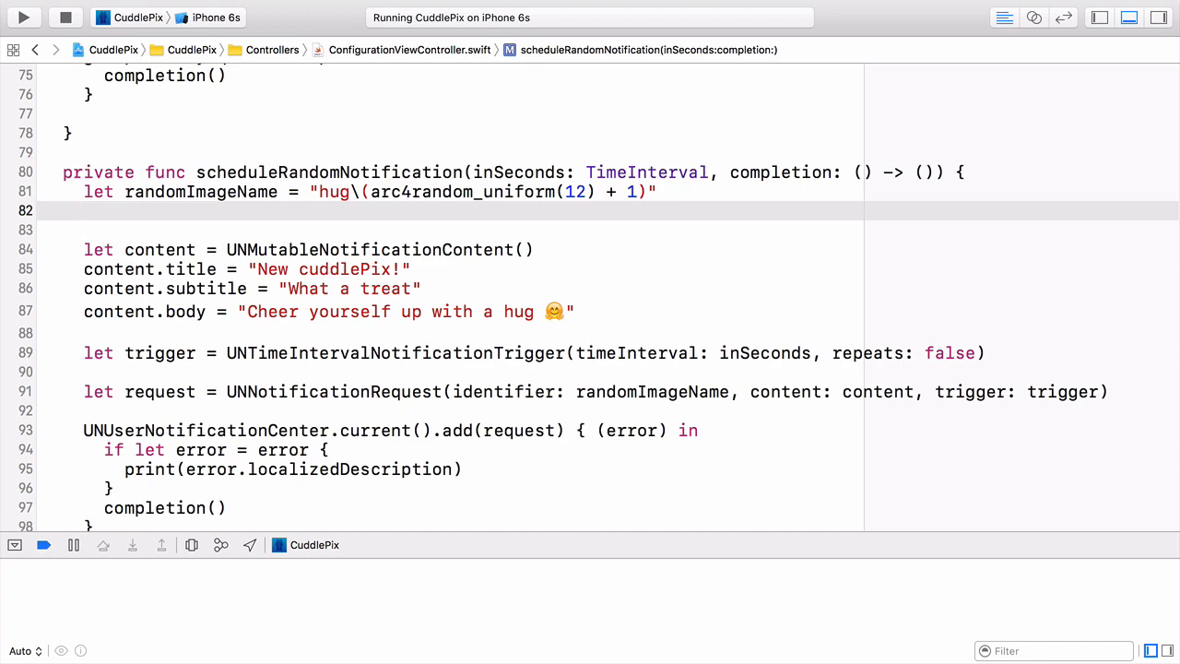
Declare imageURL from Bundle.main urlForResource with randomImageName and "jpg".
{"action": "left_click", "coordinate": [85, 210]}
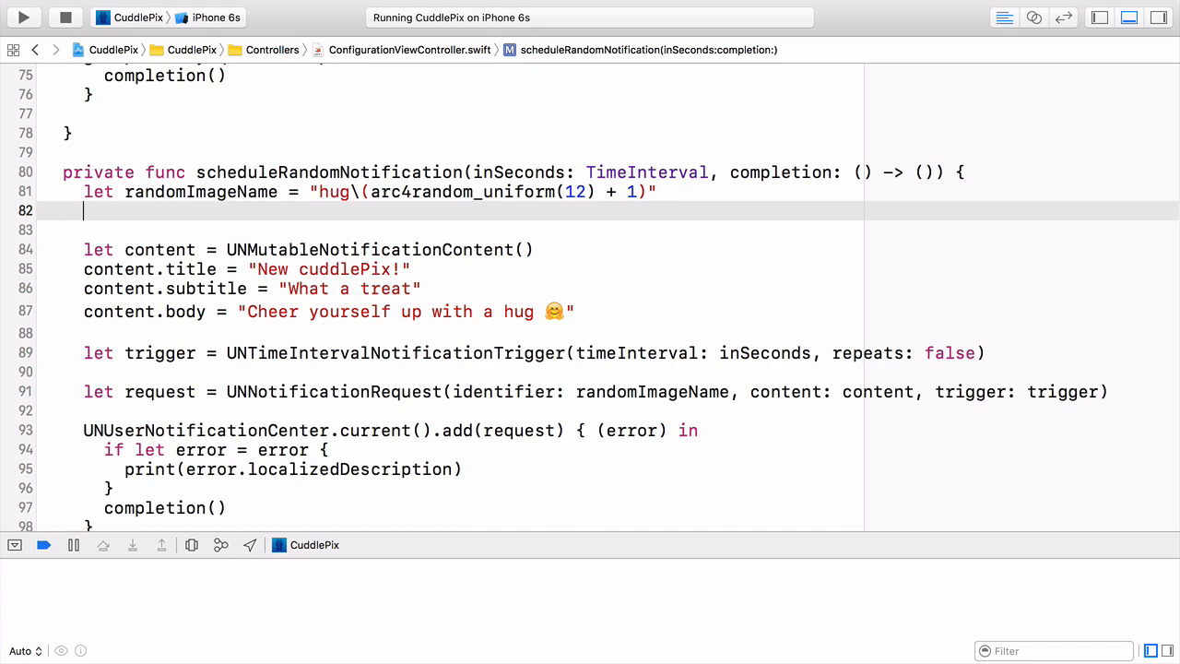
{"action": "type", "text": "let"}
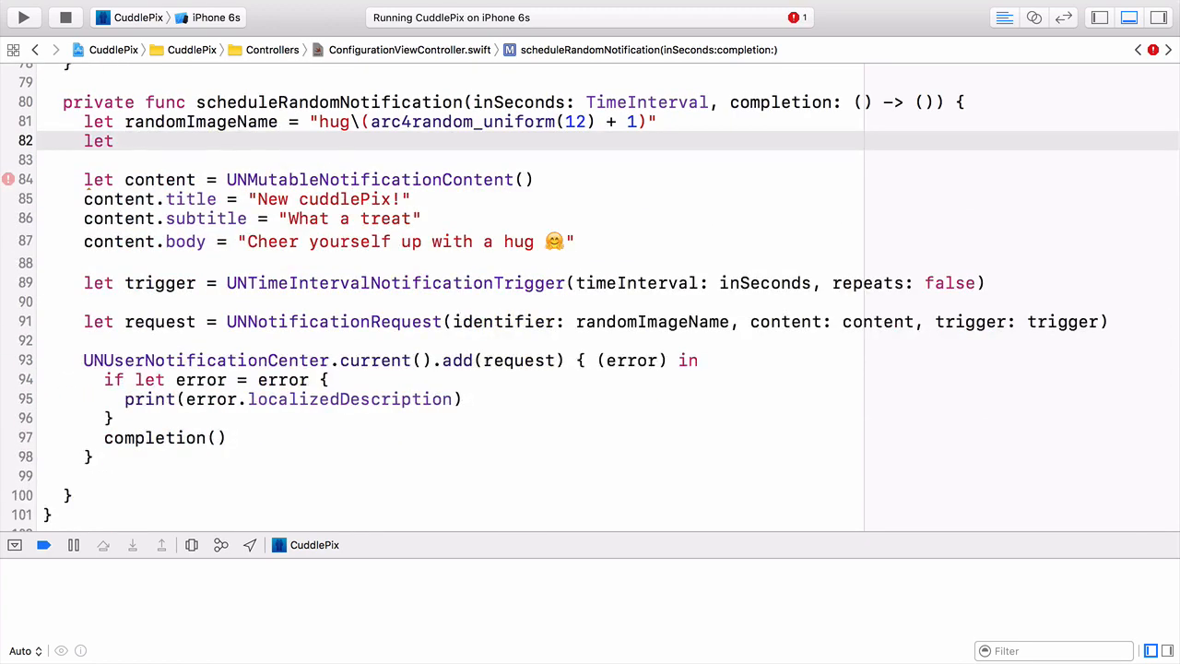
{"action": "type", "text": "image"}
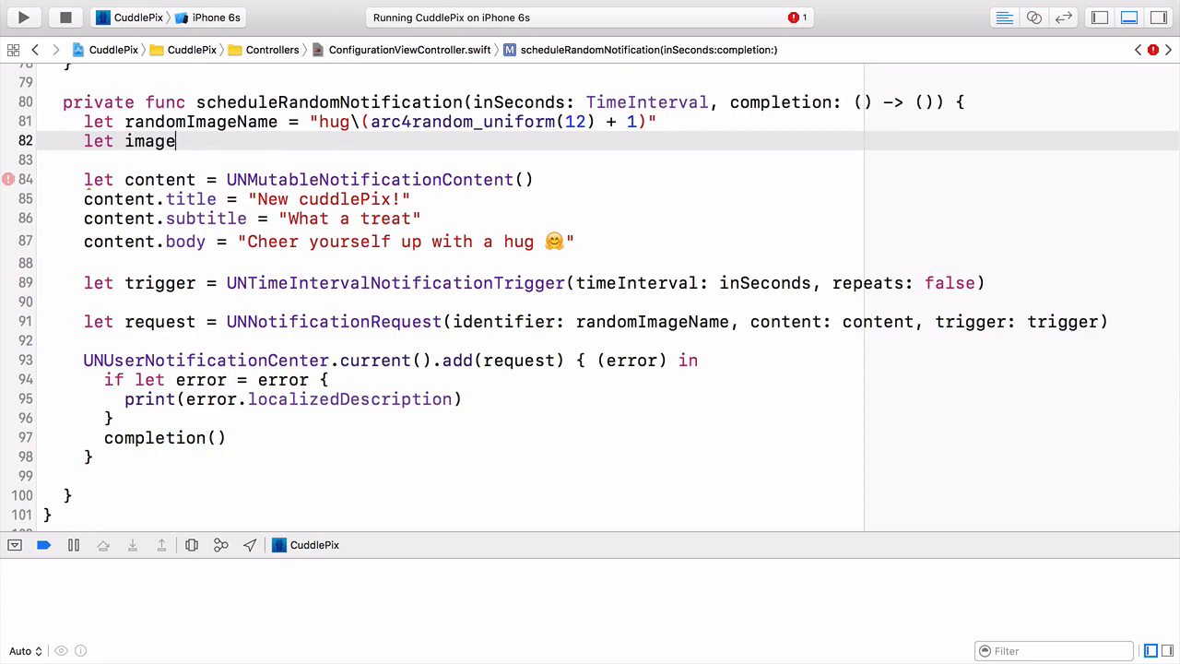
{"action": "type", "text": "URL = B"}
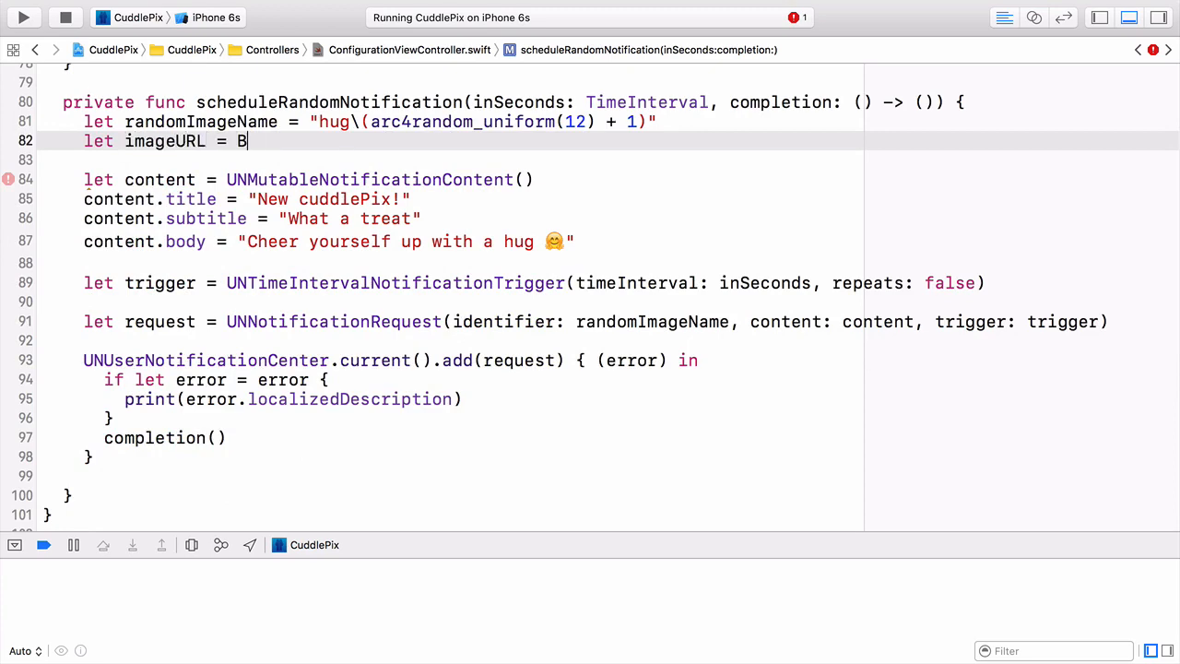
{"action": "type", "text": "undle.mi"}
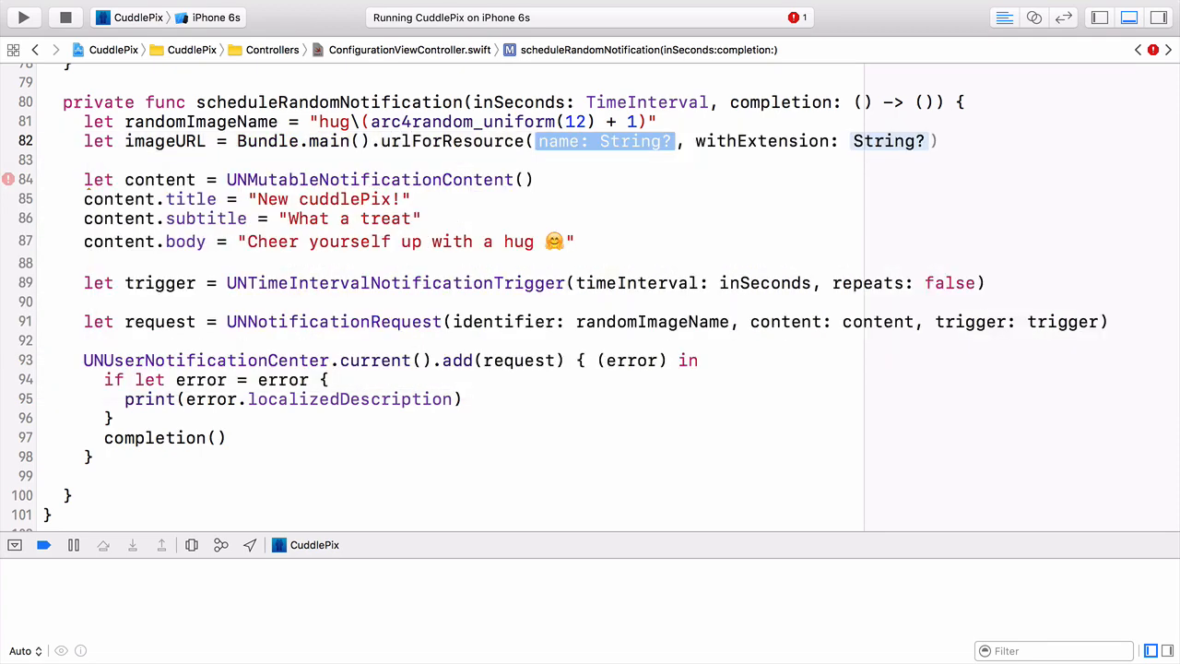
{"action": "type", "text": "randomImageName"}
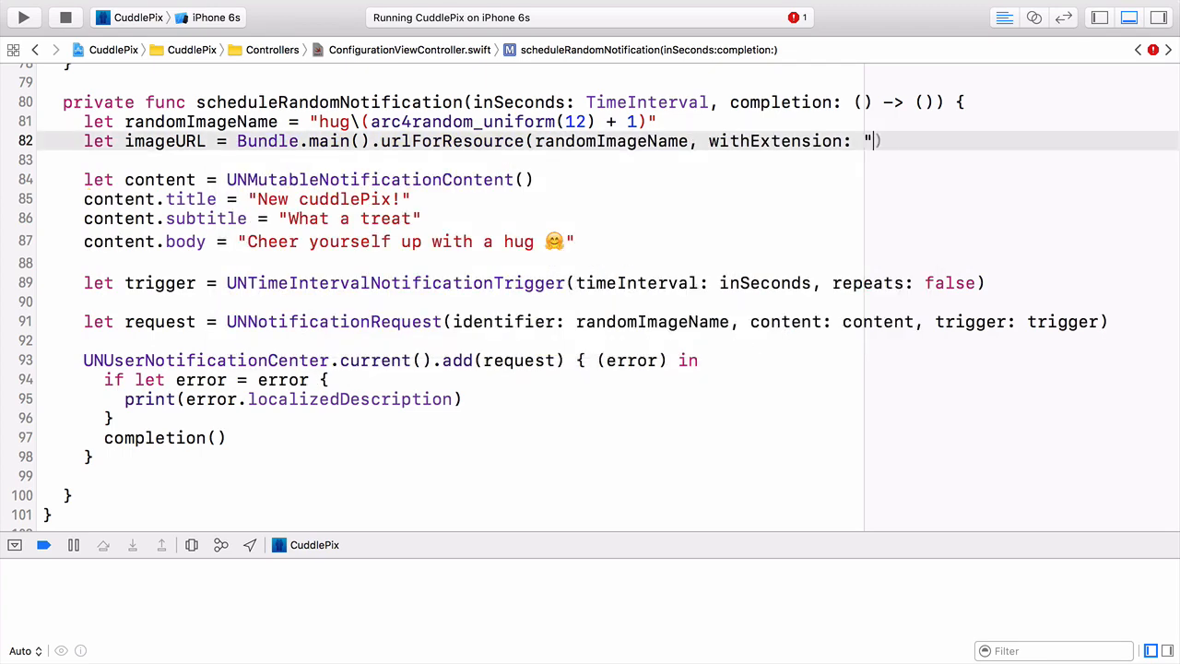
{"action": "type", "text": "jpg\""}
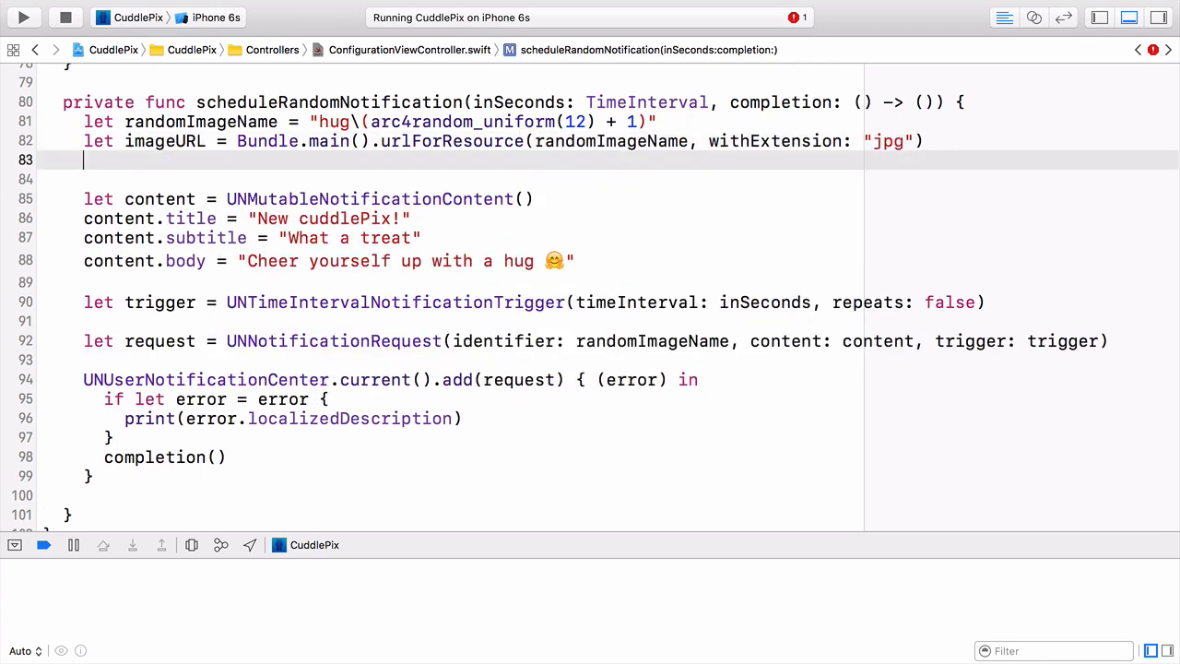
Create a UNNotificationAttachment with identifier randomImageName, url imageURL and options .none.
{"action": "type", "text": "le"}
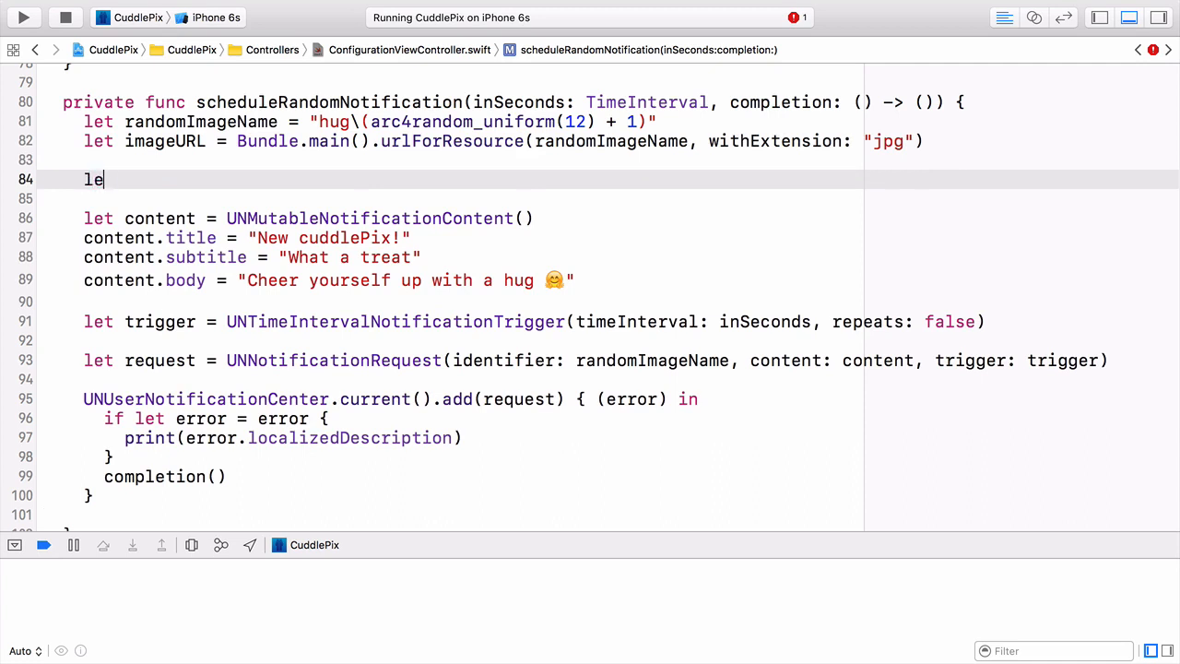
{"action": "type", "text": "t attache"}
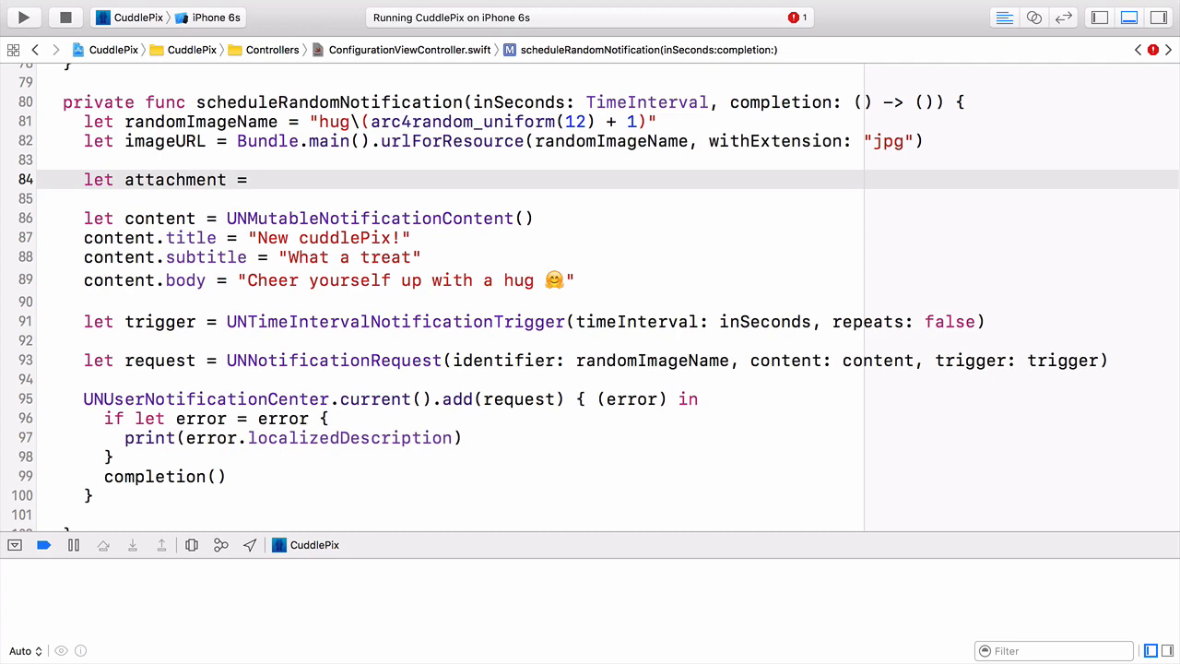
{"action": "type", "text": "UN"}
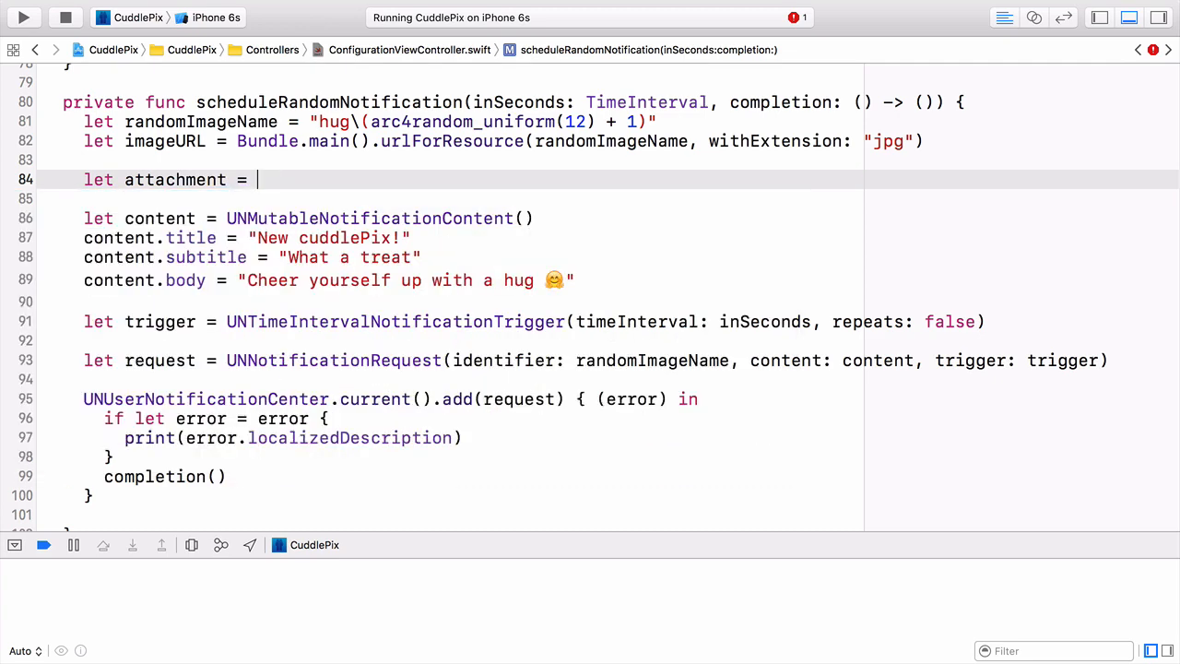
{"action": "type", "text": "UNNo"}
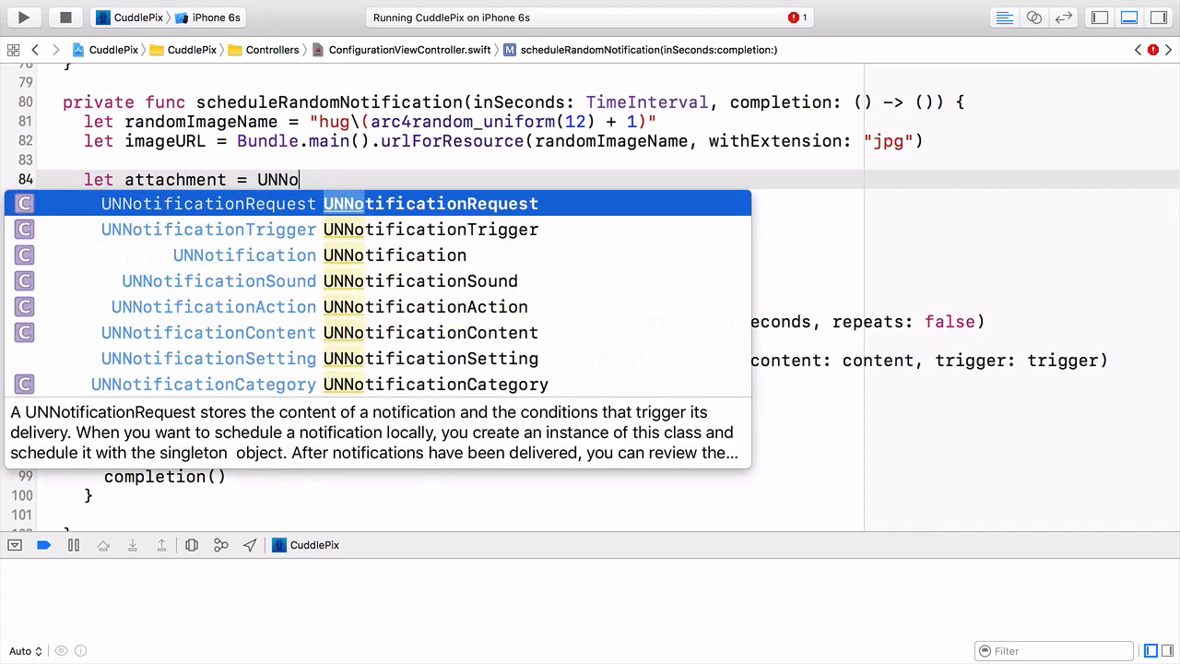
{"action": "type", "text": "at"}
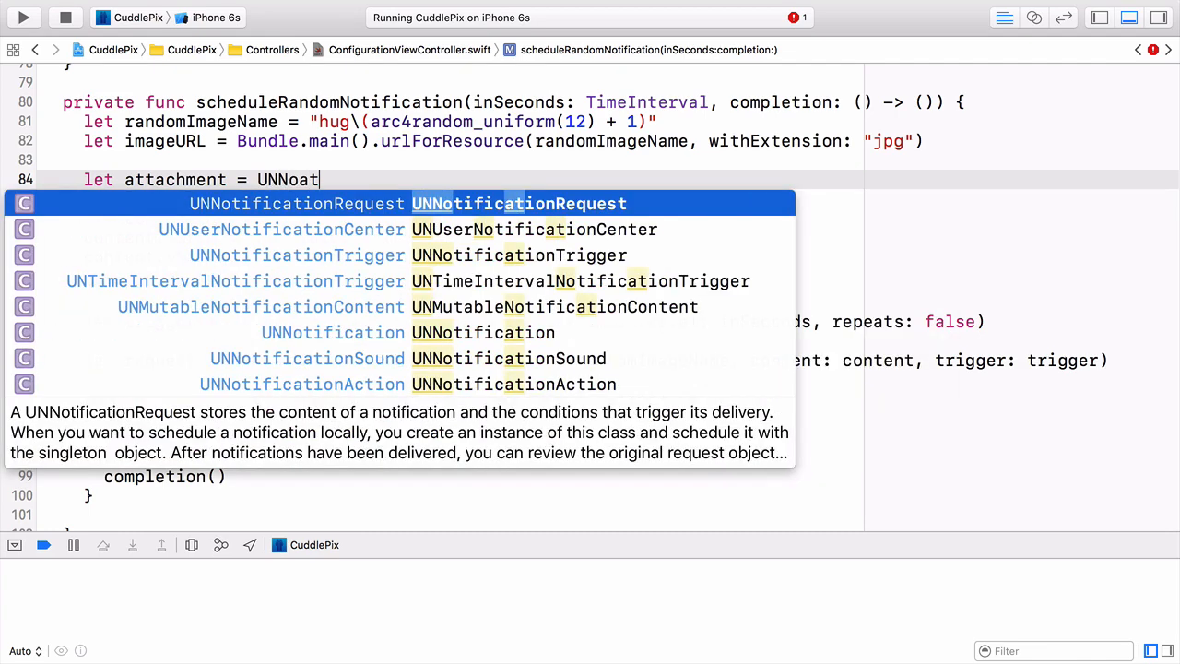
{"action": "type", "text": "t"}
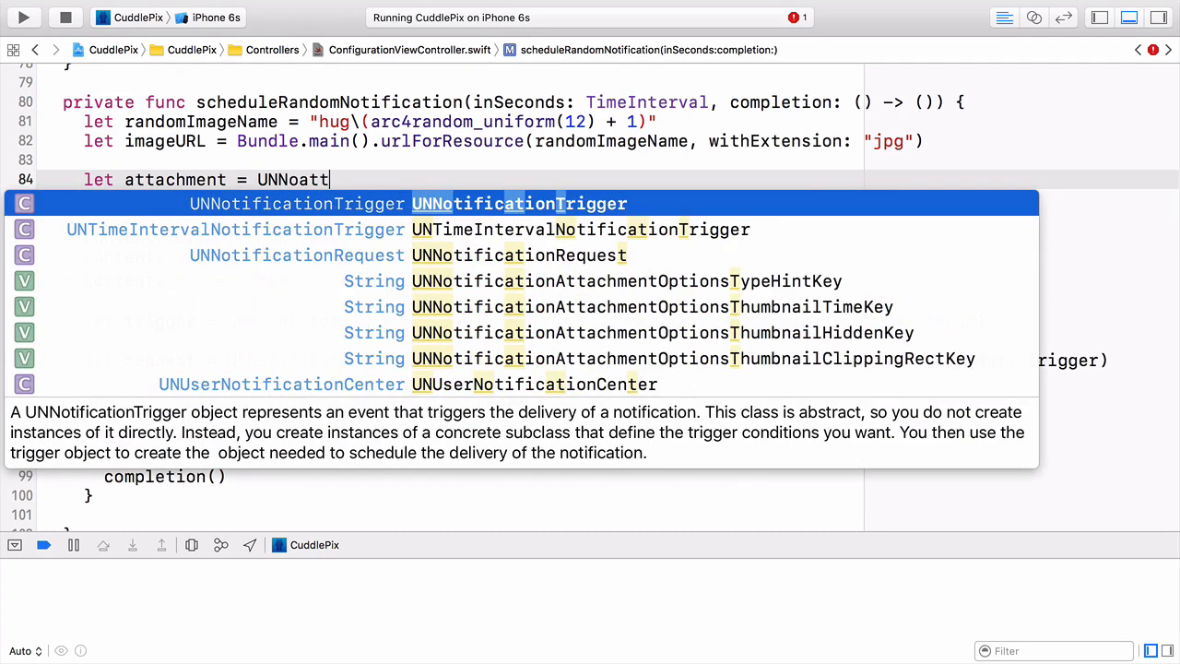
{"action": "type", "text": "a"}
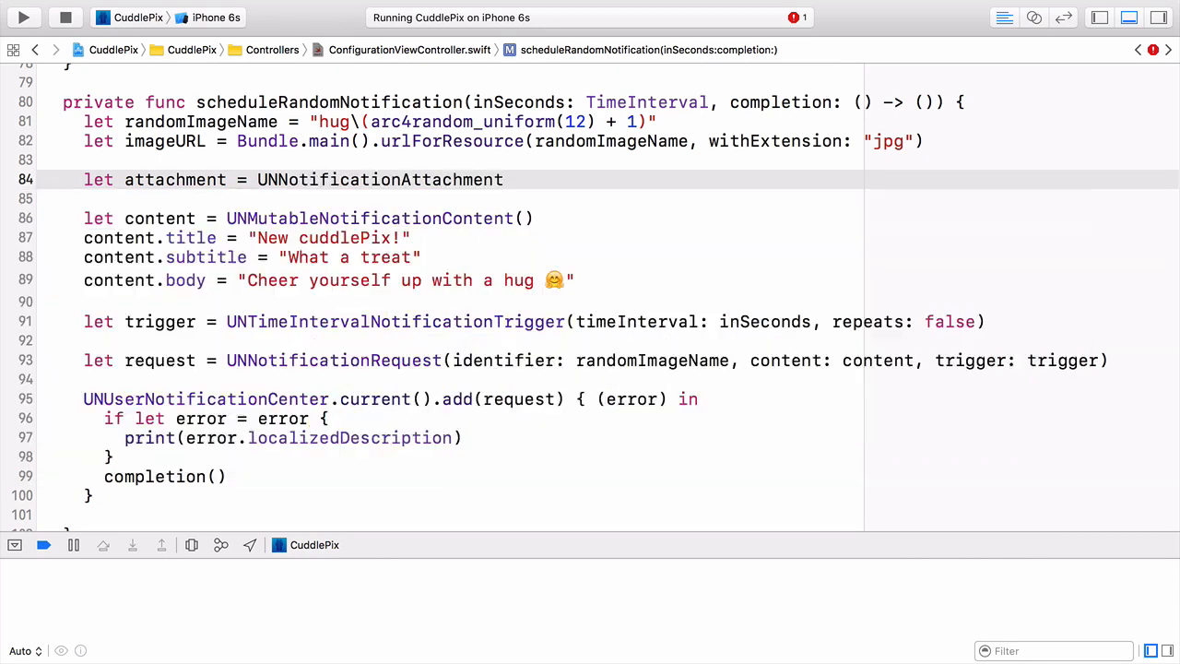
{"action": "type", "text": "("}
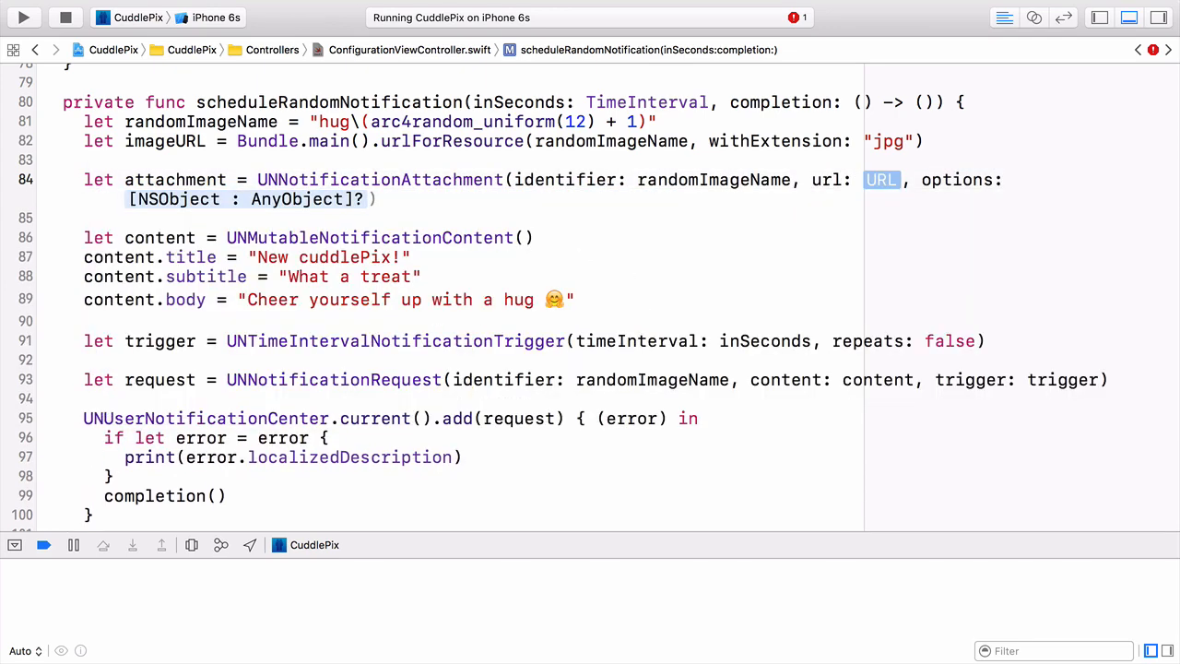
{"action": "type", "text": "image"}
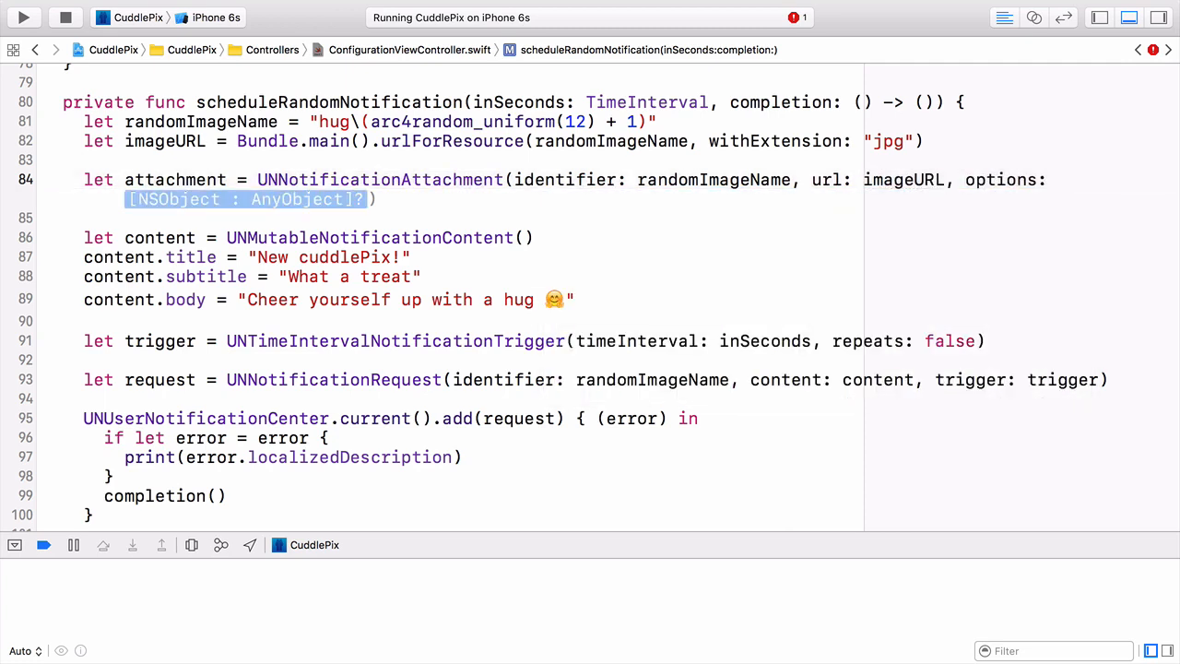
{"action": "type", "text": ".none"}
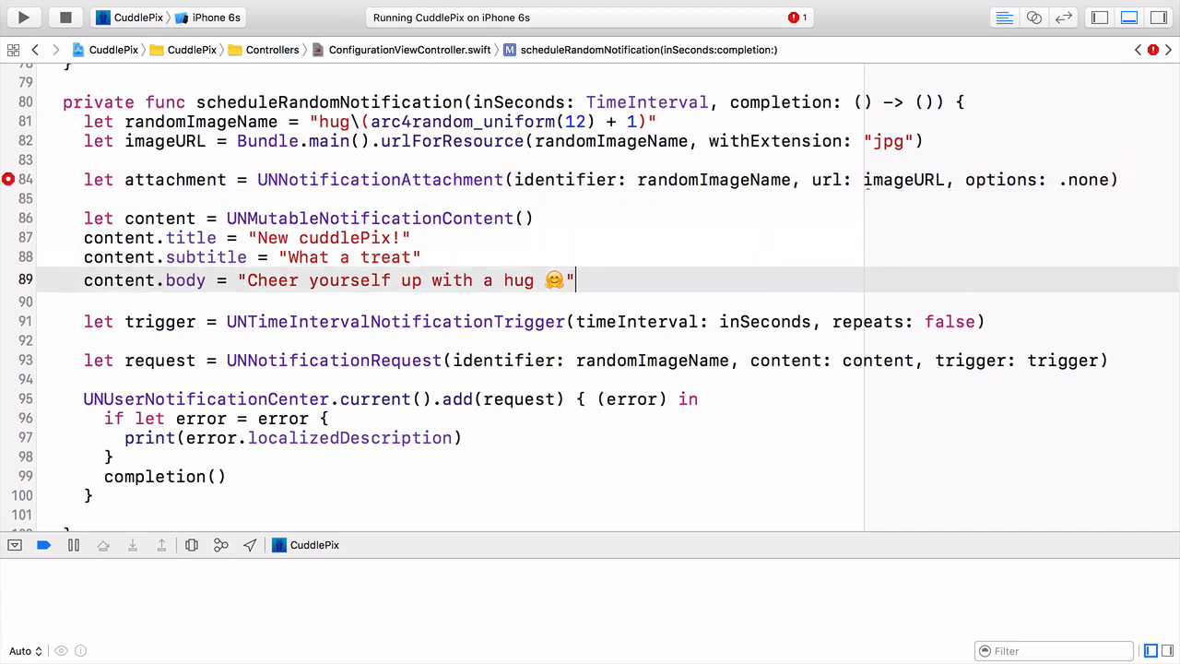
Assign [attachment] to content.attachments below the body line.
{"action": "type", "text": "conent.attachments = [attachment"}
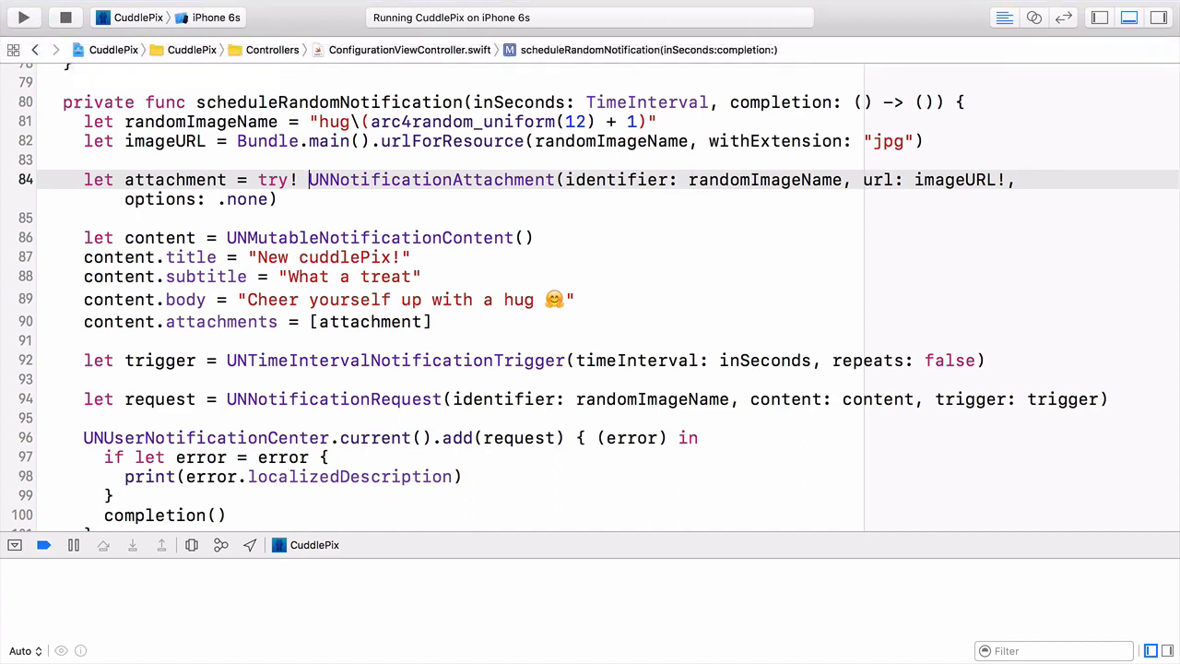
Rerun the updated CuddlePix app and bring the simulator to the front.
{"action": "left_click", "coordinate": [22, 17]}
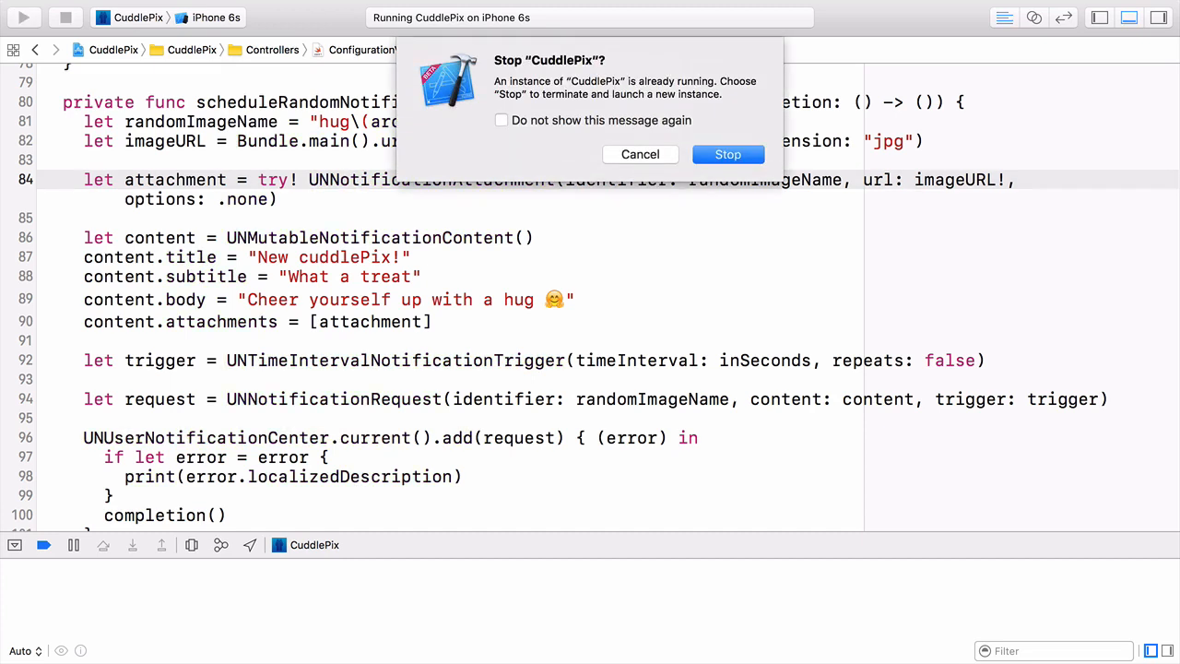
{"action": "left_click", "coordinate": [726, 155]}
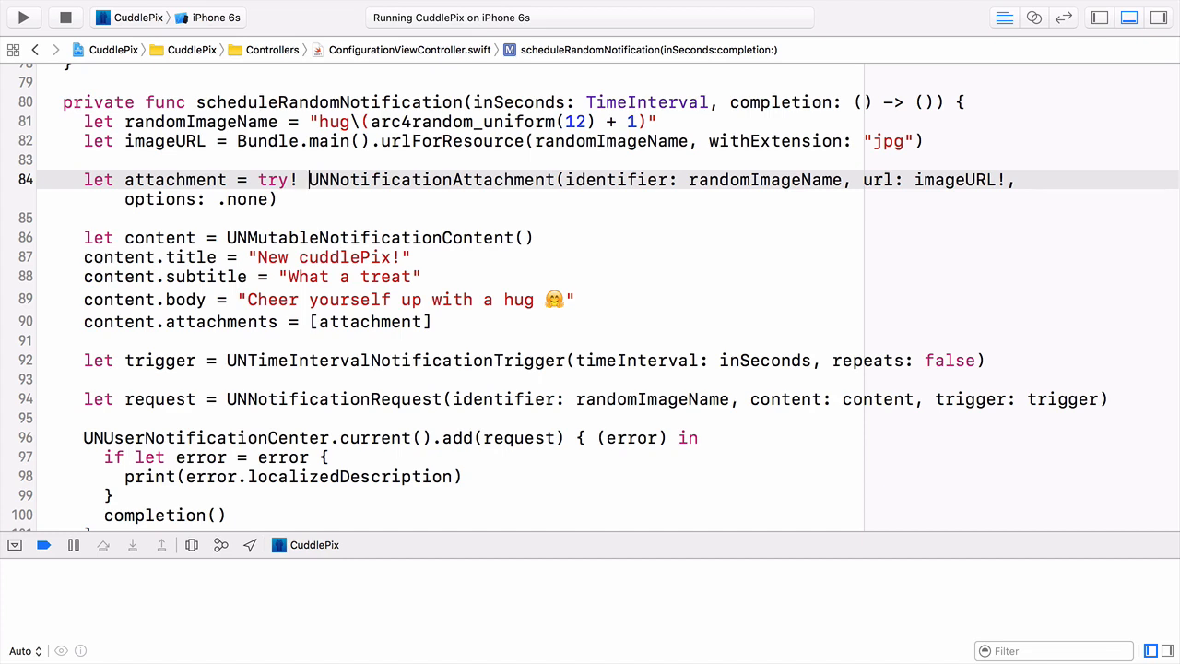
{"action": "left_click", "coordinate": [308, 179]}
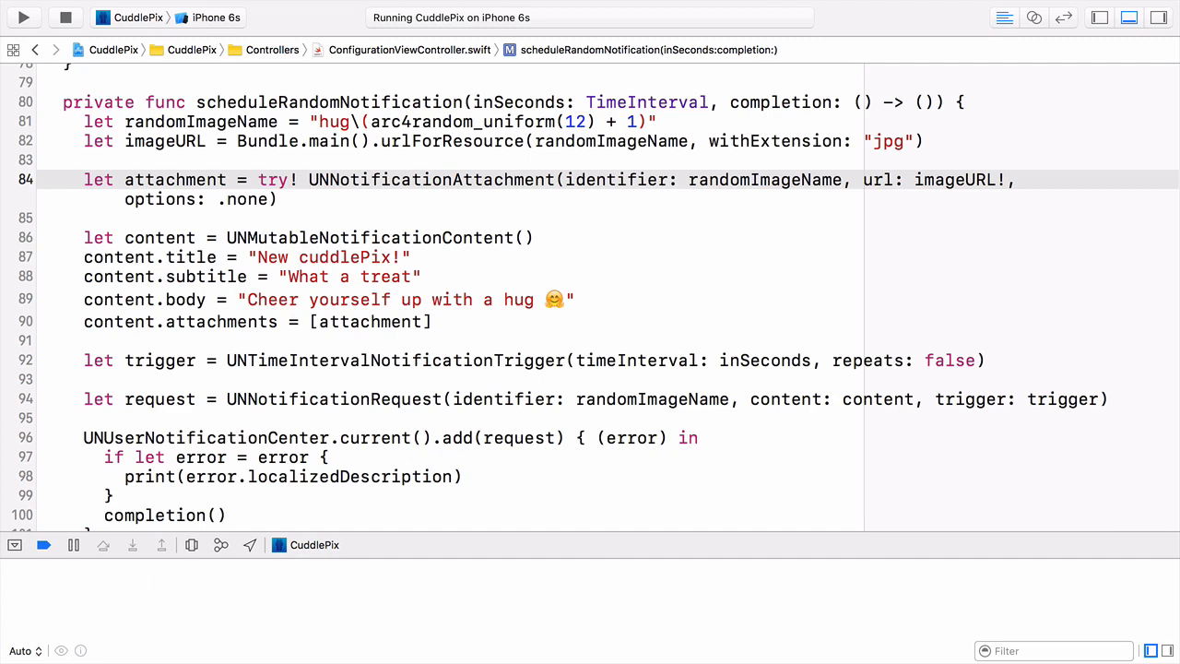
{"action": "left_click", "coordinate": [308, 178]}
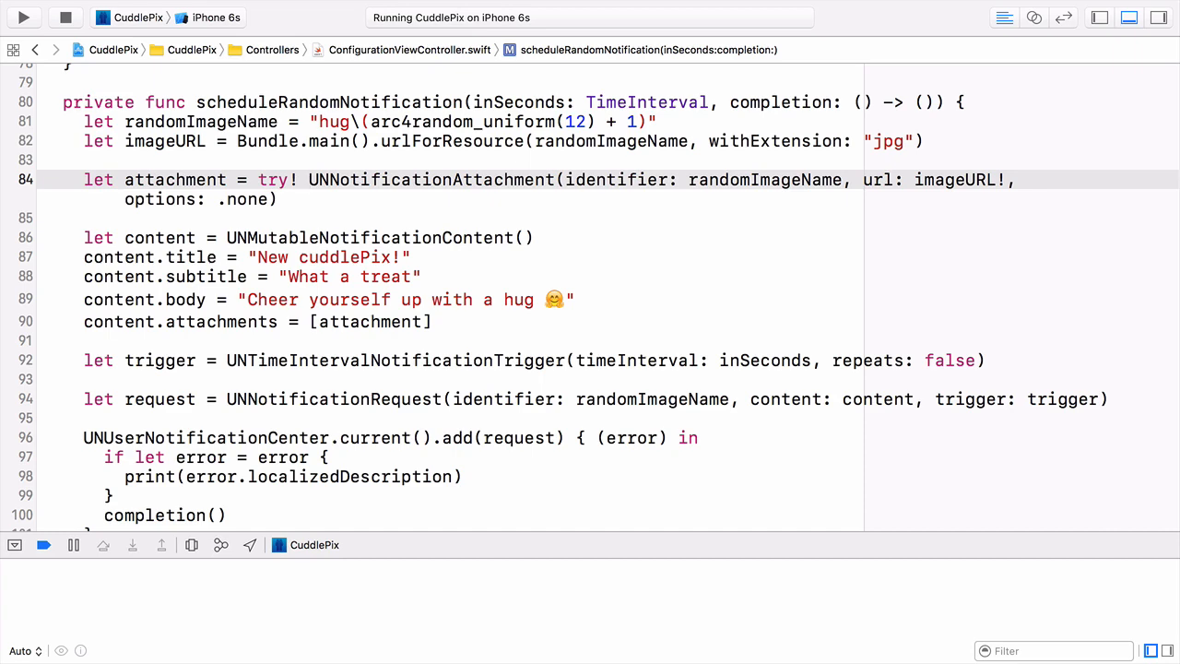
{"action": "left_click", "coordinate": [310, 179]}
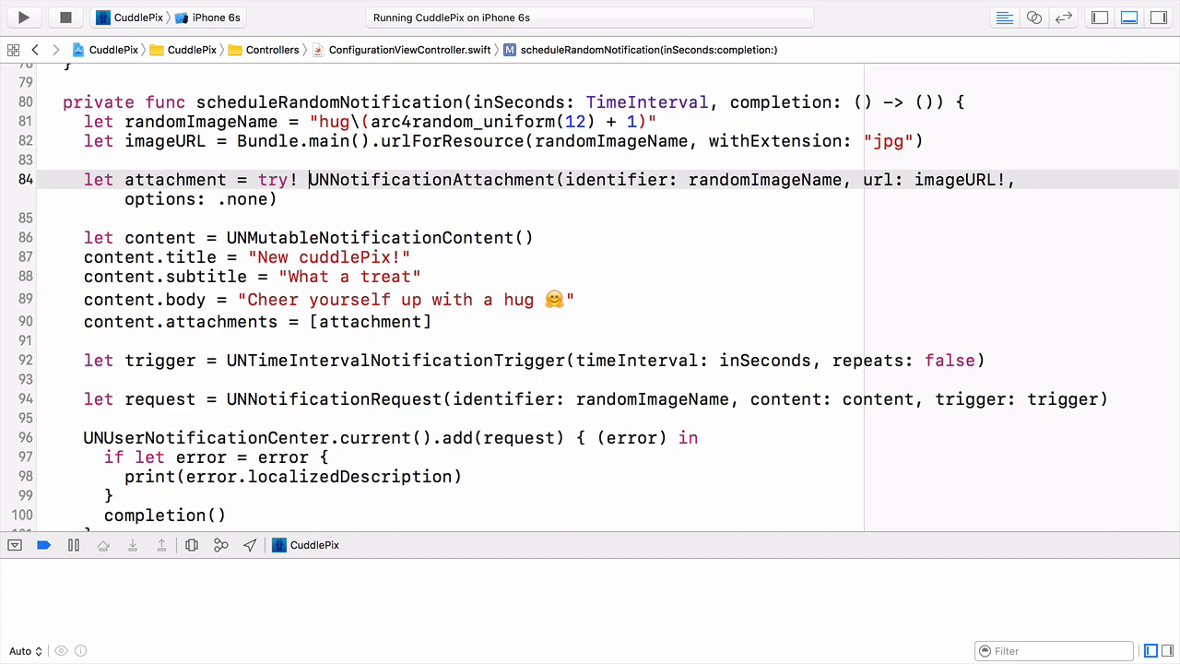
{"action": "left_click", "coordinate": [22, 16]}
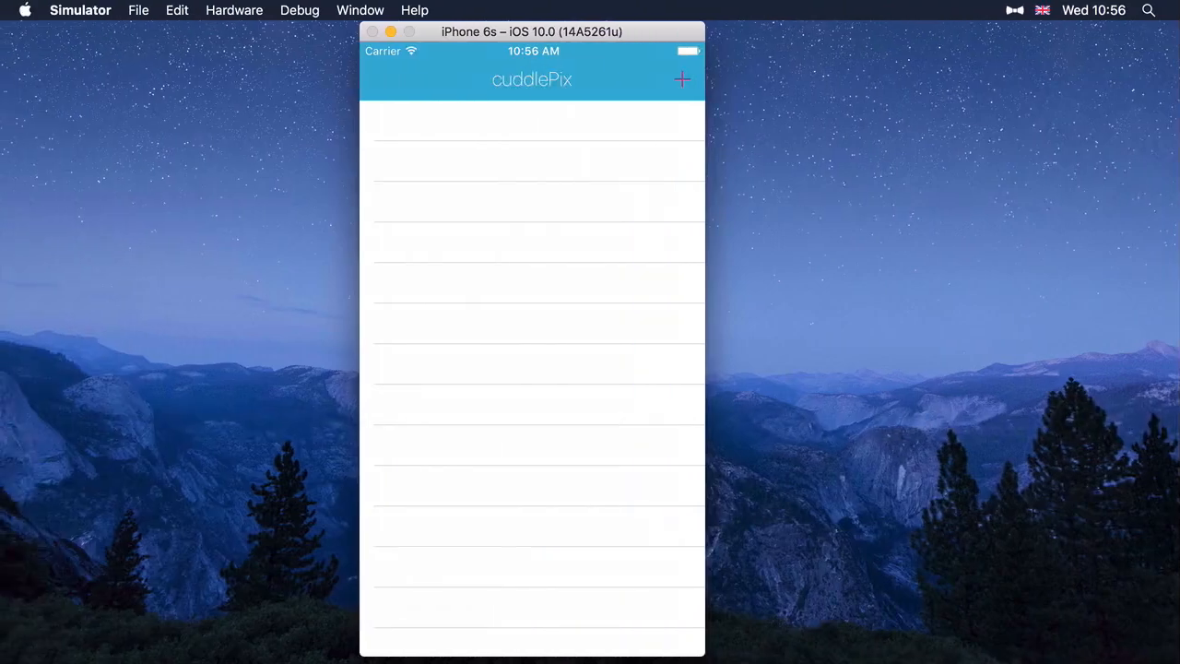
Schedule a cuddlePix for the next five seconds and view the banner with the hug image thumbnail.
{"action": "left_click", "coordinate": [682, 79]}
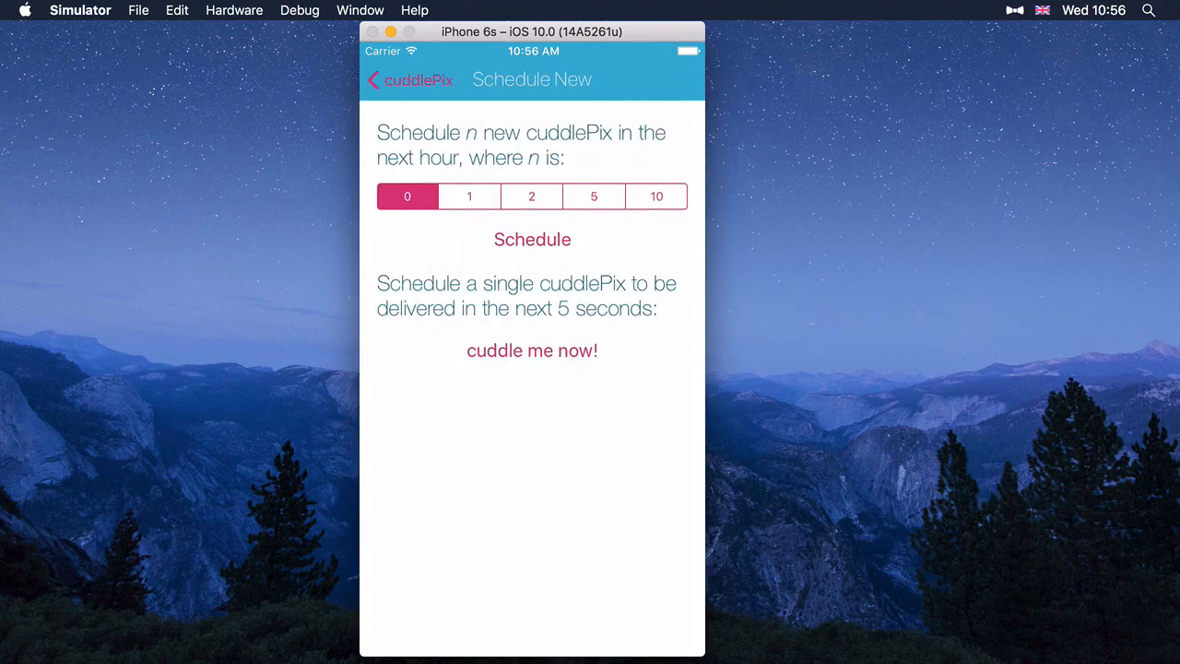
{"action": "left_click", "coordinate": [409, 79]}
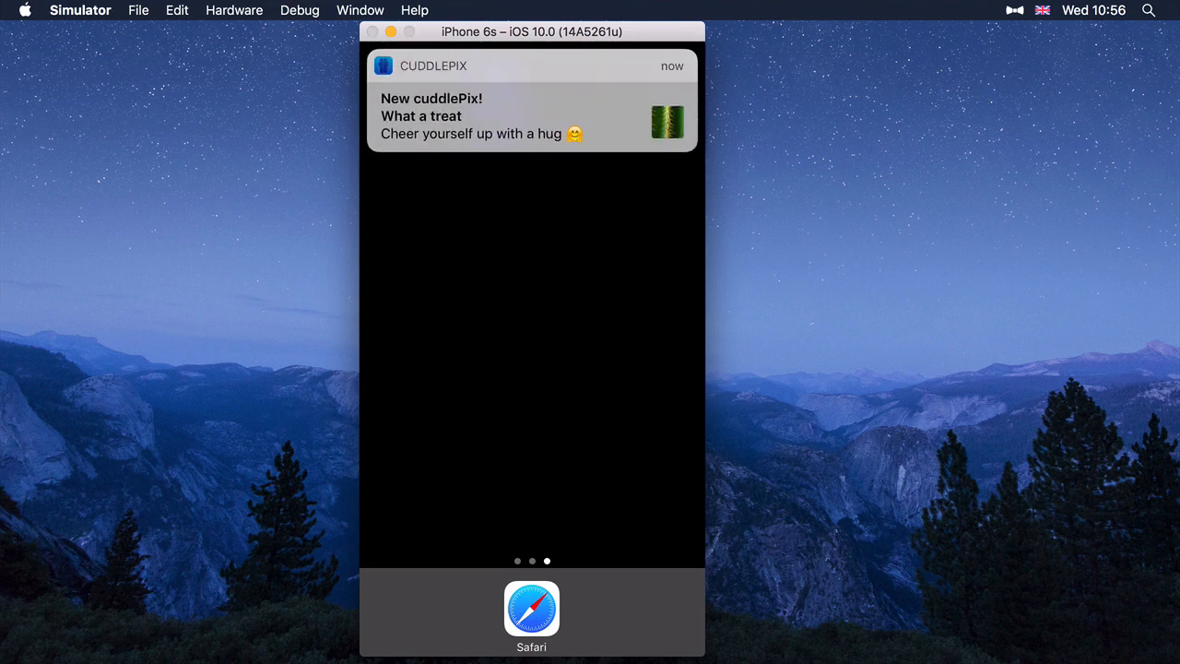
{"action": "left_click", "coordinate": [531, 114]}
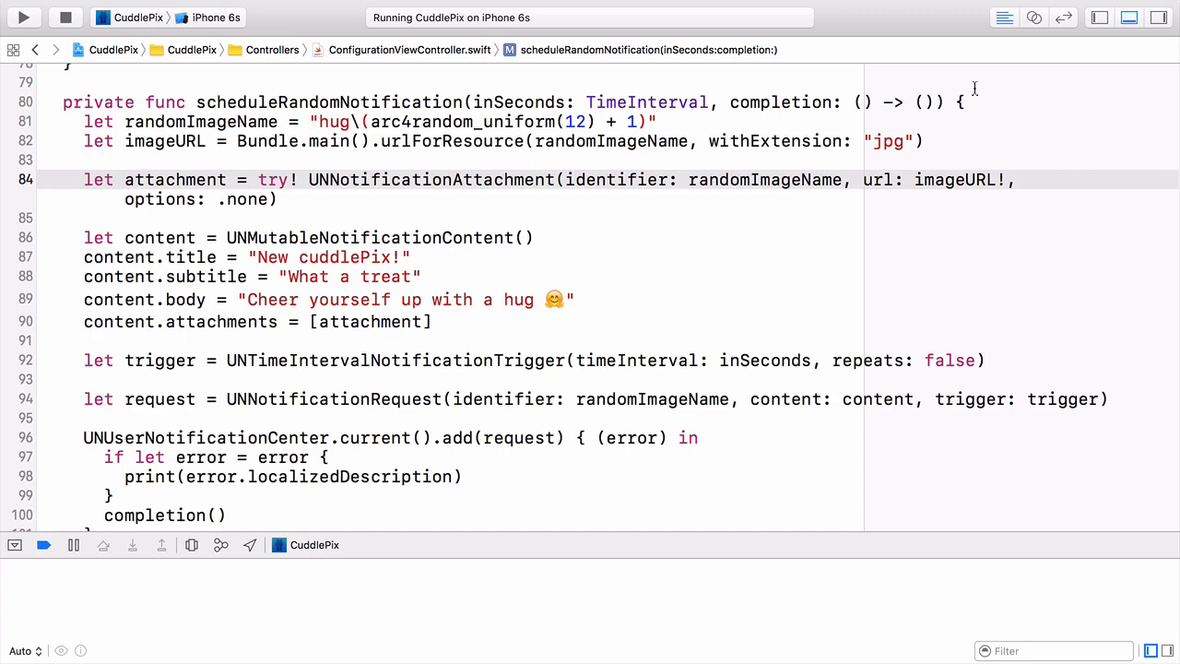
In configureUserNotifications, set UNUserNotificationCenter.current().delegate = self.
{"action": "type", "text": "app"}
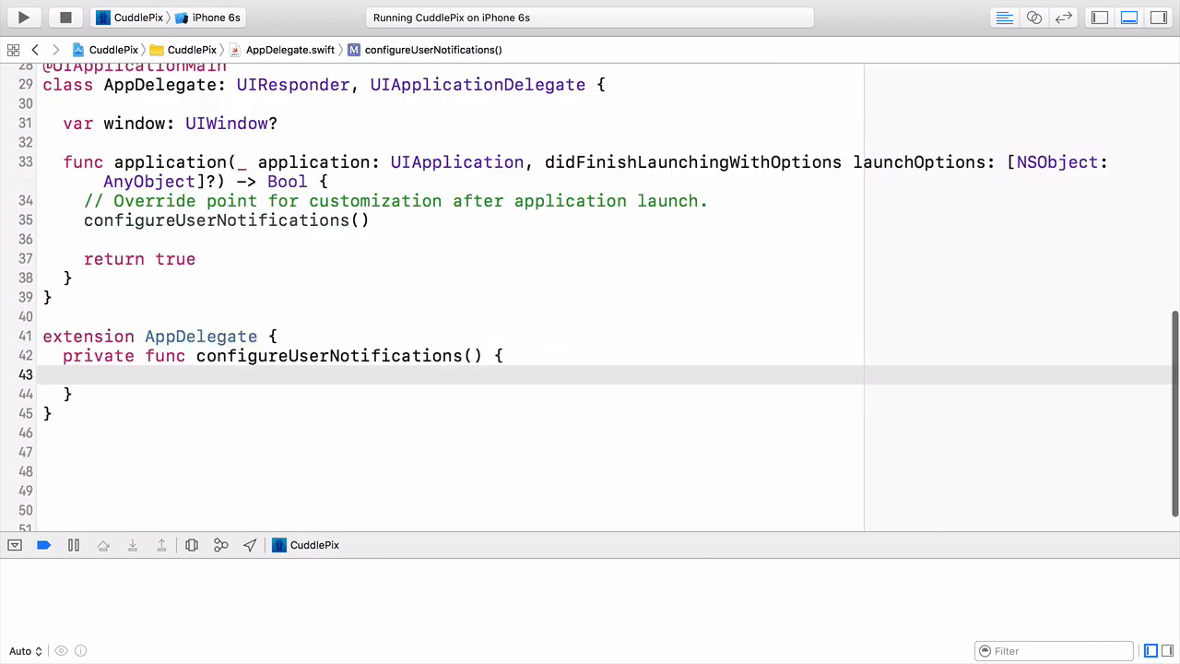
{"action": "left_click", "coordinate": [42, 374]}
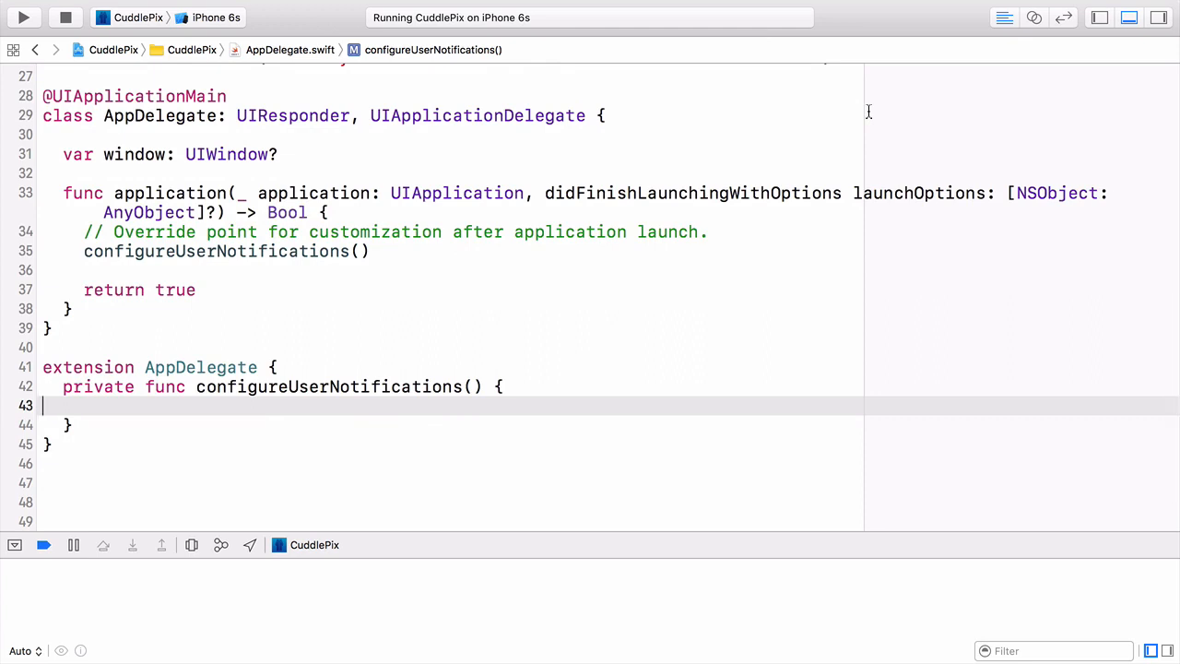
{"action": "mouse_move", "coordinate": [1021, 96]}
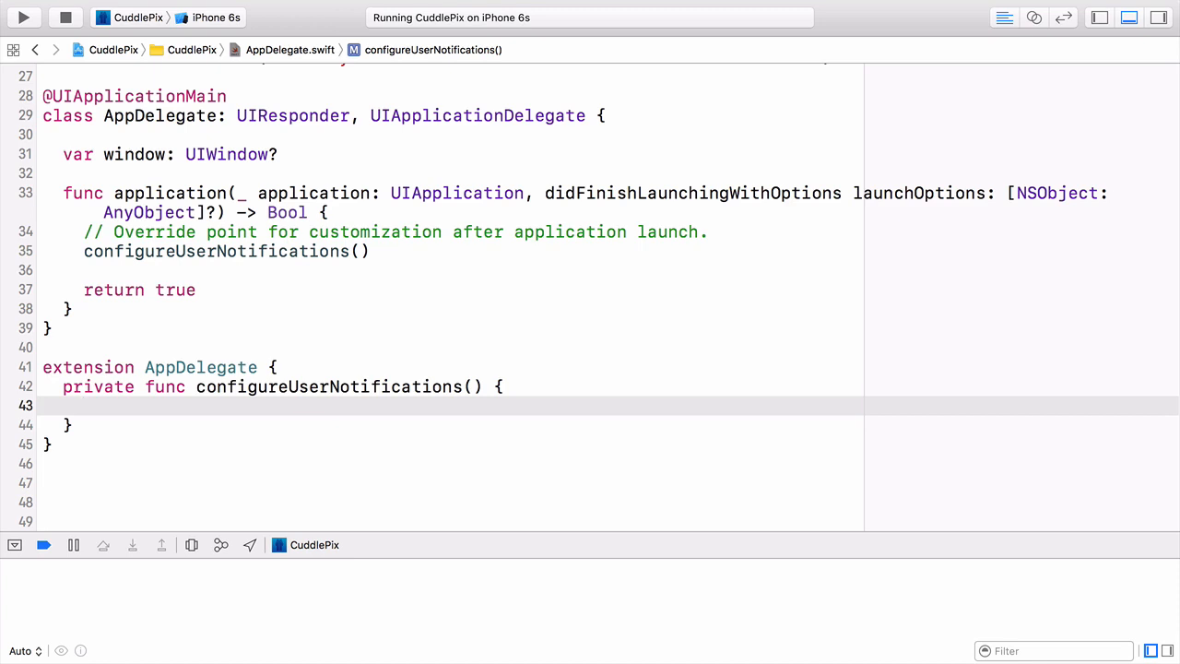
{"action": "type", "text": "UN"}
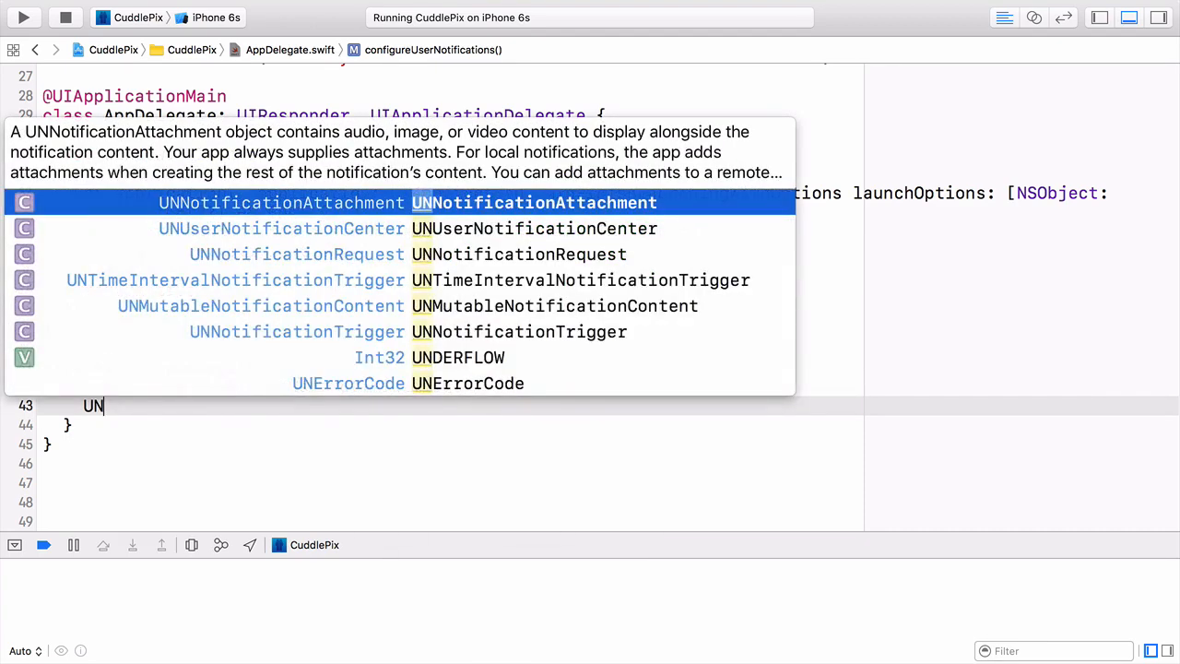
{"action": "left_click", "coordinate": [280, 228]}
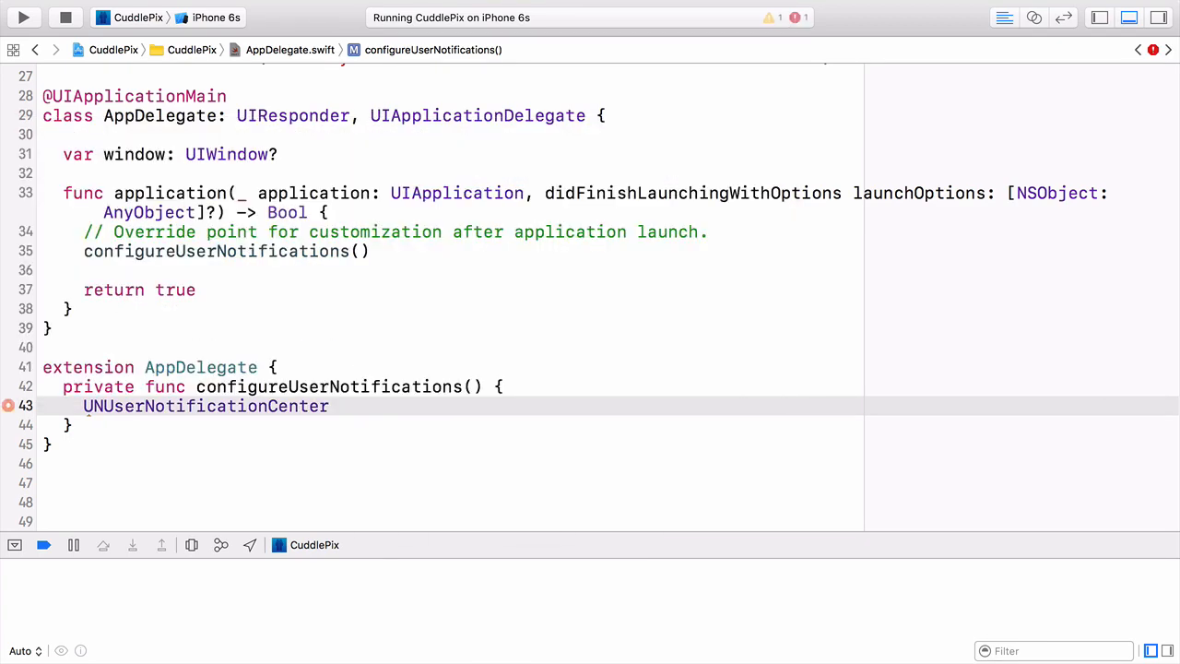
{"action": "type", "text": ".c"}
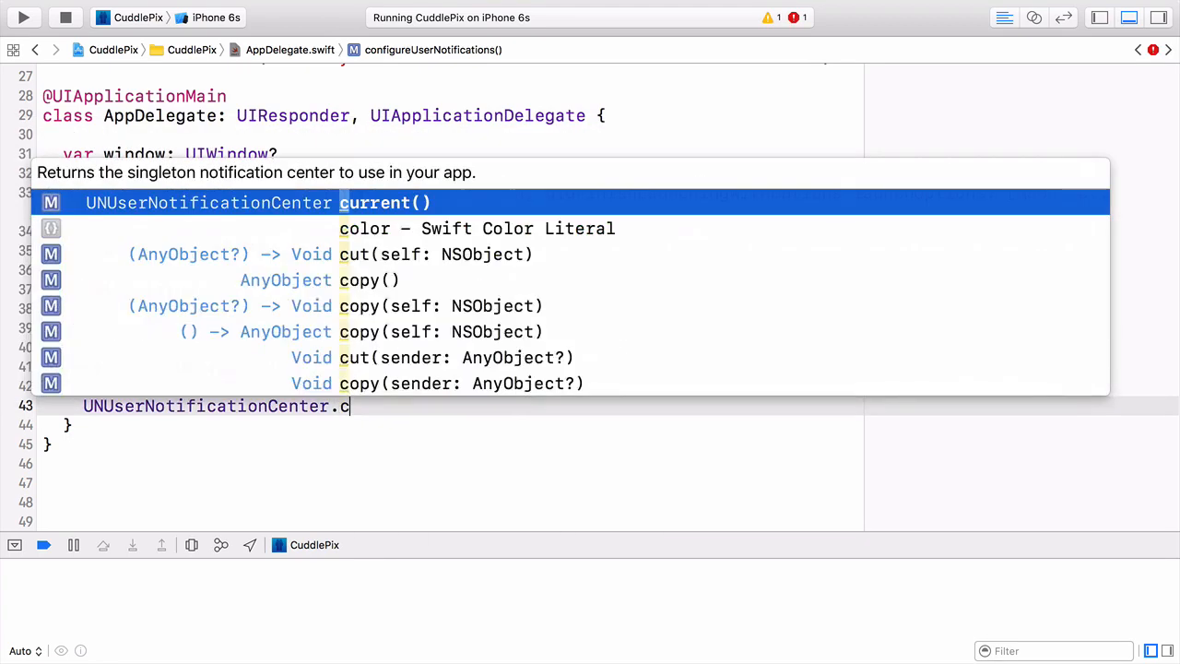
{"action": "type", "text": "urrent().delegate = sel"}
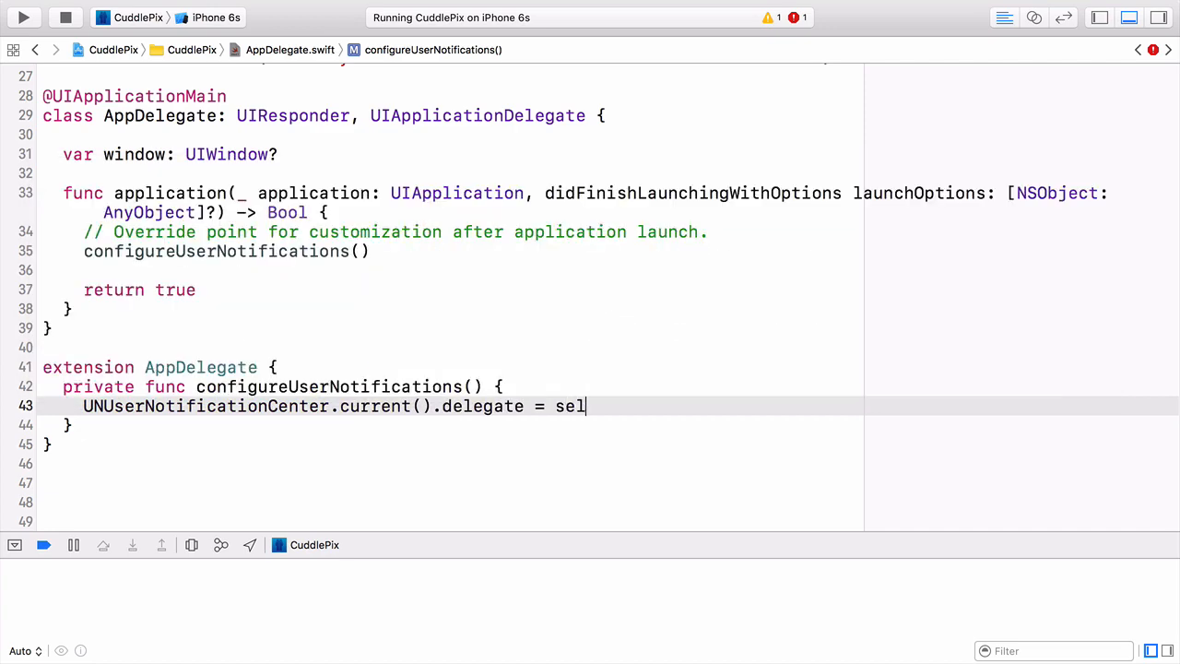
{"action": "type", "text": "f"}
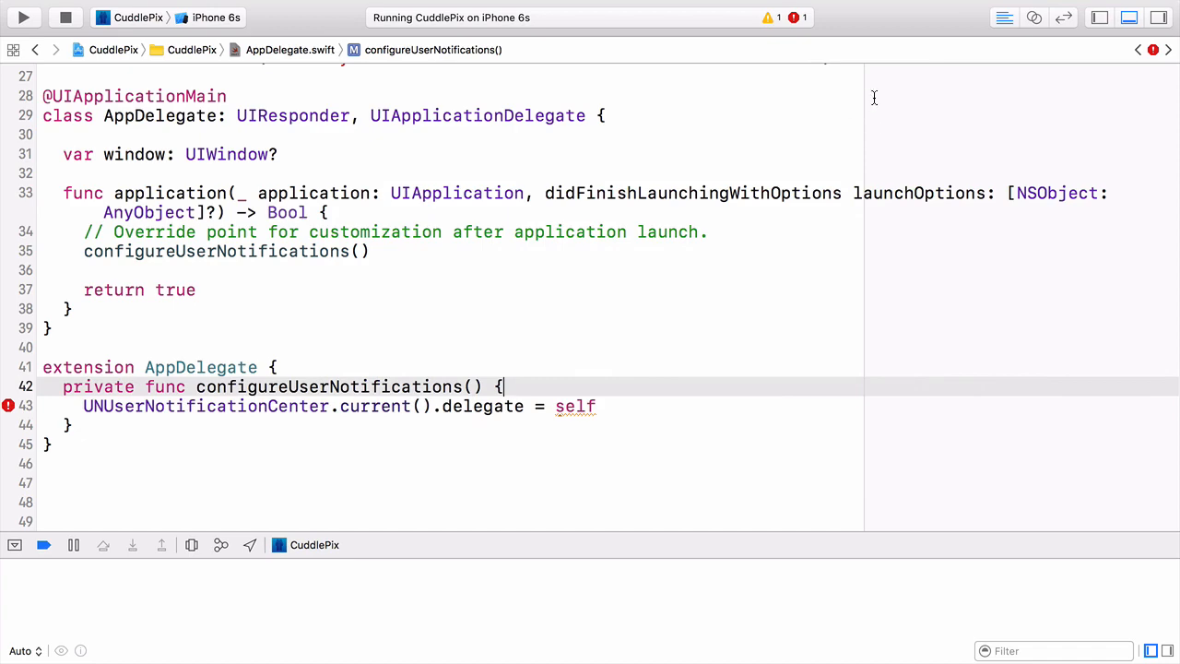
Begin declaring the AppDelegate extension's protocol conformance with ': UNU'.
{"action": "type", "text": ":"}
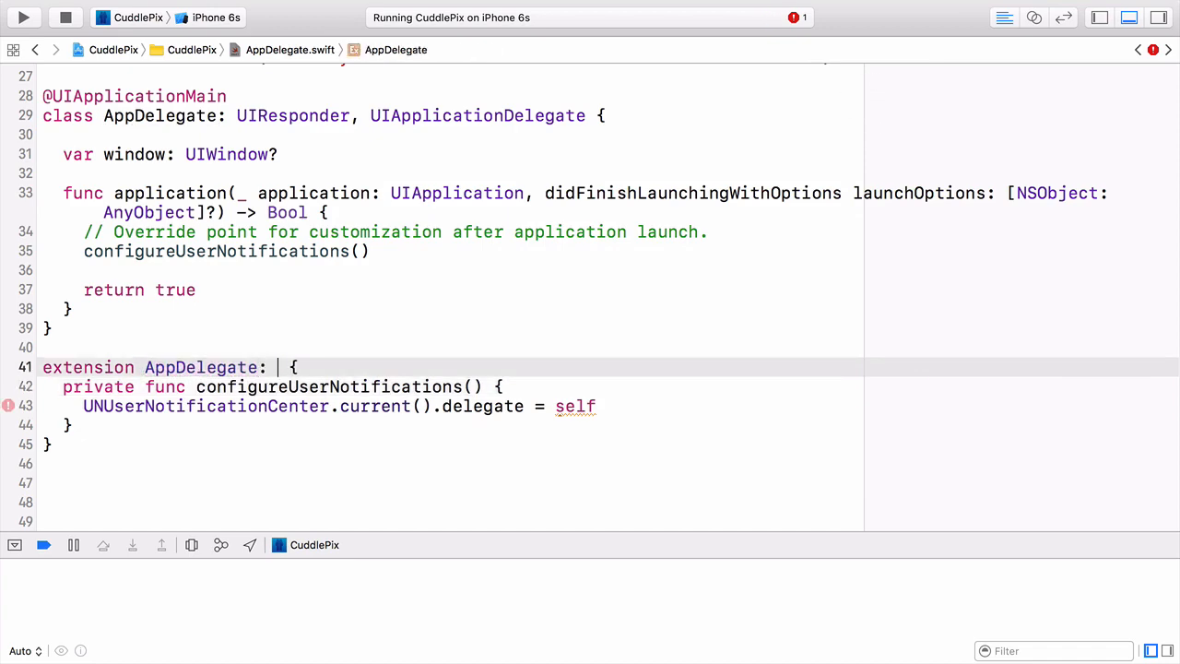
{"action": "type", "text": "UNU"}
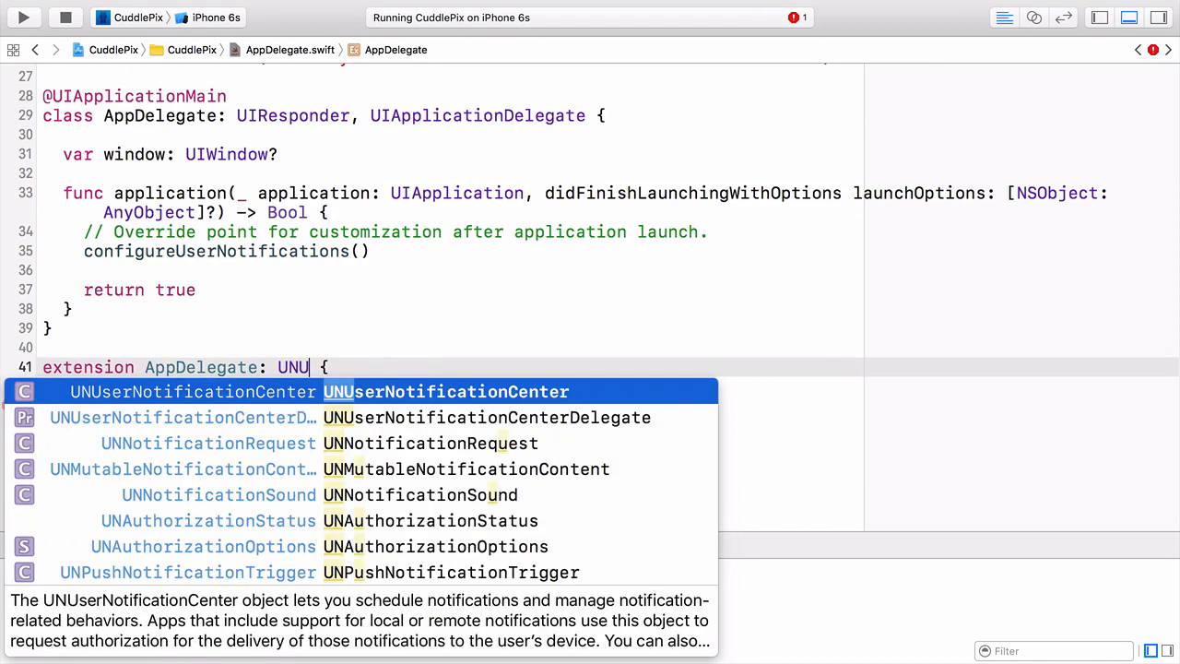
Conform the extension to UNUserNotificationCenterDelegate, review the protocol, and return to AppDelegate.swift.
{"action": "left_click", "coordinate": [180, 416]}
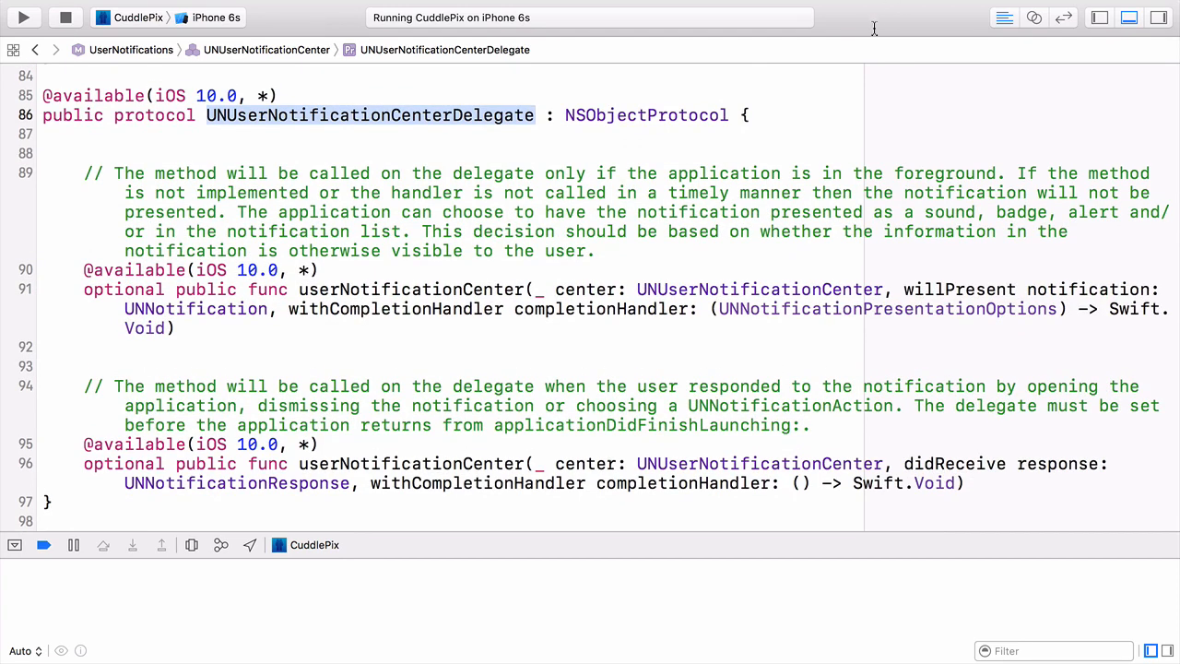
{"action": "mouse_move", "coordinate": [791, 51]}
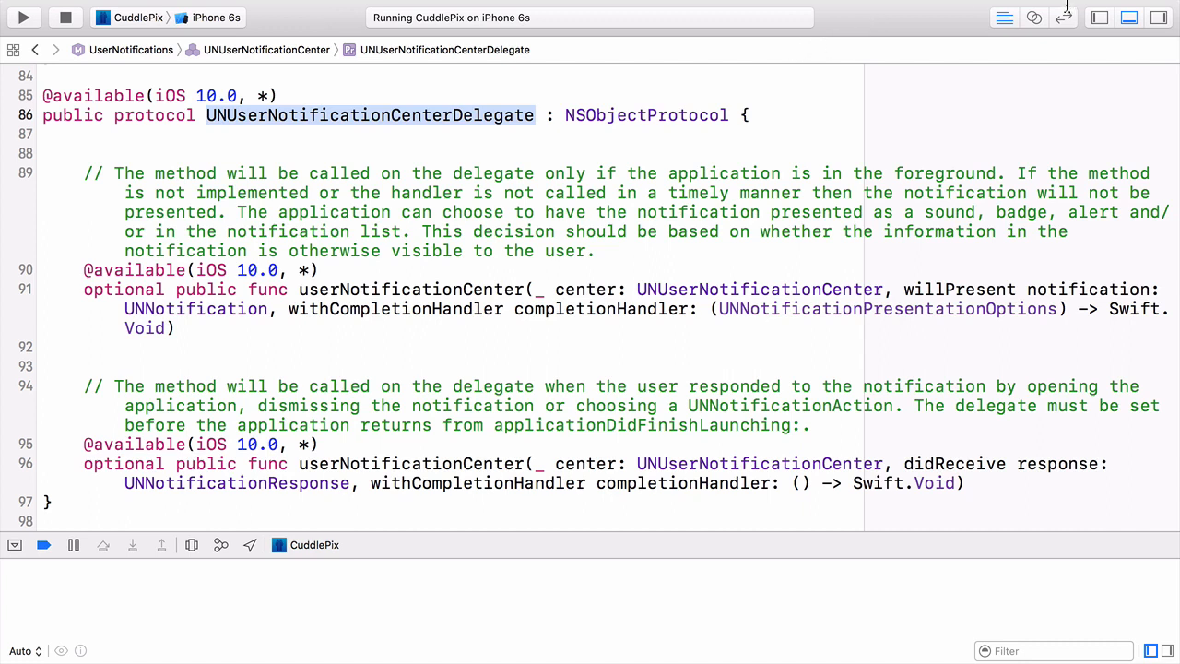
{"action": "mouse_move", "coordinate": [1065, 17]}
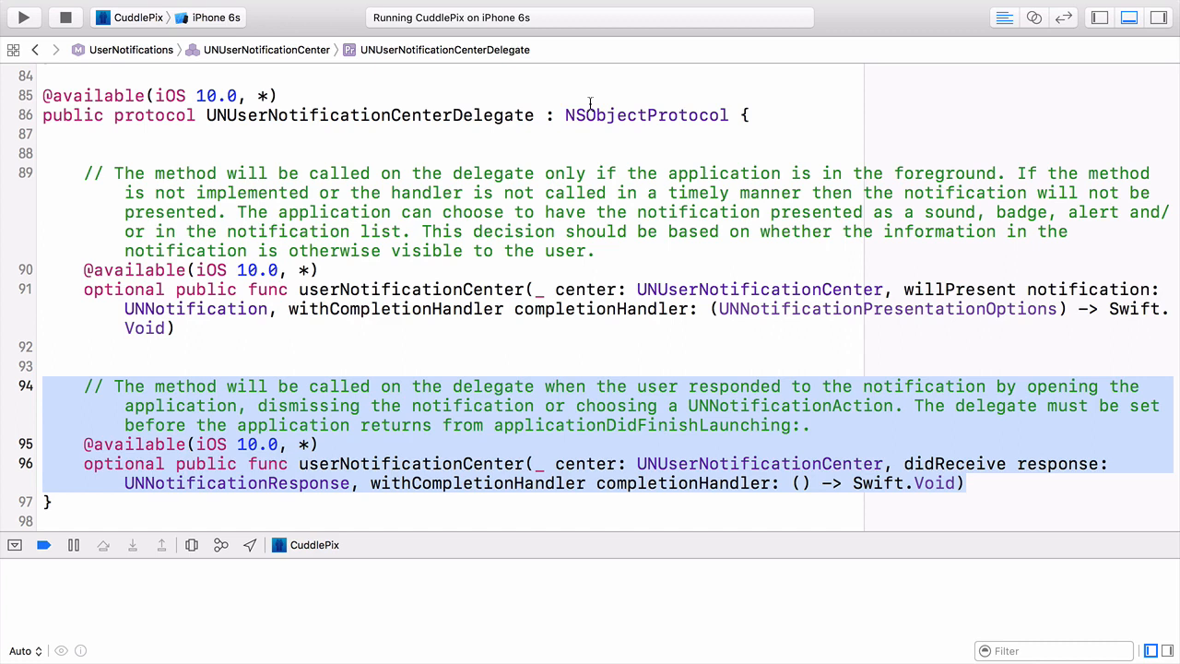
{"action": "mouse_move", "coordinate": [590, 137]}
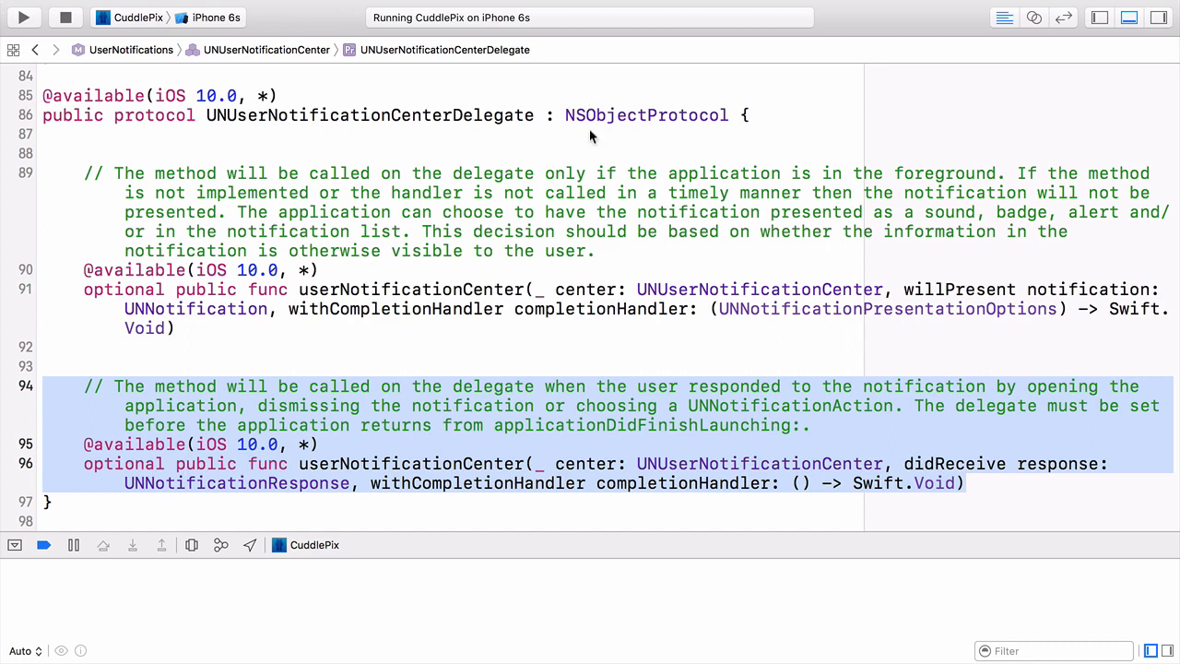
{"action": "mouse_move", "coordinate": [970, 15]}
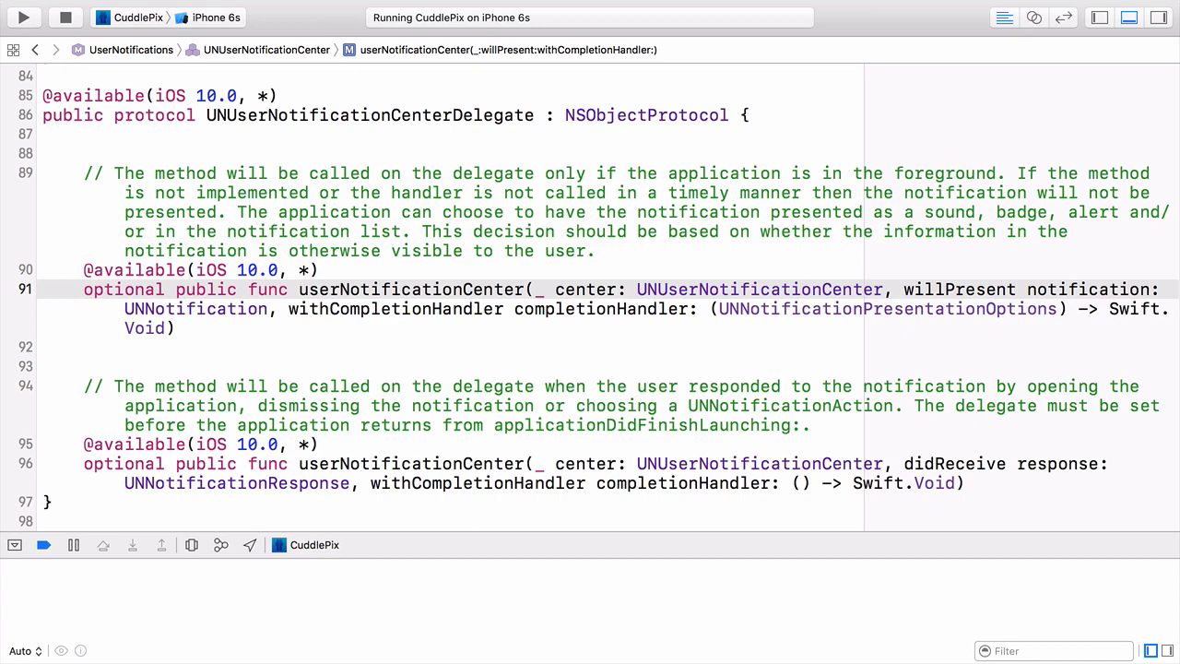
{"action": "left_click", "coordinate": [36, 50]}
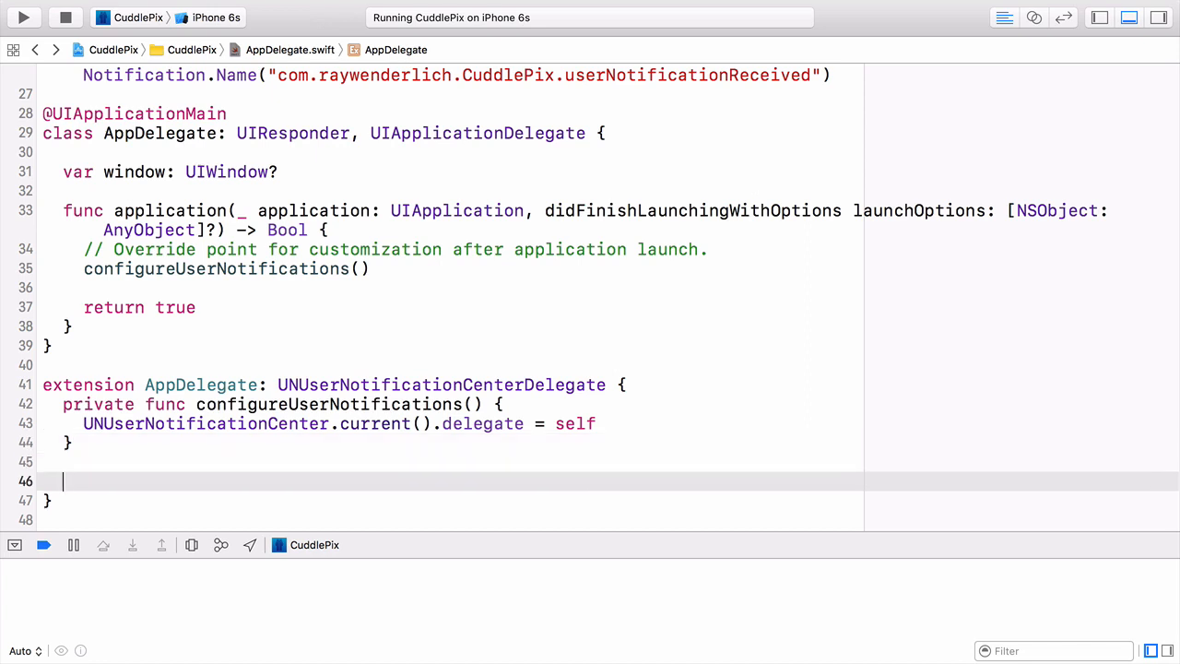
Add the userNotificationCenter willPresent method calling completionHandler(.alert).
{"action": "type", "text": "us"}
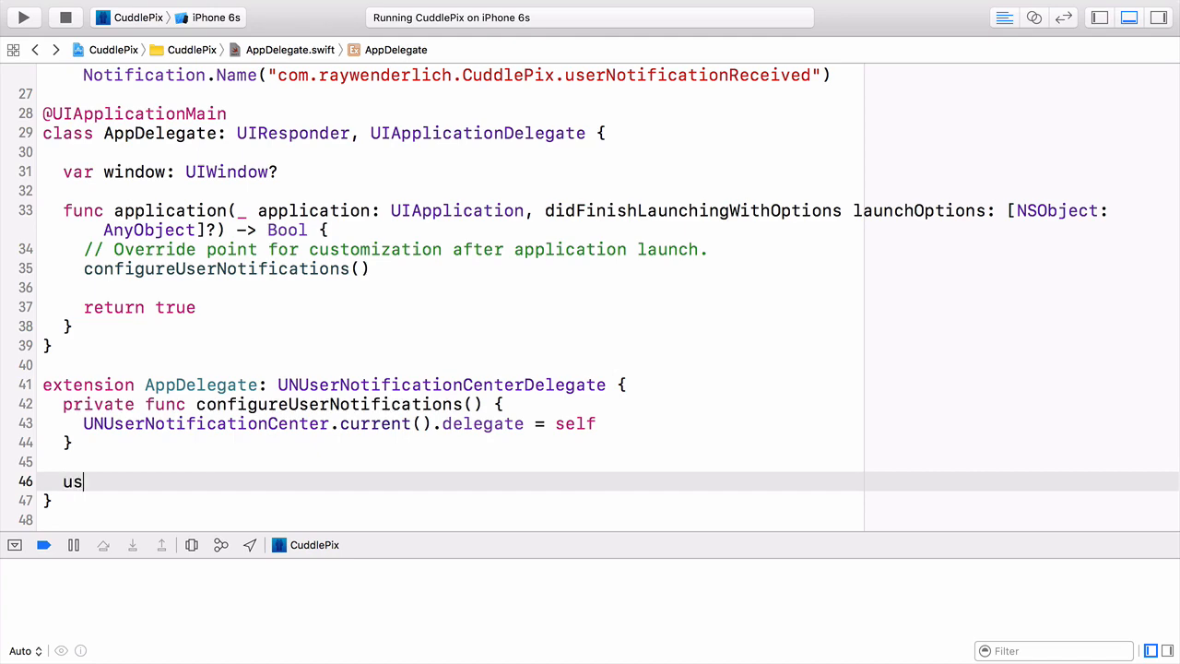
{"action": "type", "text": "n"}
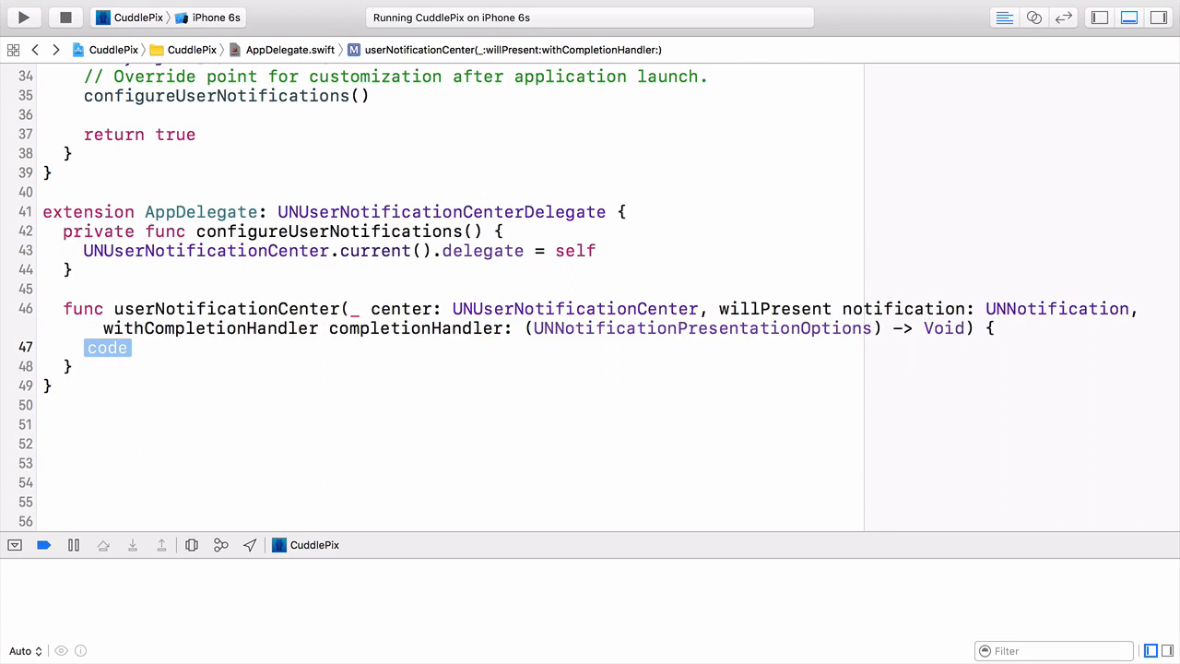
{"action": "mouse_move", "coordinate": [952, 48]}
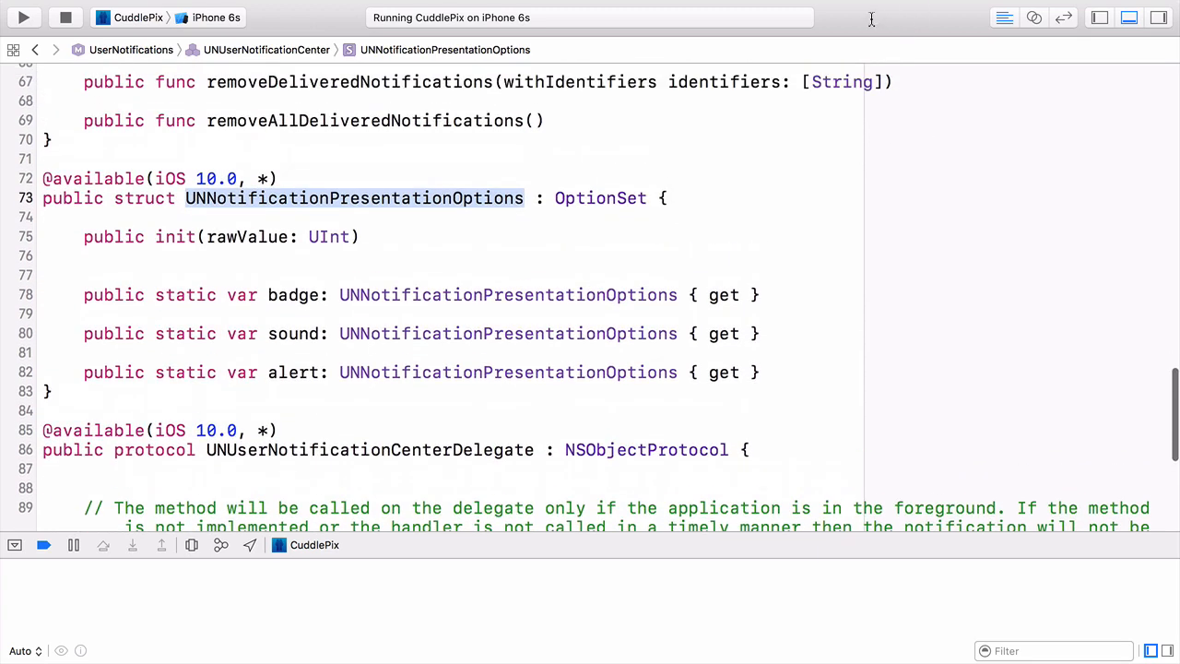
{"action": "left_click", "coordinate": [298, 332]}
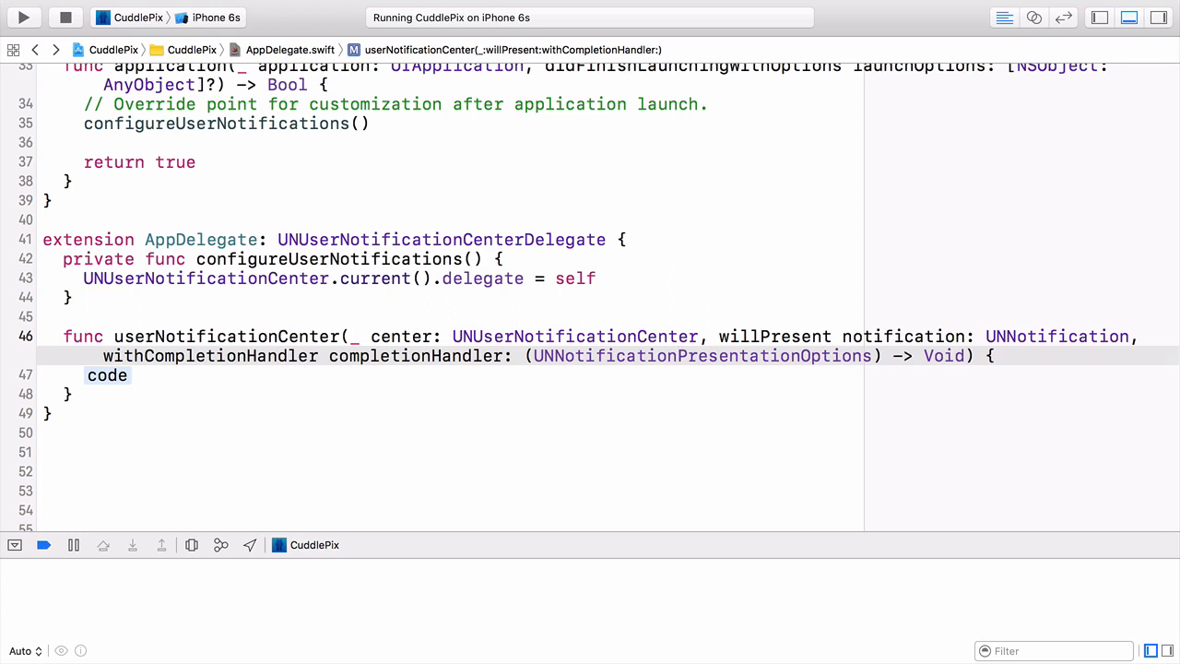
{"action": "double_click", "coordinate": [107, 376]}
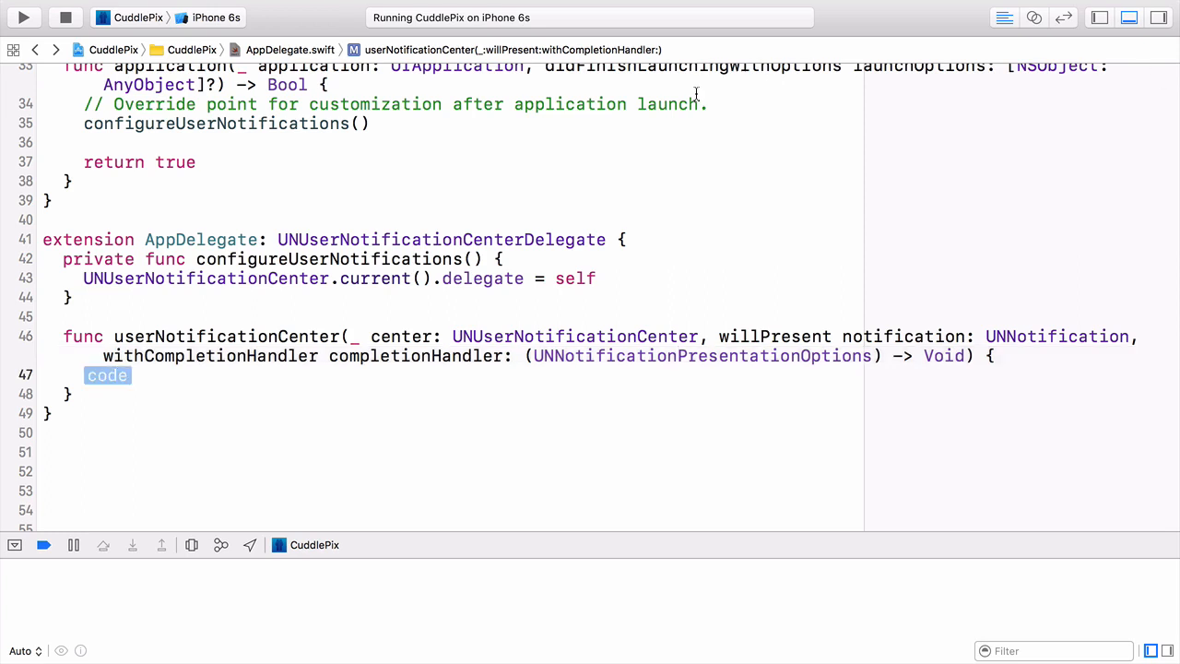
{"action": "type", "text": "completionHandler("}
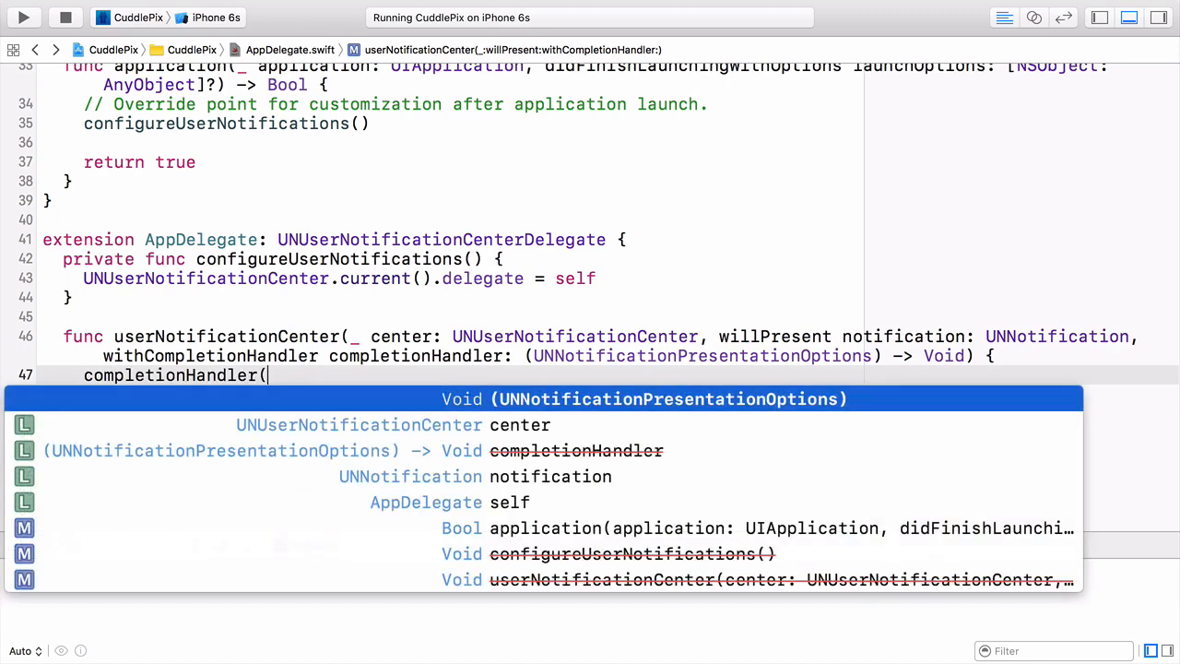
{"action": "type", "text": ".alert)"}
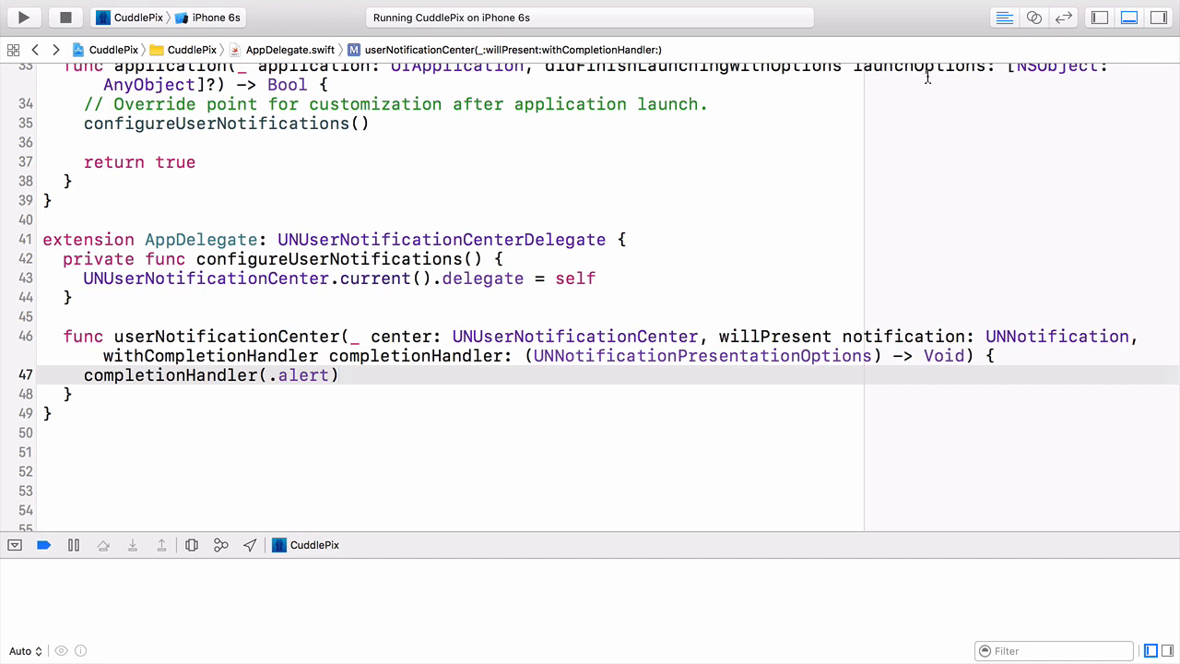
Rebuild and relaunch CuddlePix, stopping the currently running app.
{"action": "left_click", "coordinate": [22, 17]}
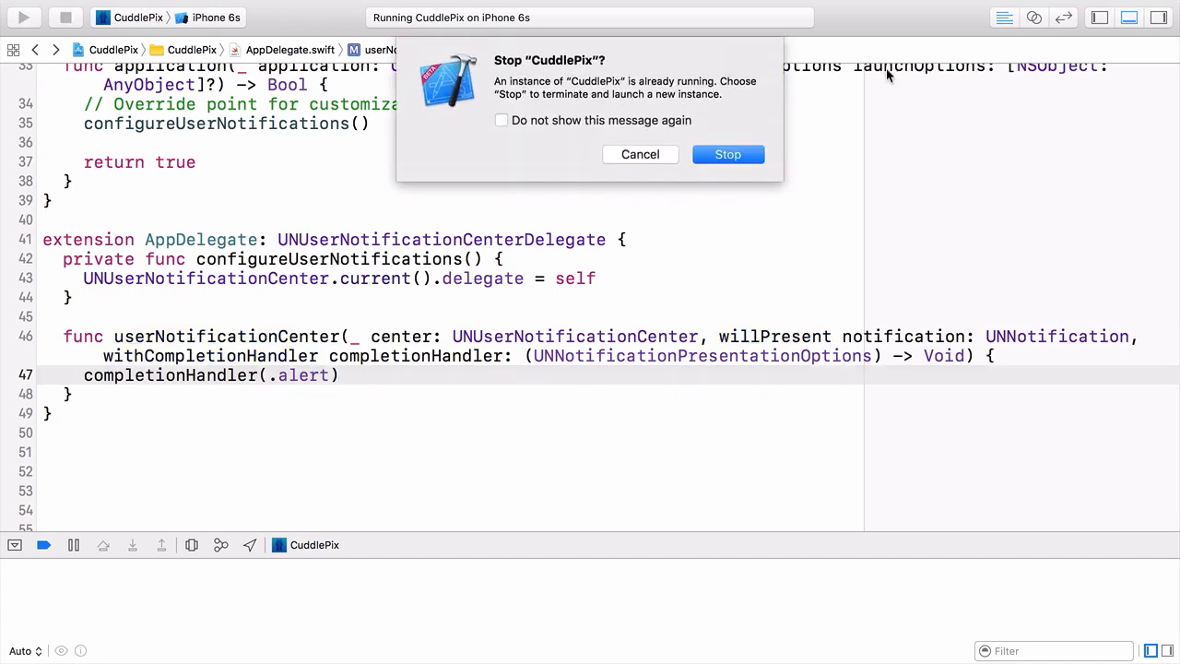
{"action": "left_click", "coordinate": [727, 155]}
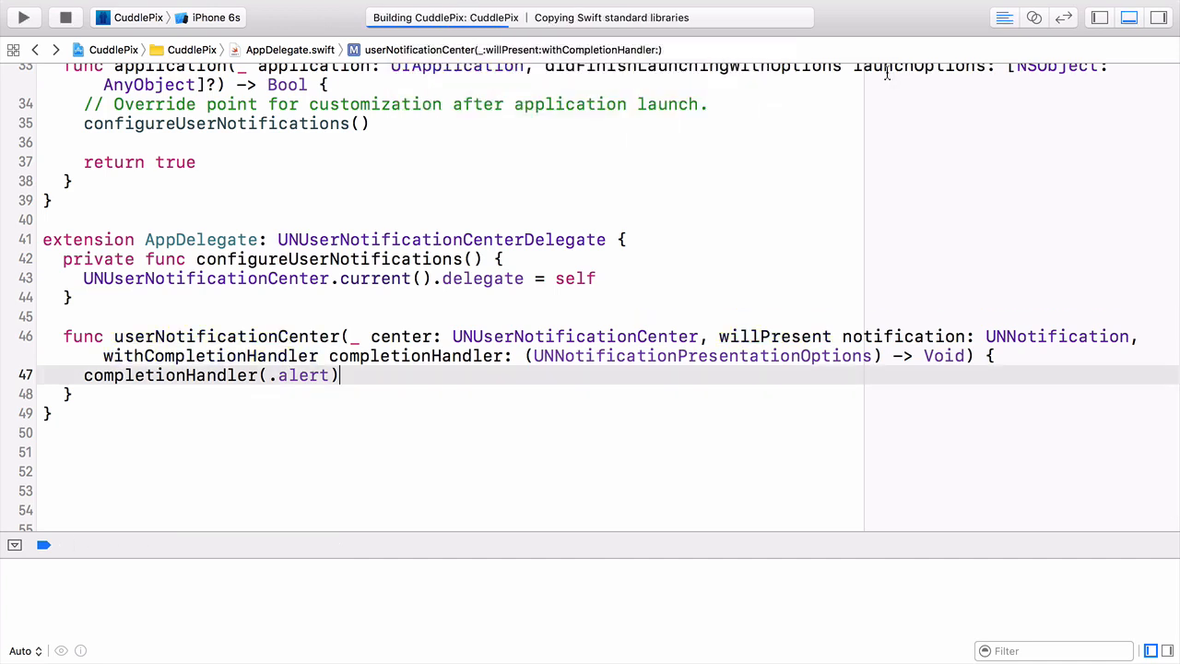
Tap 'cuddle me now!', expand the incoming cactus notification, then dismiss it with the app in foreground.
{"action": "left_click", "coordinate": [24, 18]}
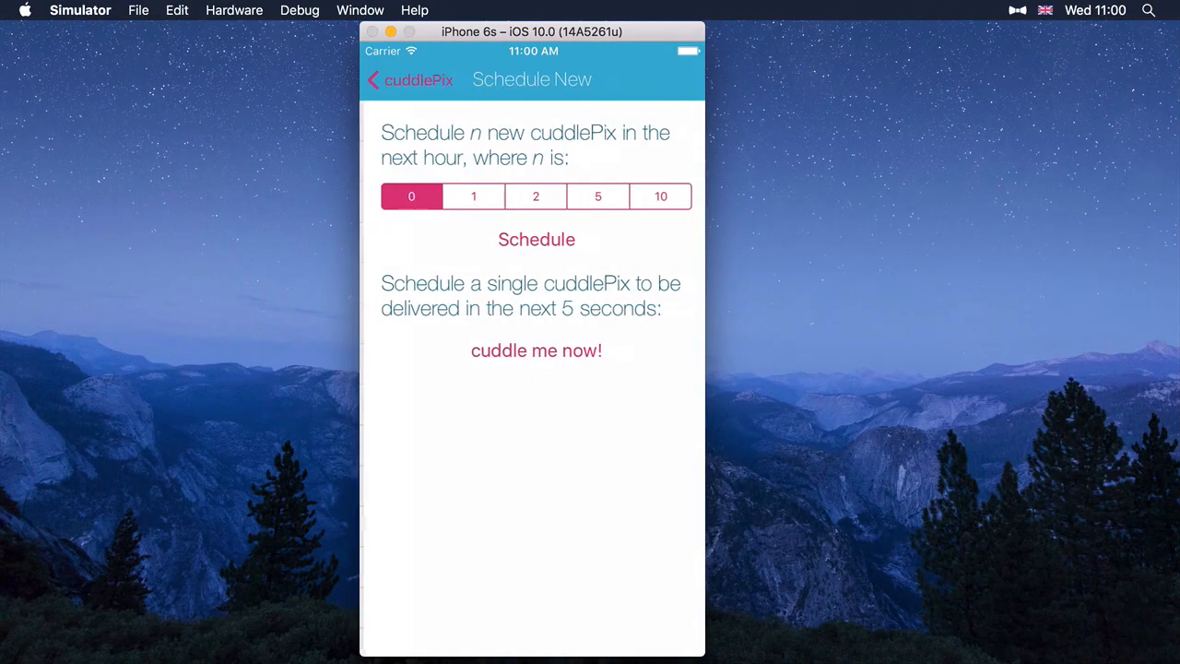
{"action": "left_click", "coordinate": [409, 79]}
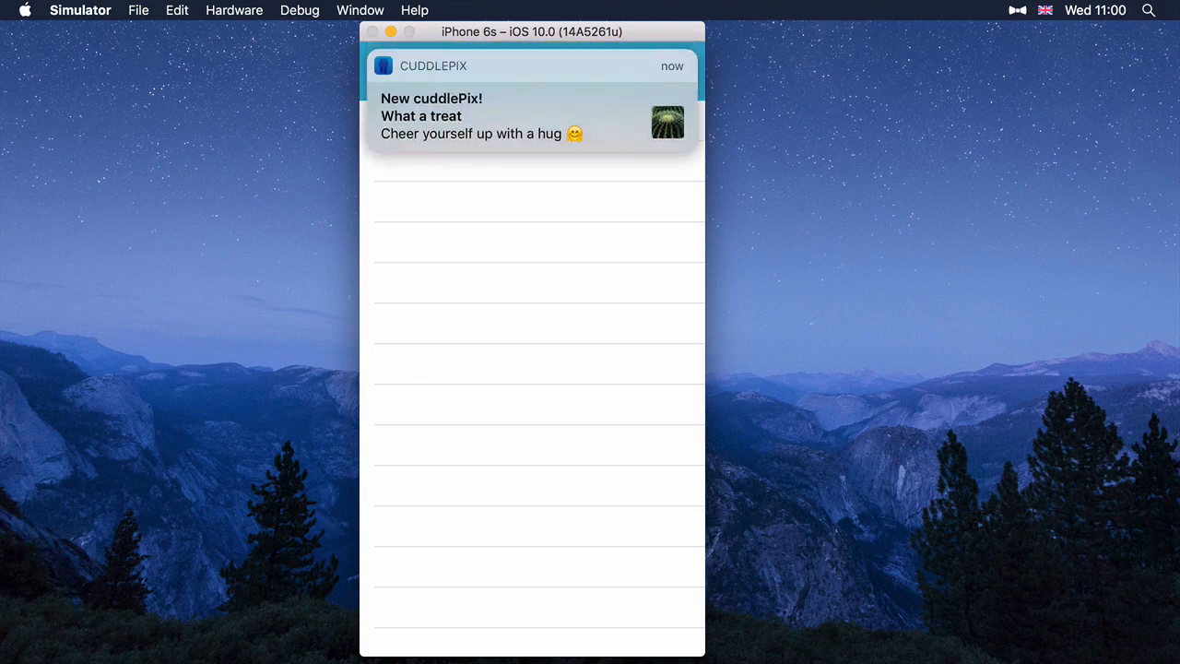
{"action": "left_click", "coordinate": [531, 114]}
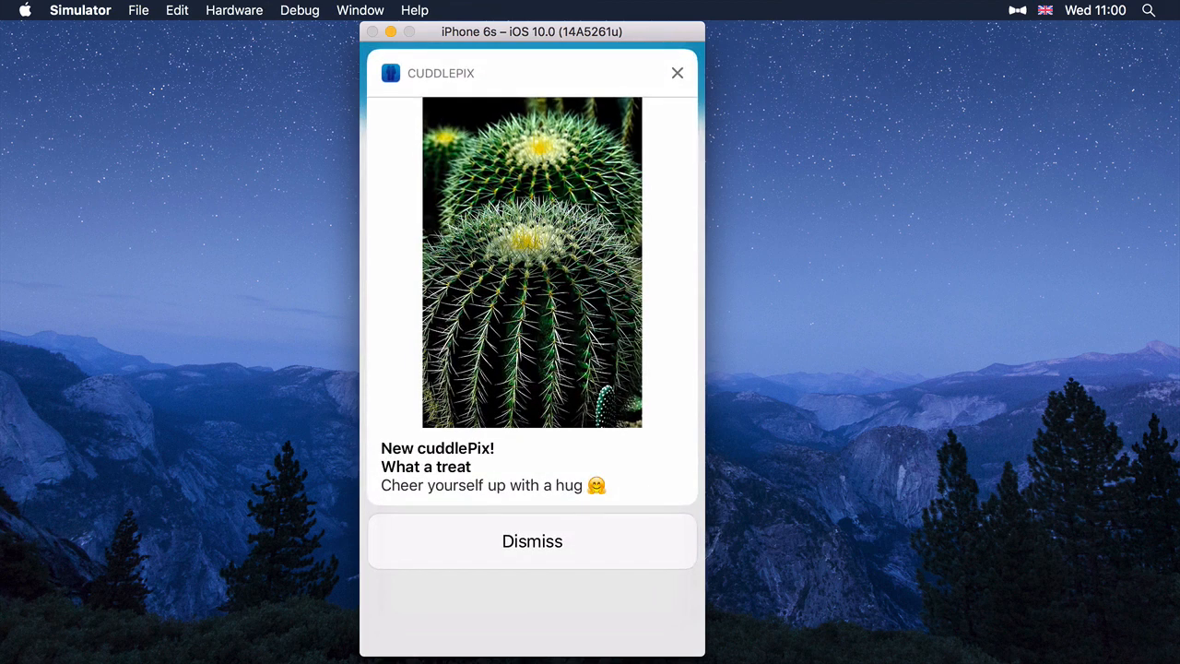
{"action": "mouse_move", "coordinate": [1123, 265]}
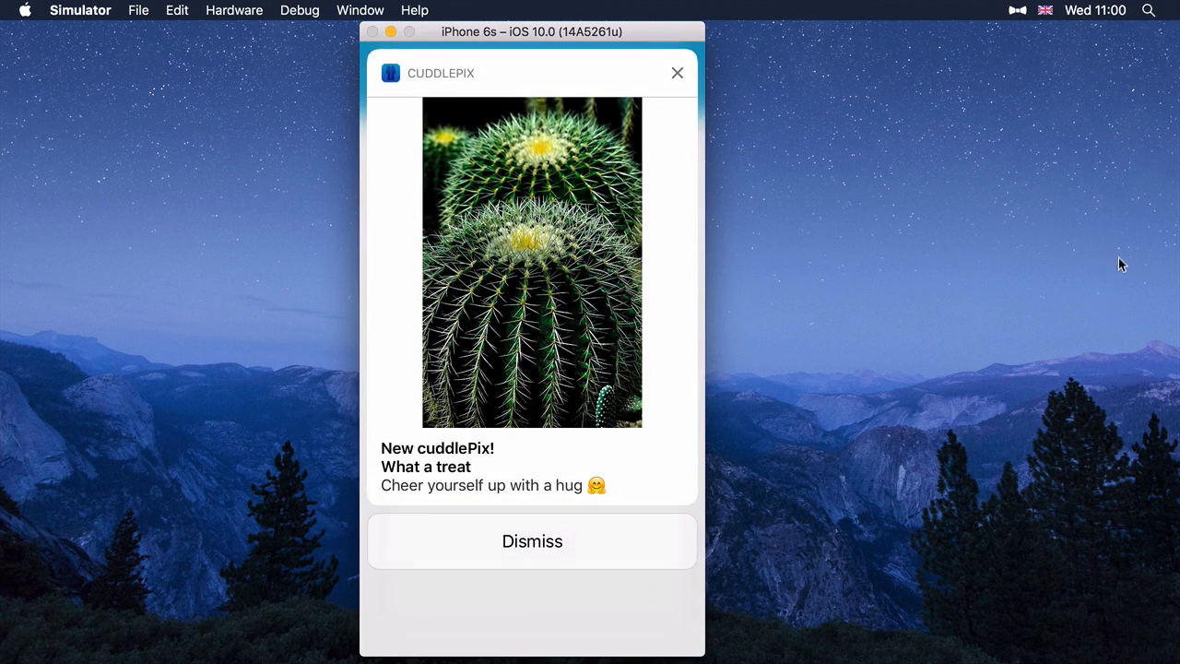
{"action": "left_click", "coordinate": [531, 542]}
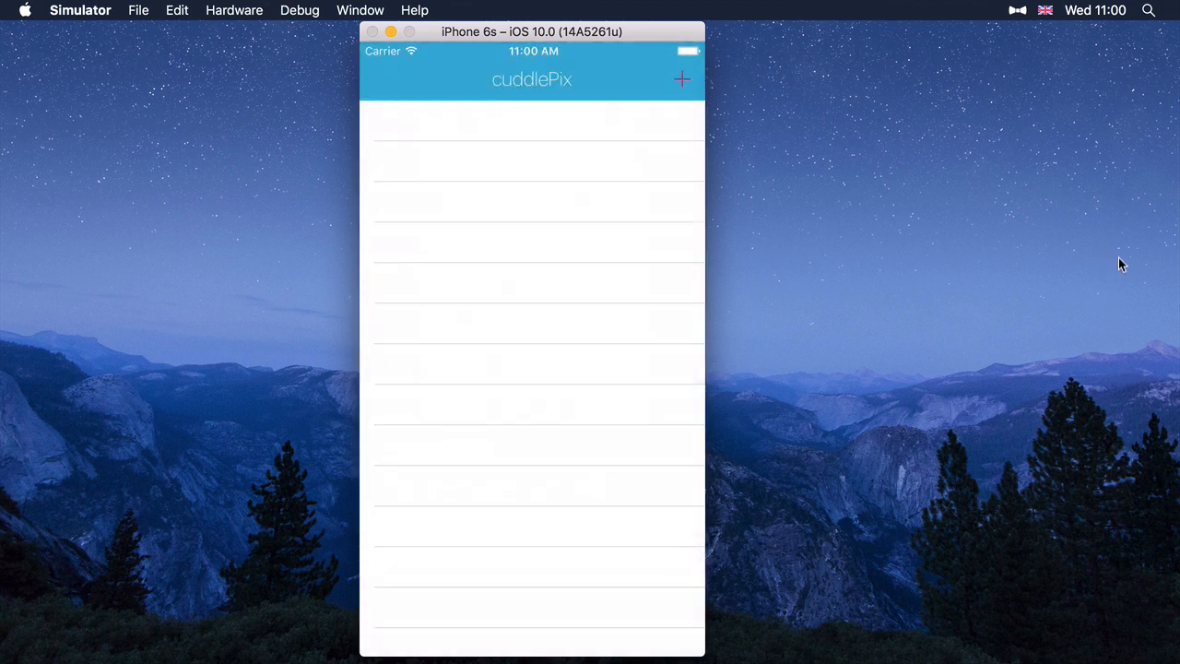